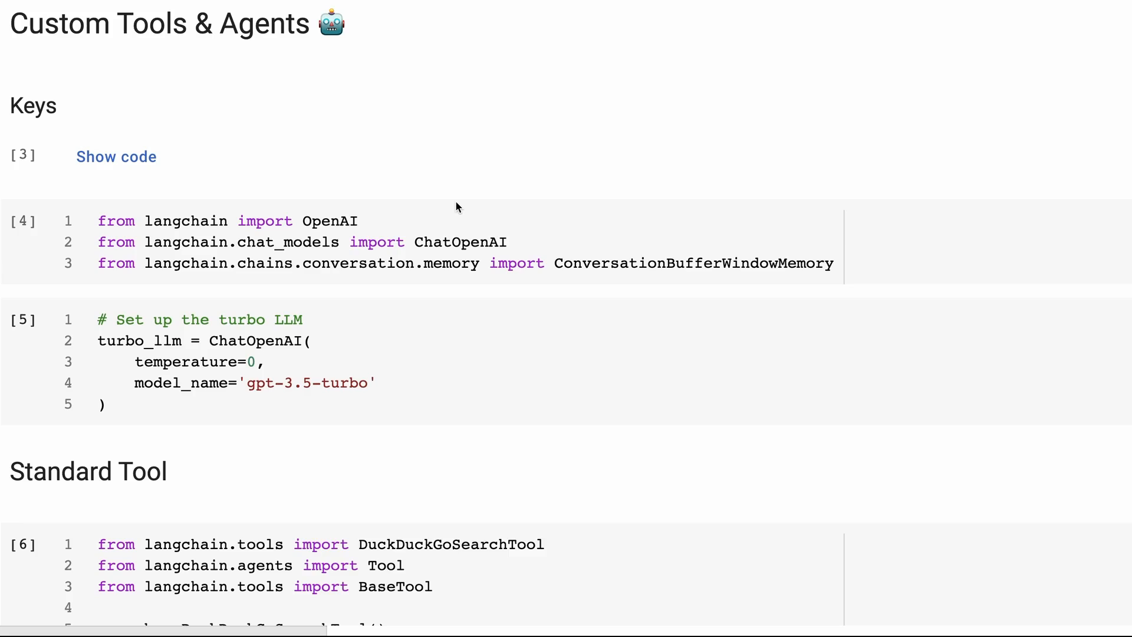
mouse_move(452, 181)
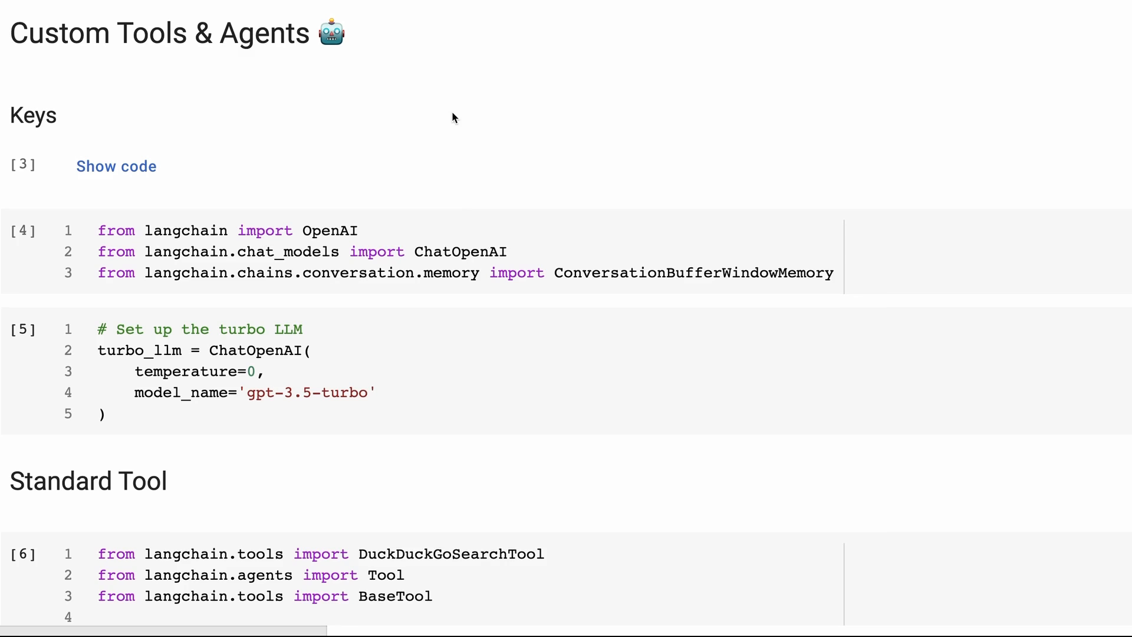
mouse_move(404, 109)
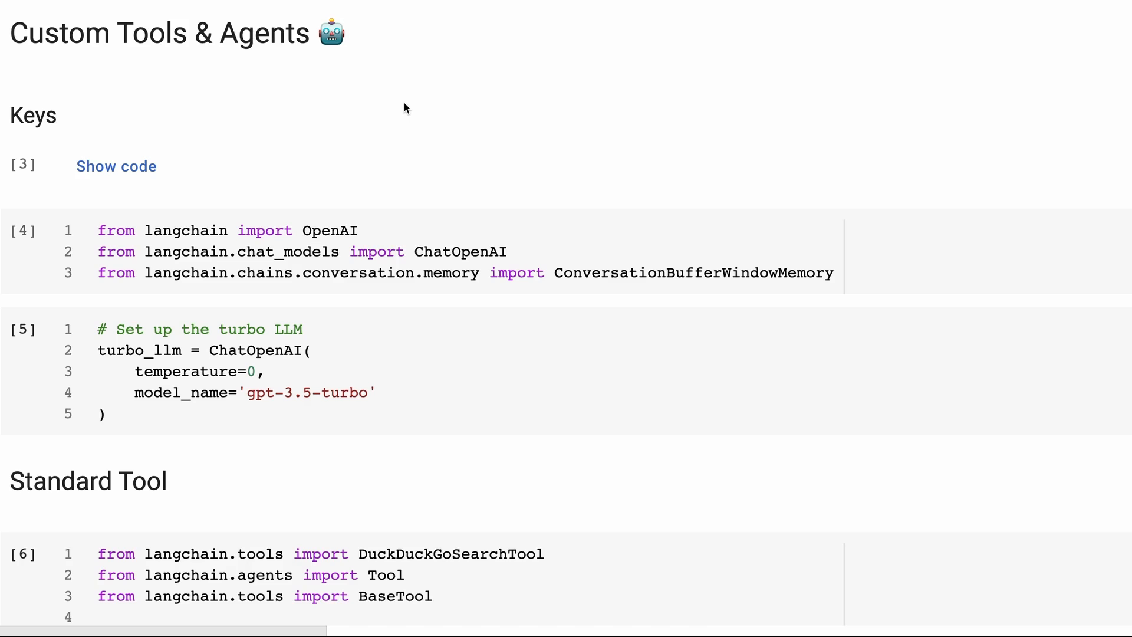
mouse_move(346, 239)
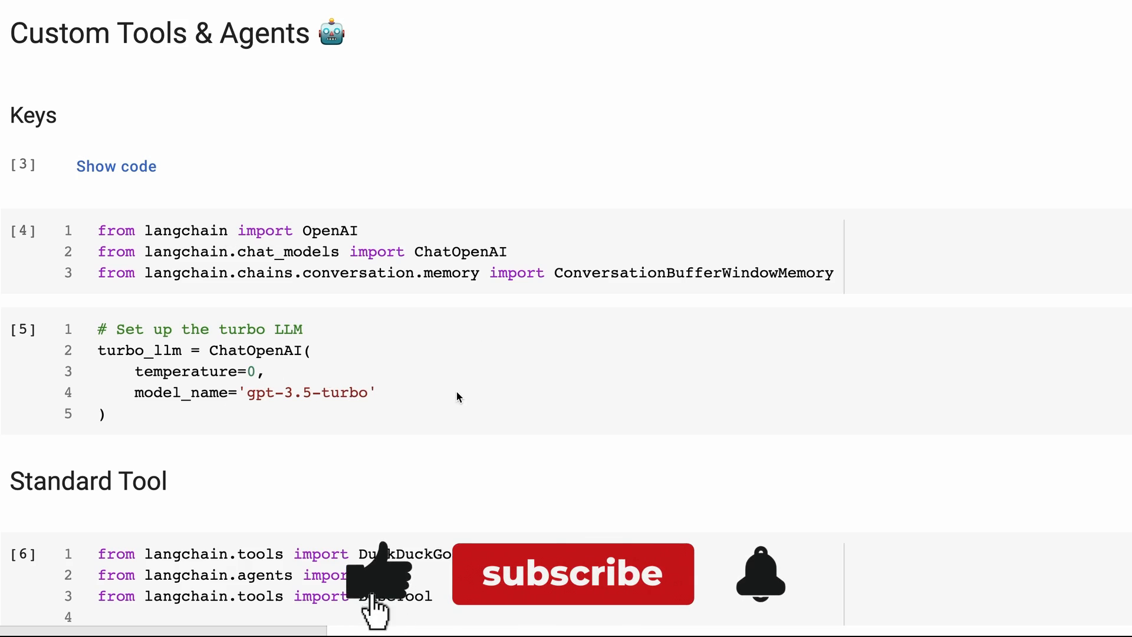
Scroll down past the turbo LLM cell to the Standard Tool section with the DuckDuckGo search tool
left_click(574, 574)
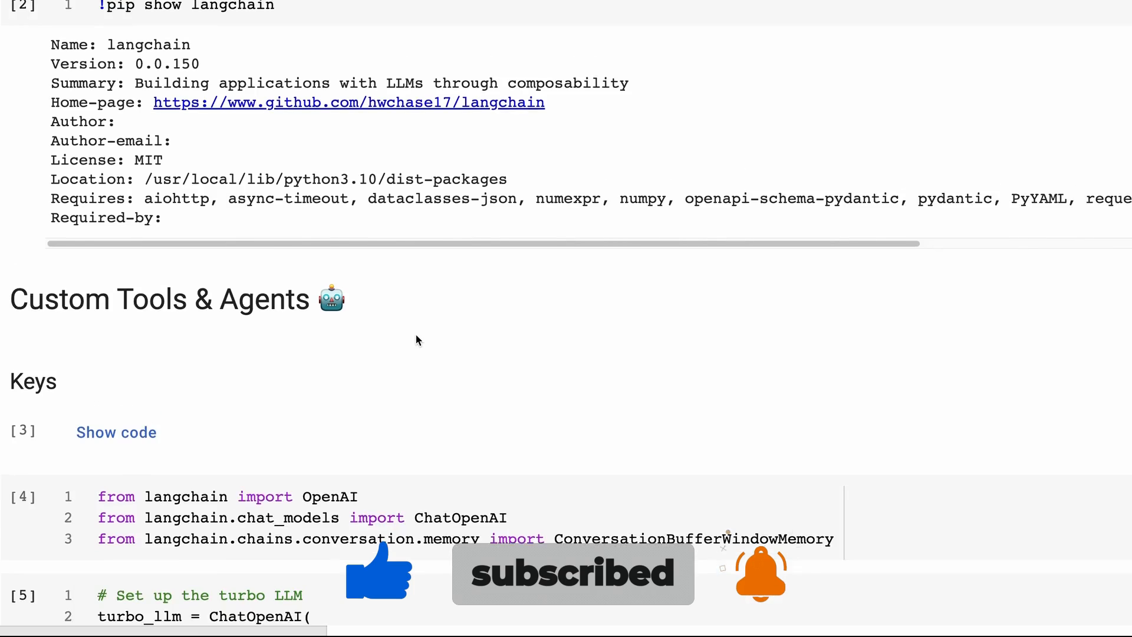
scroll("up", 3)
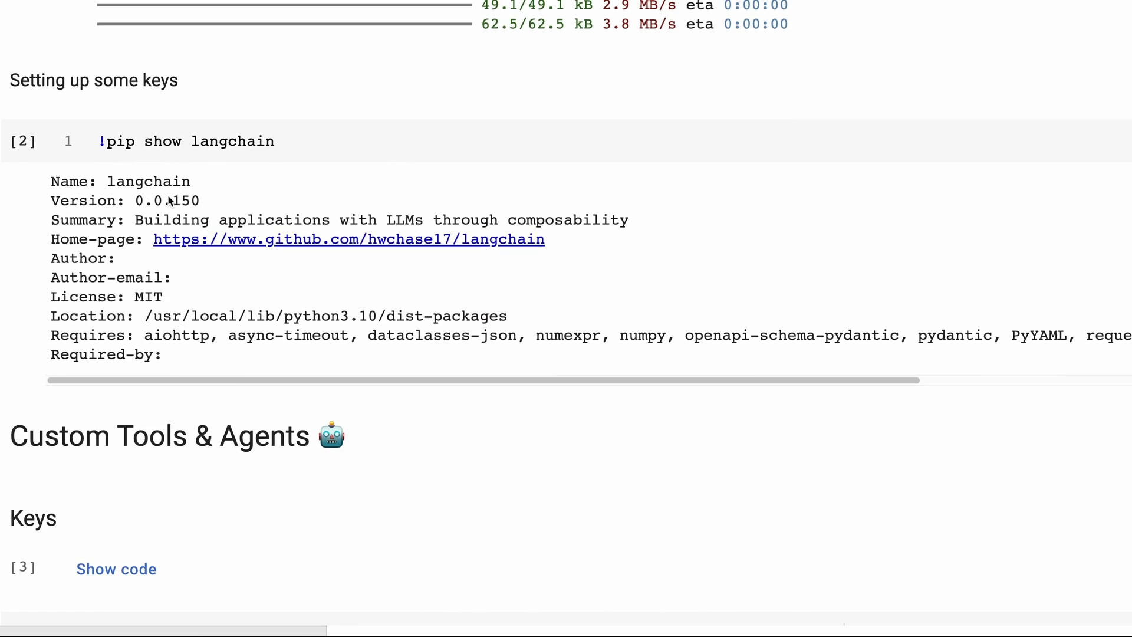
mouse_move(193, 201)
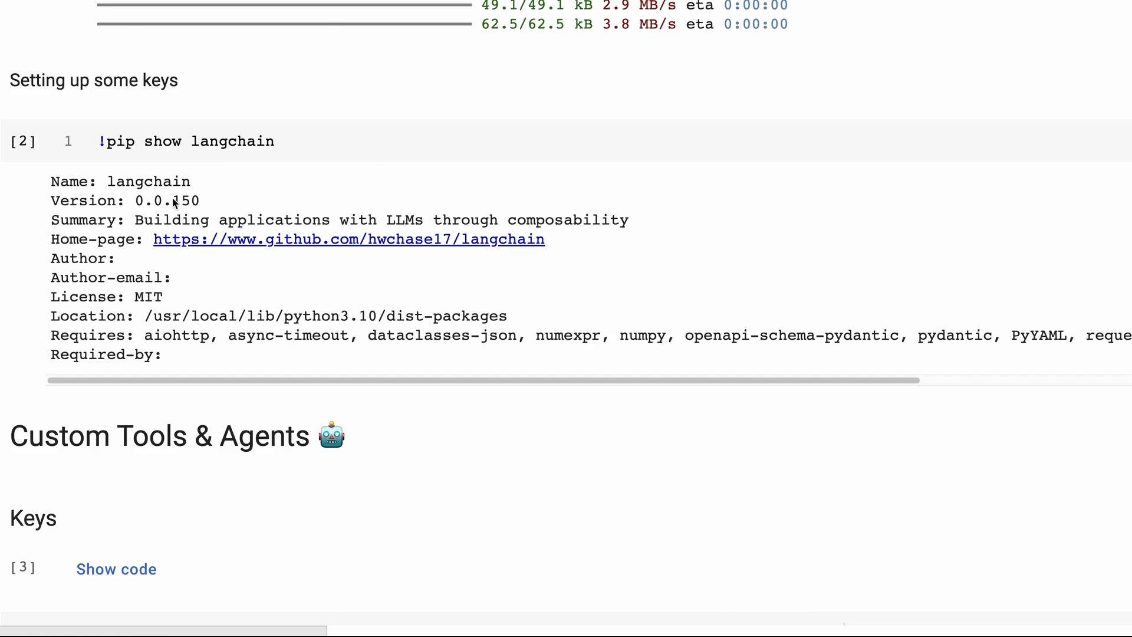
scroll("down", 3)
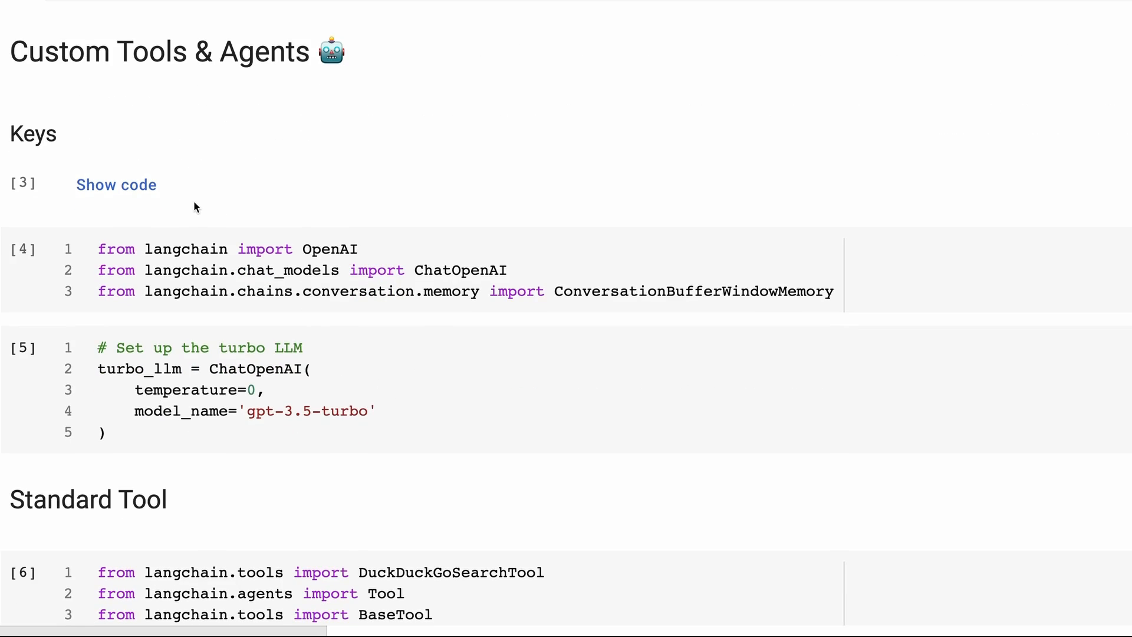
mouse_move(330, 282)
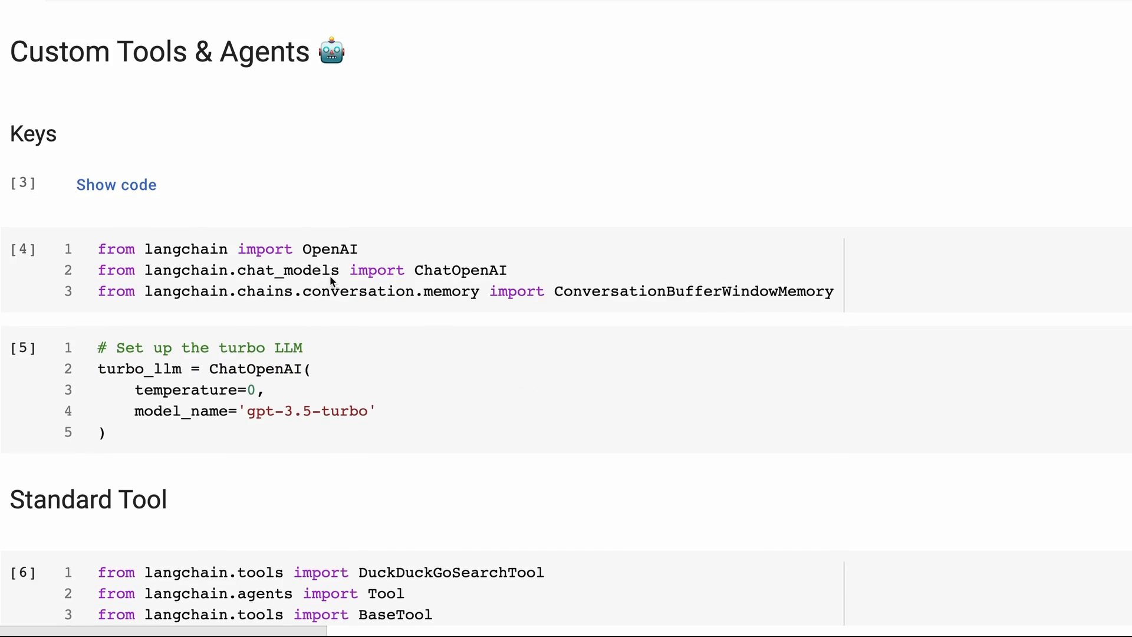
scroll("down", 3)
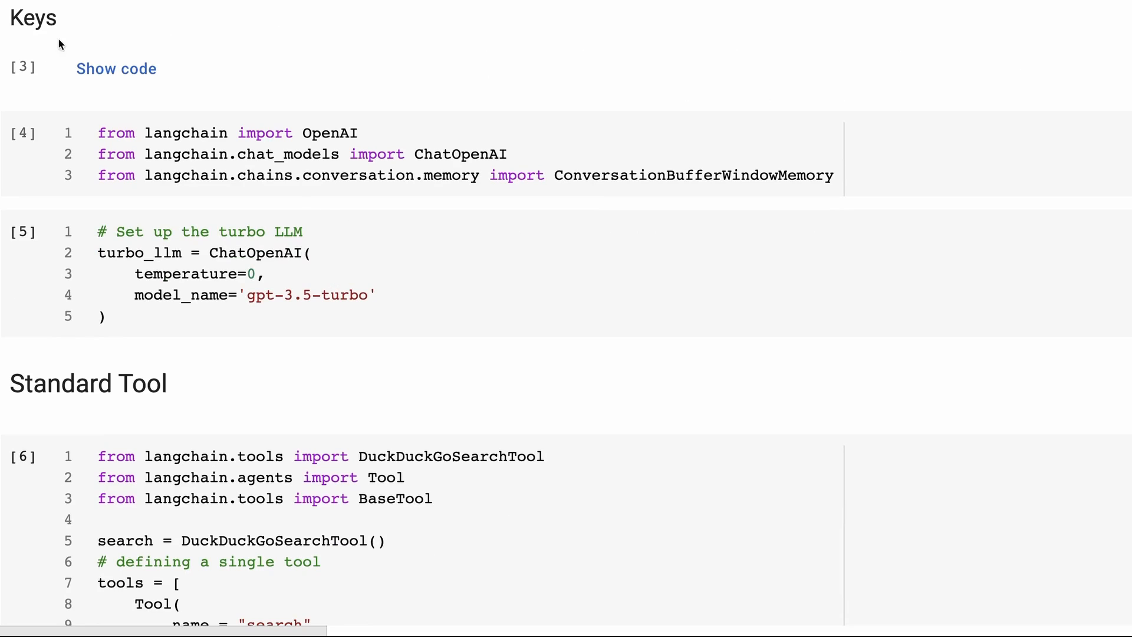
scroll("down", 3)
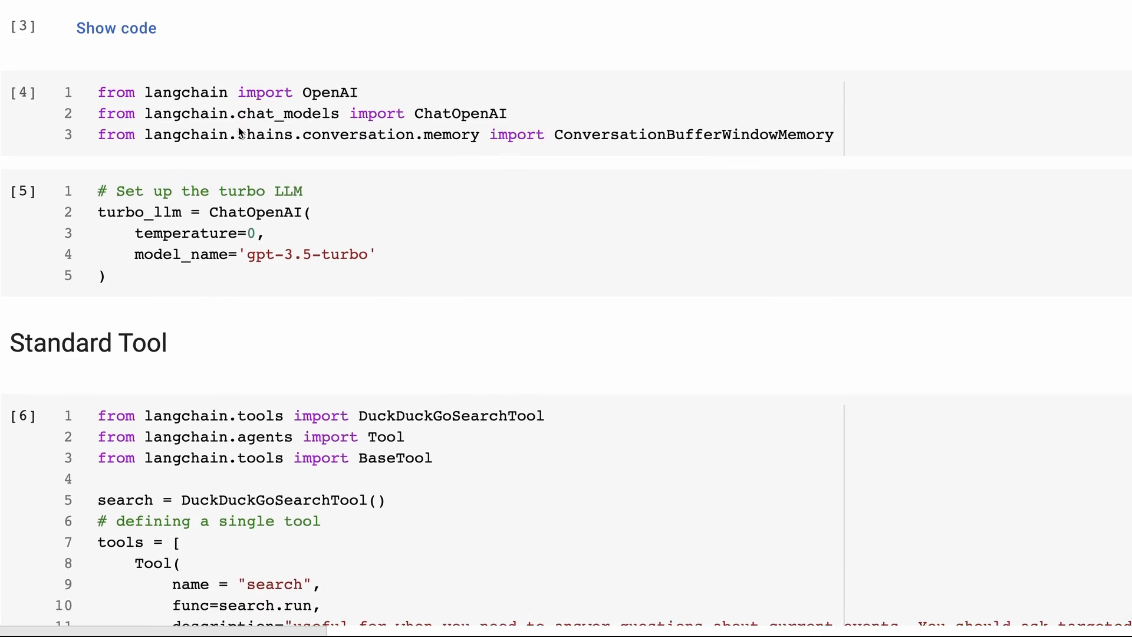
scroll("down", 3)
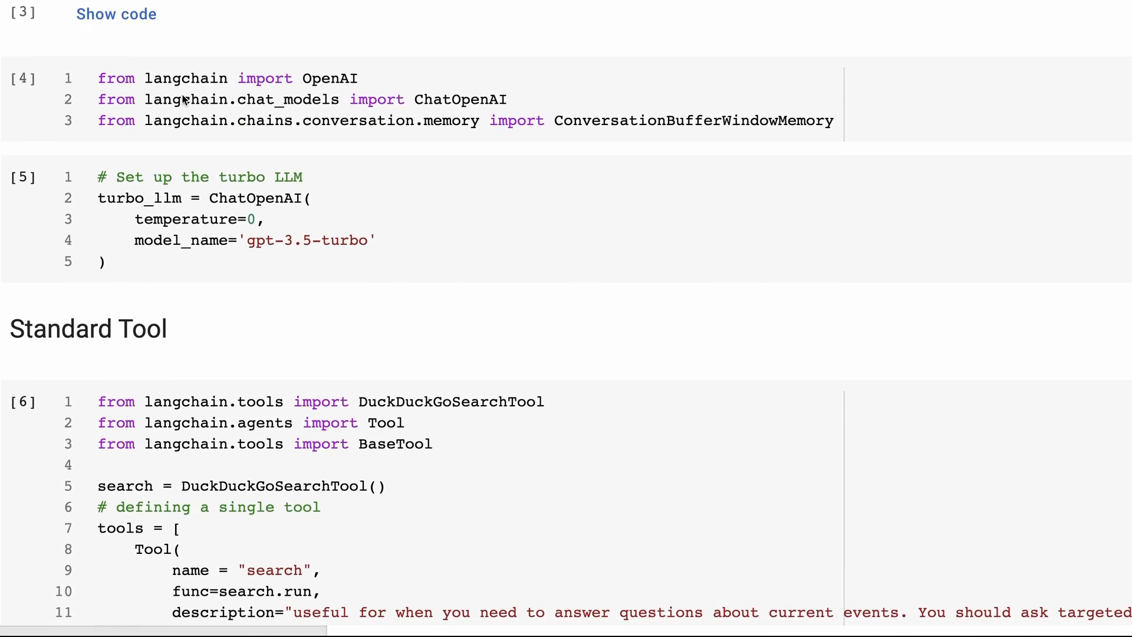
scroll("down", 3)
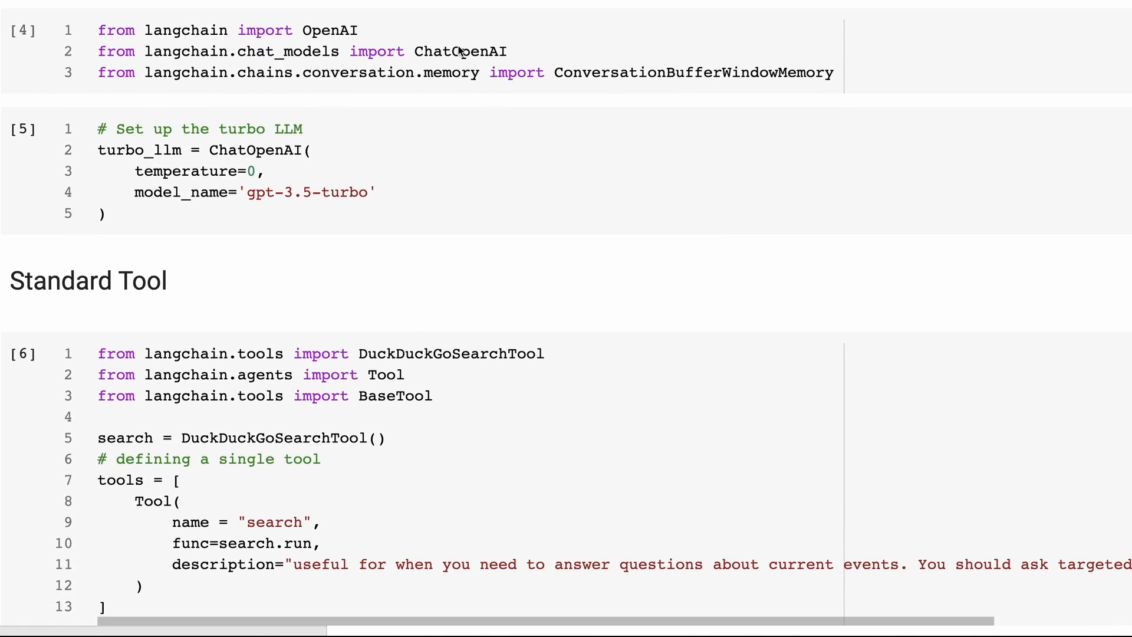
scroll("down", 3)
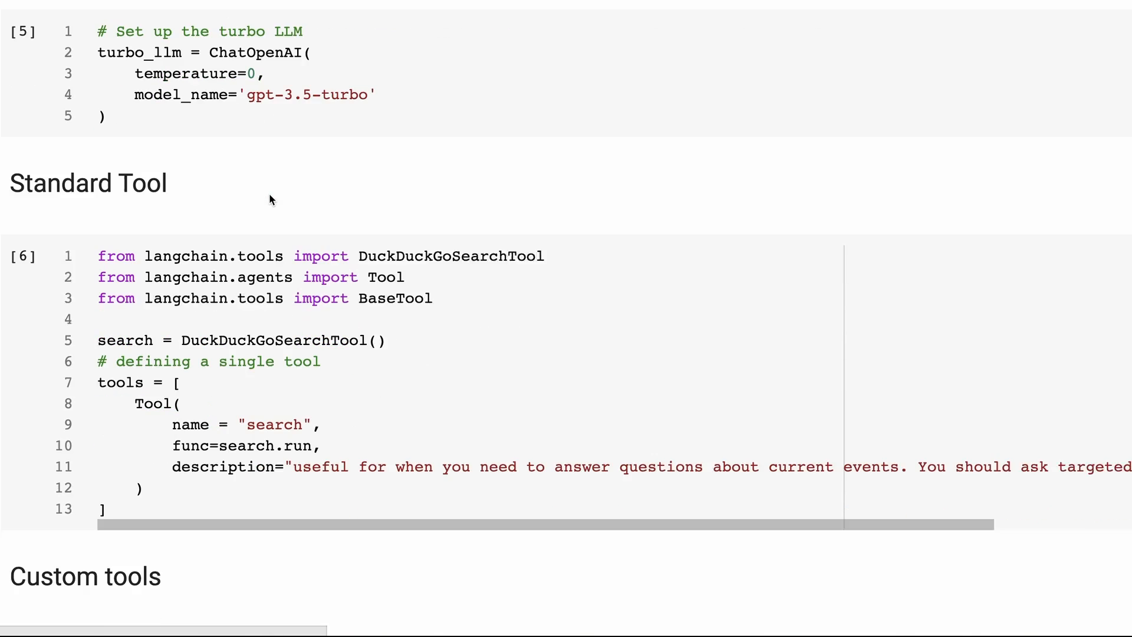
scroll("up", 3)
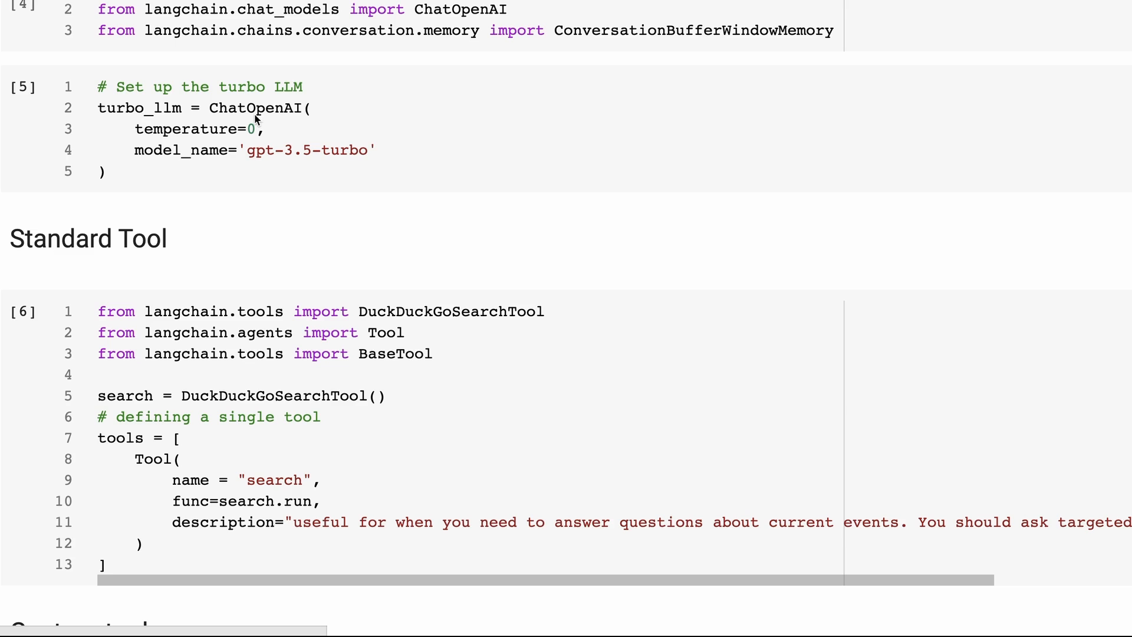
mouse_move(260, 143)
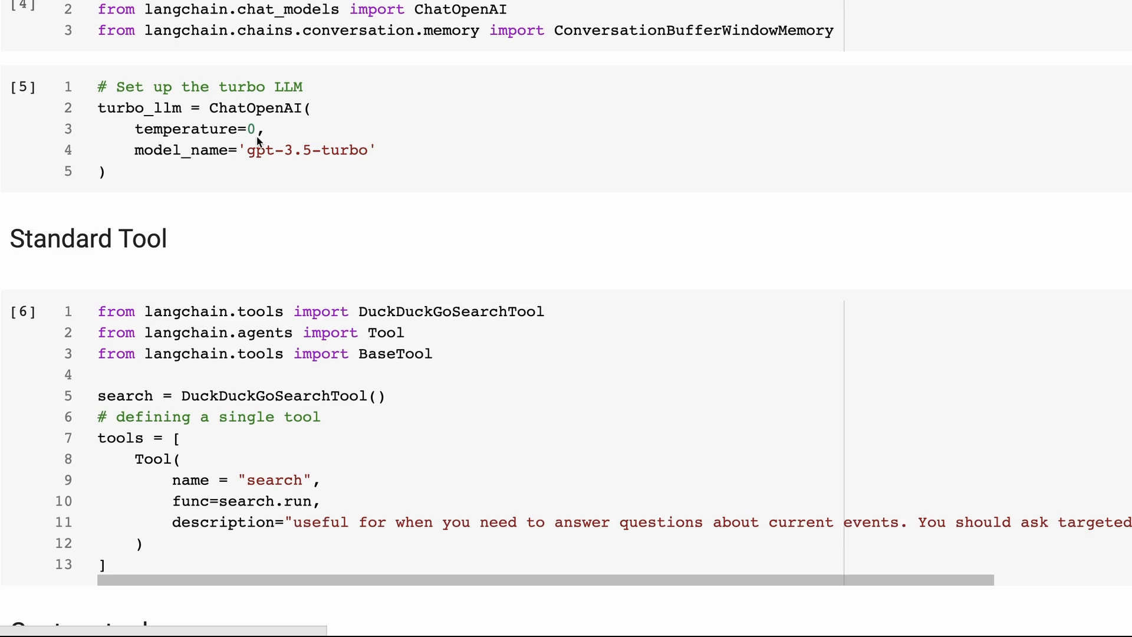
mouse_move(238, 134)
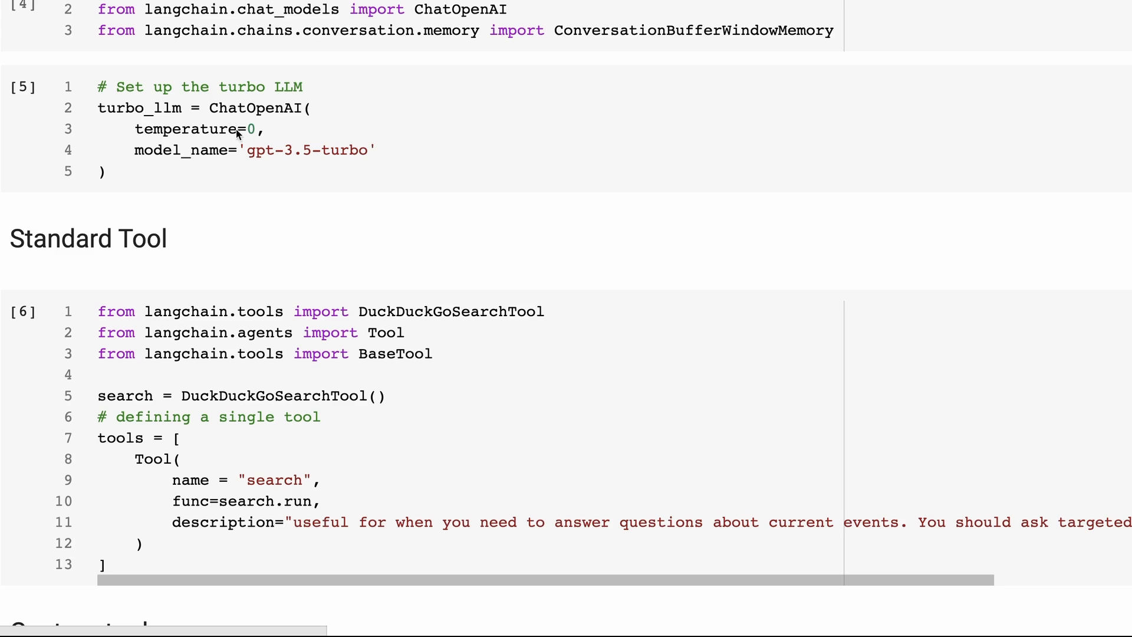
scroll("down", 3)
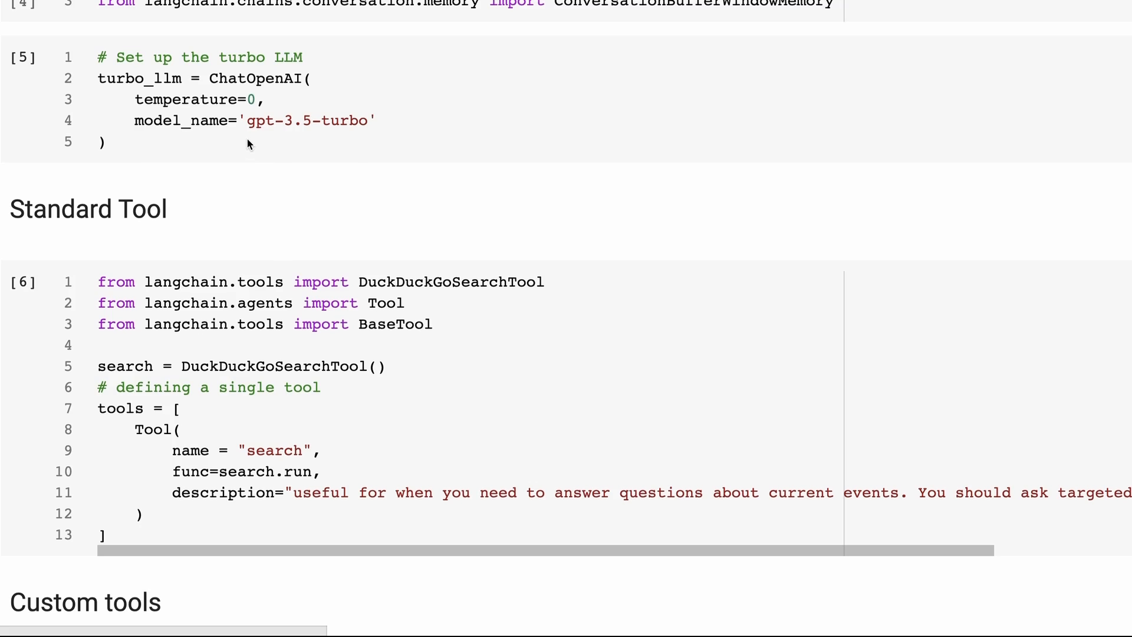
Scroll to view the search tool definition alongside the Custom tools meaning_of_life function
scroll("down", 3)
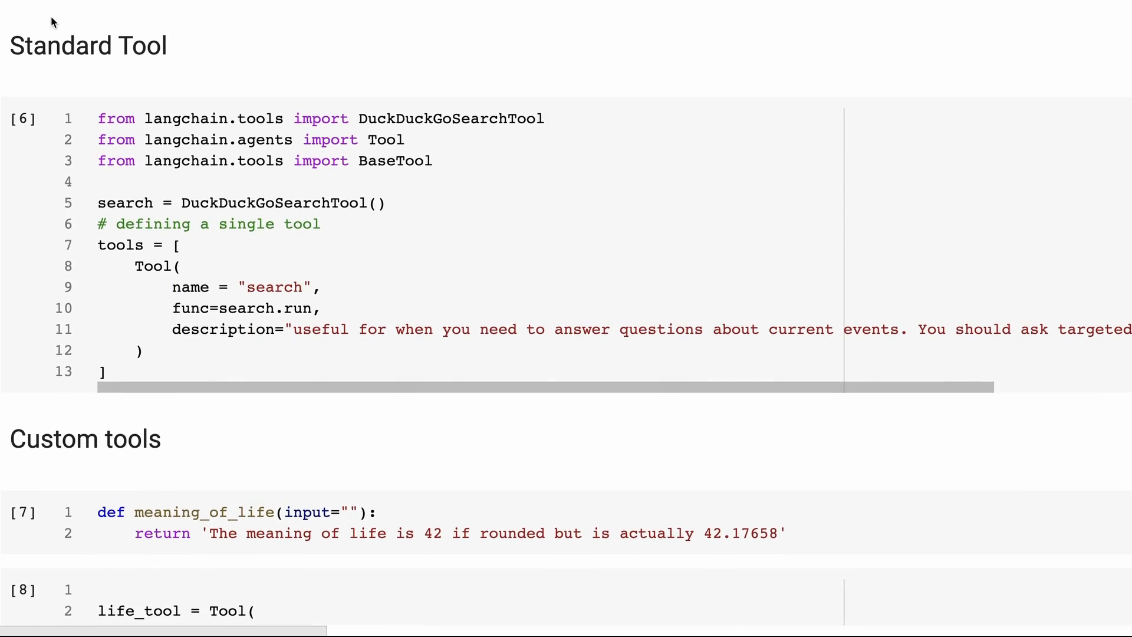
mouse_move(443, 118)
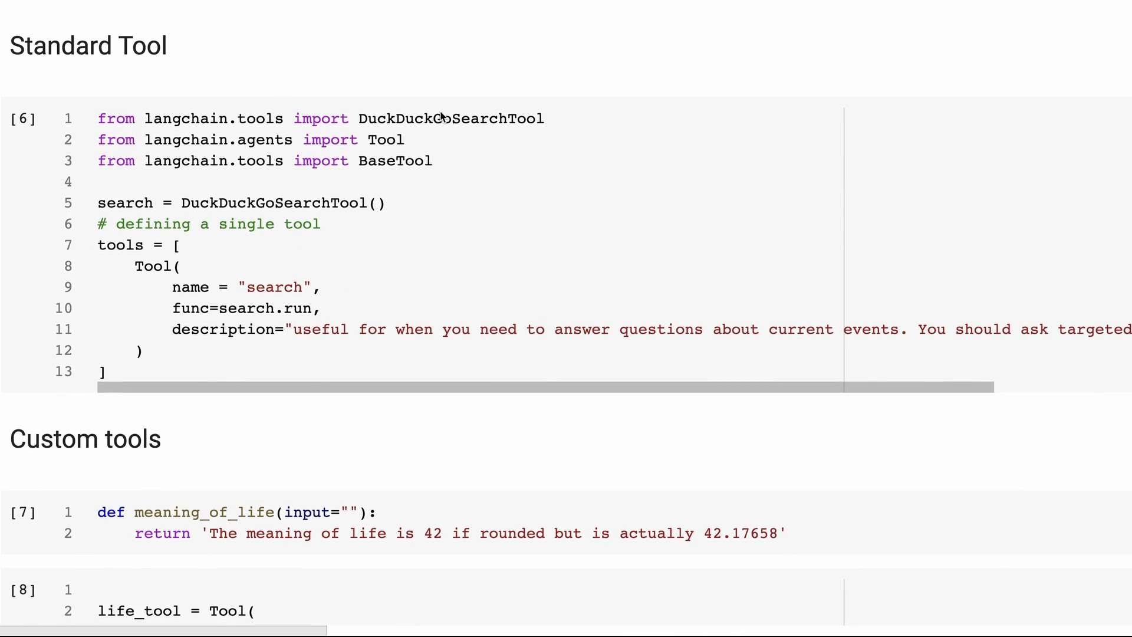
mouse_move(388, 169)
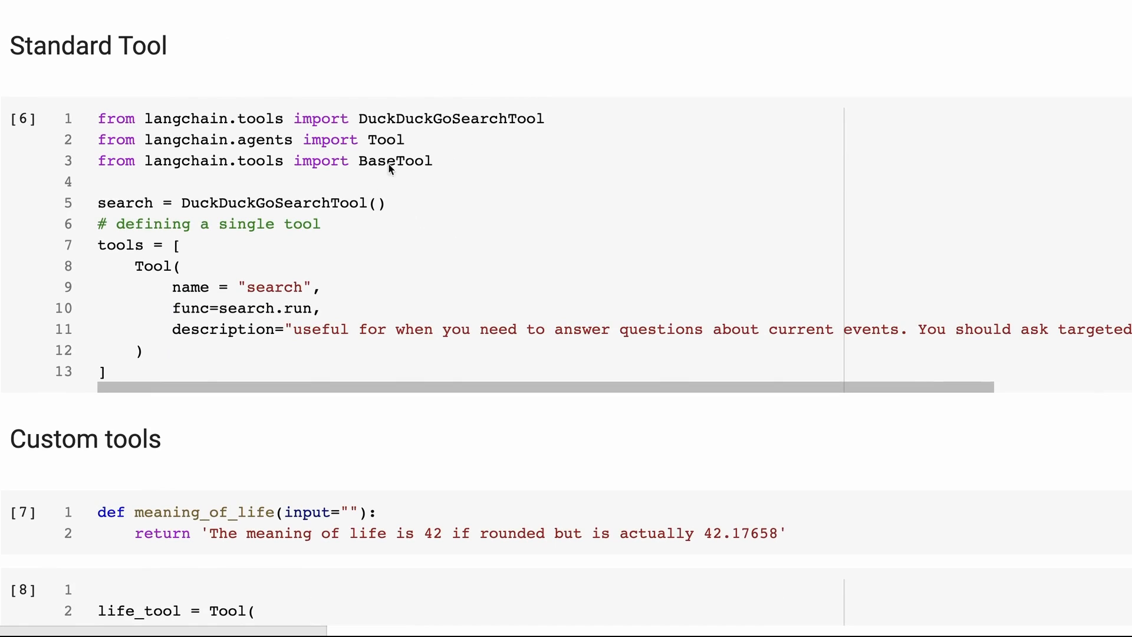
mouse_move(453, 211)
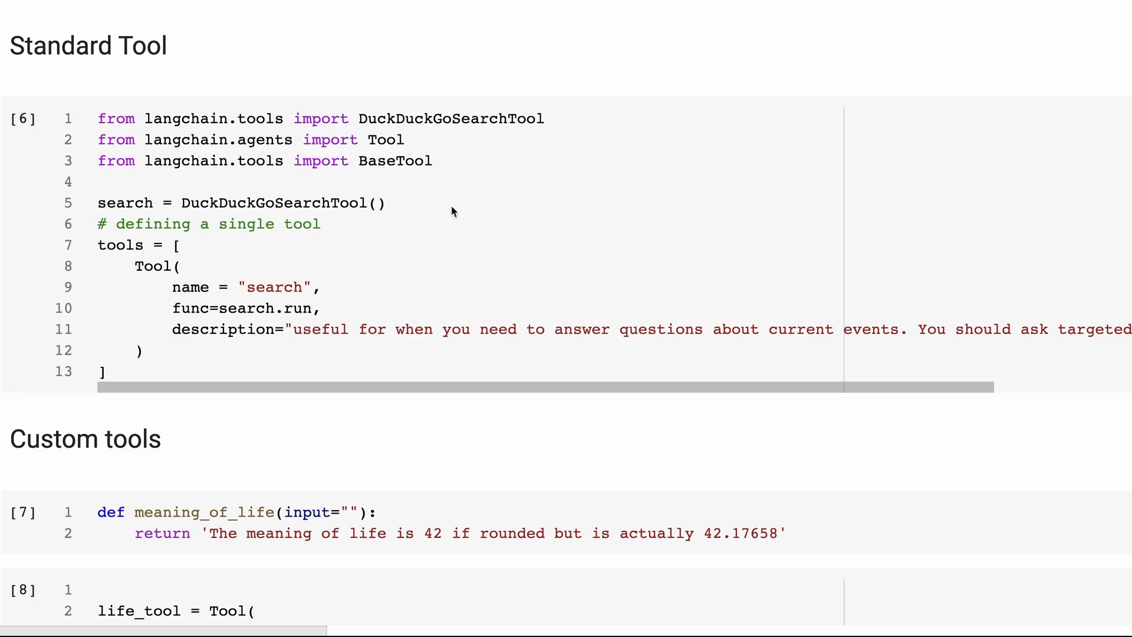
mouse_move(146, 202)
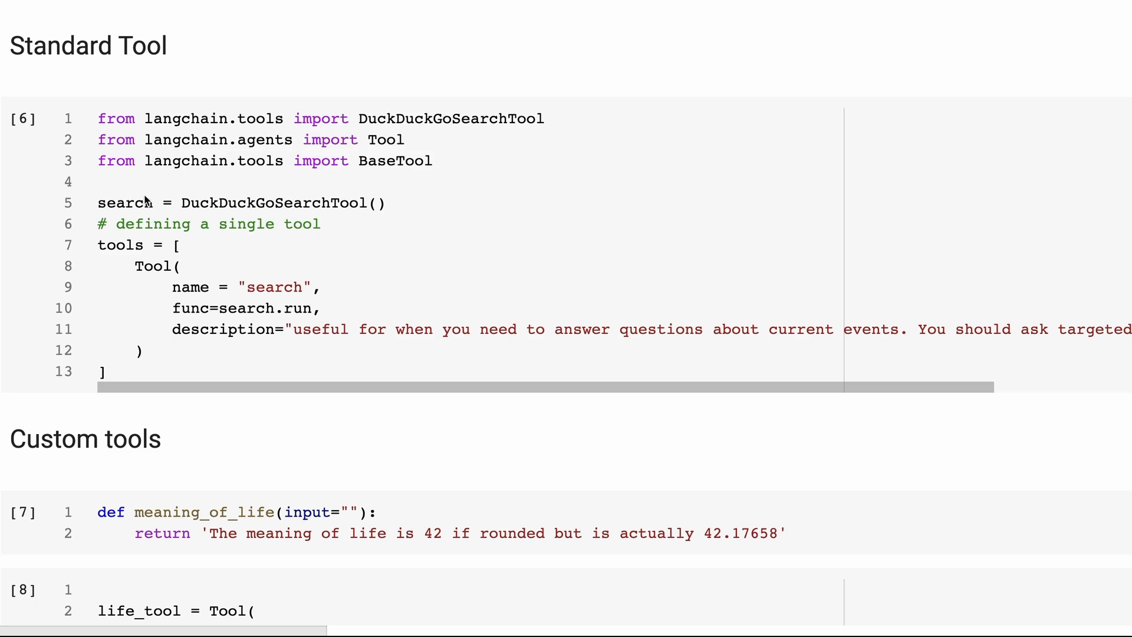
mouse_move(598, 336)
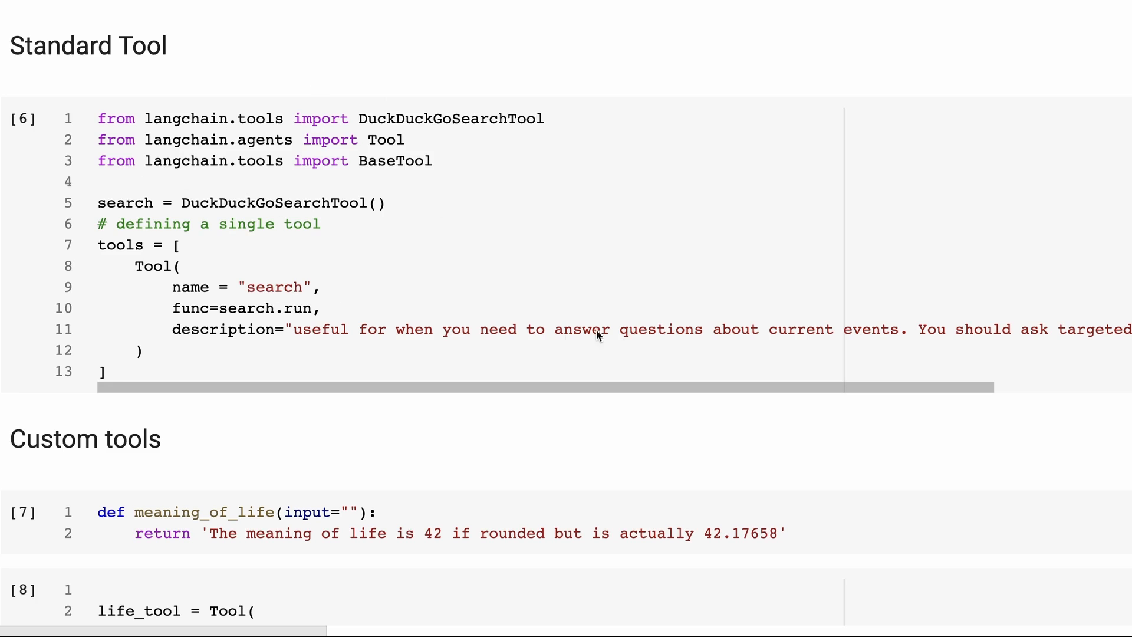
mouse_move(140, 244)
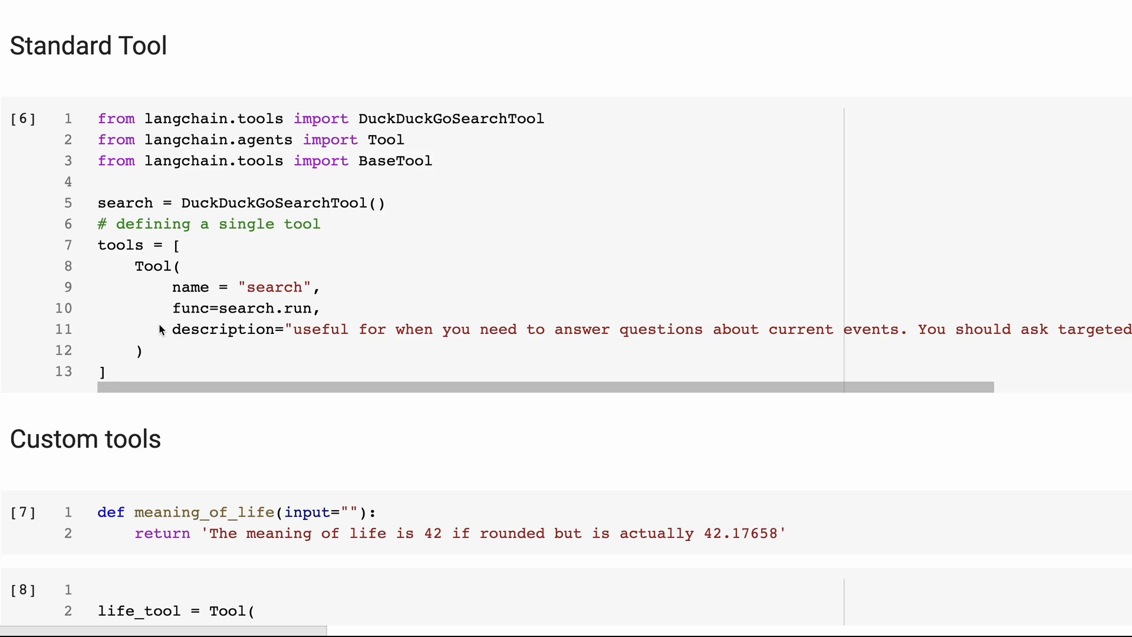
scroll("down", 3)
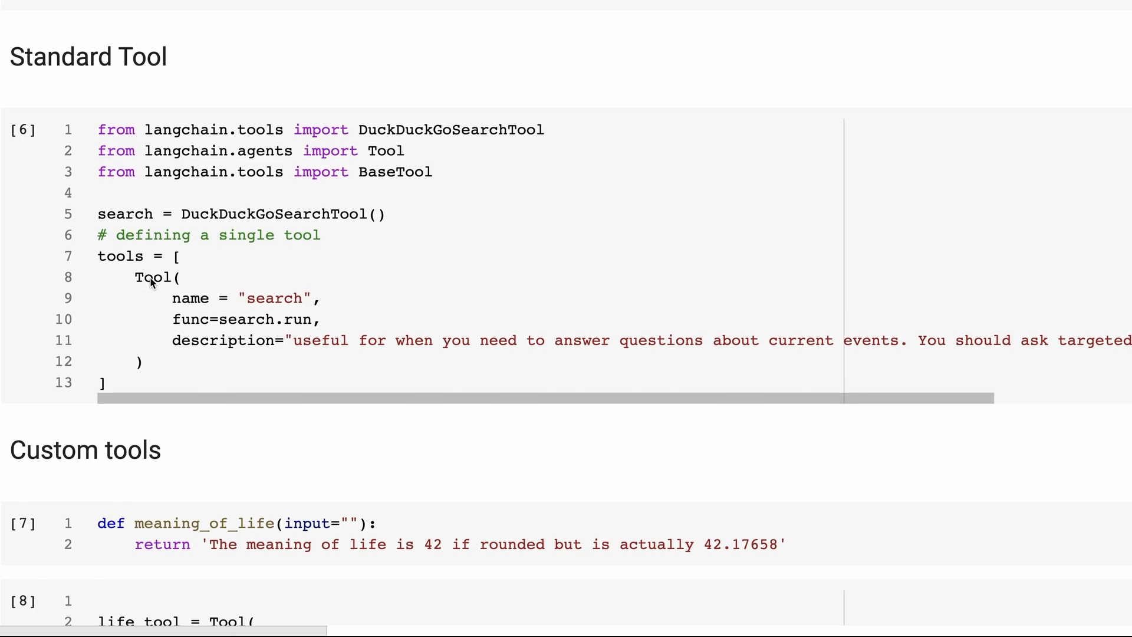
mouse_move(155, 244)
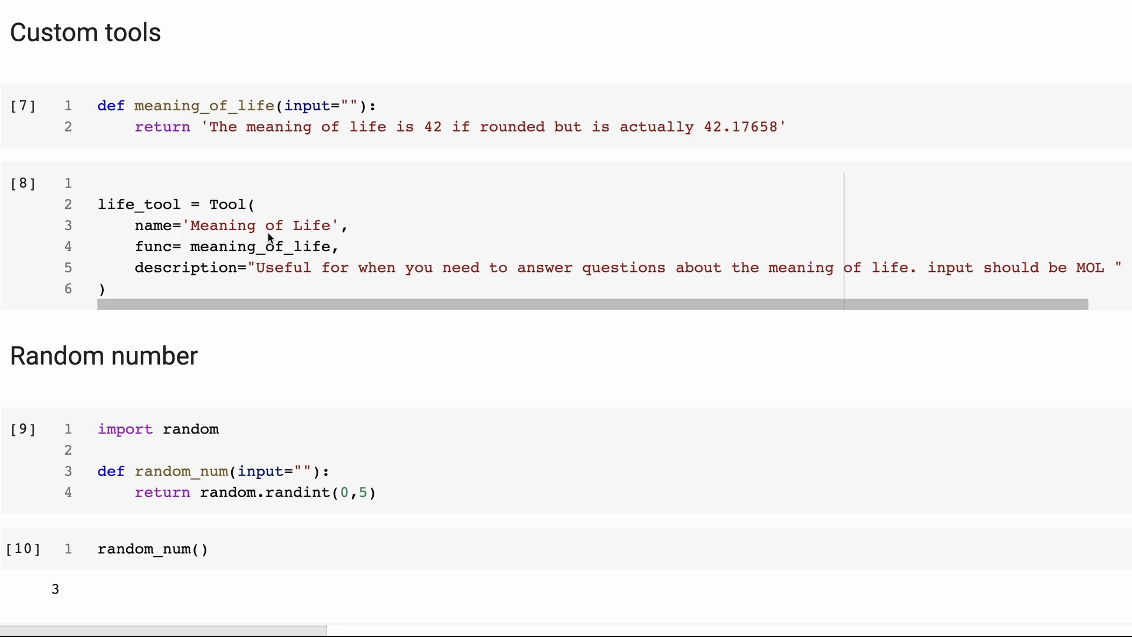
mouse_move(143, 82)
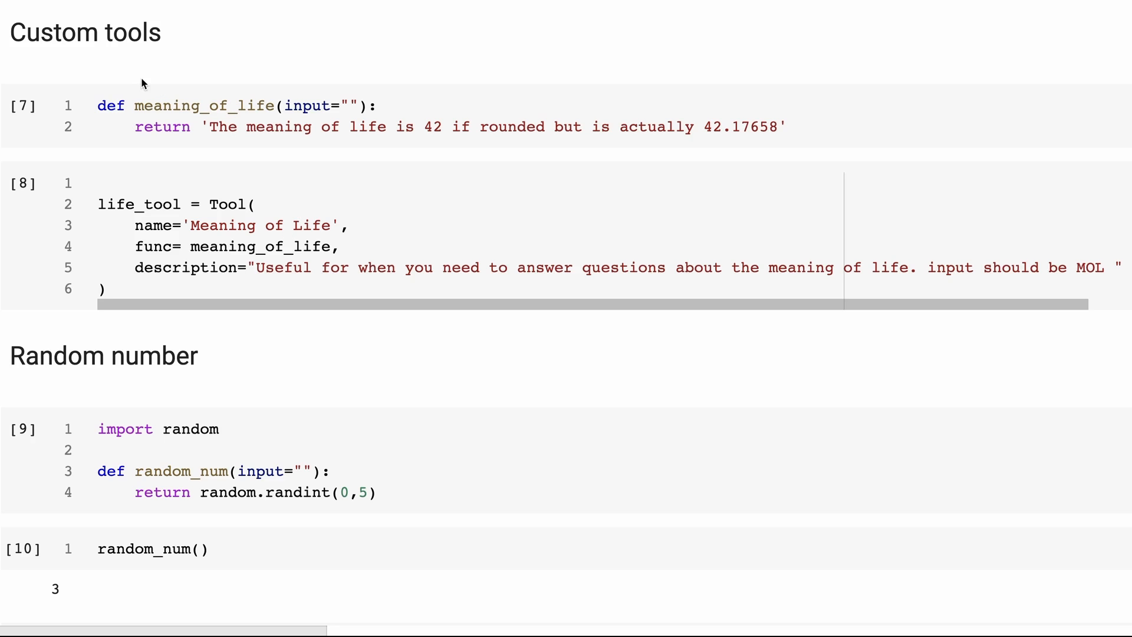
mouse_move(266, 98)
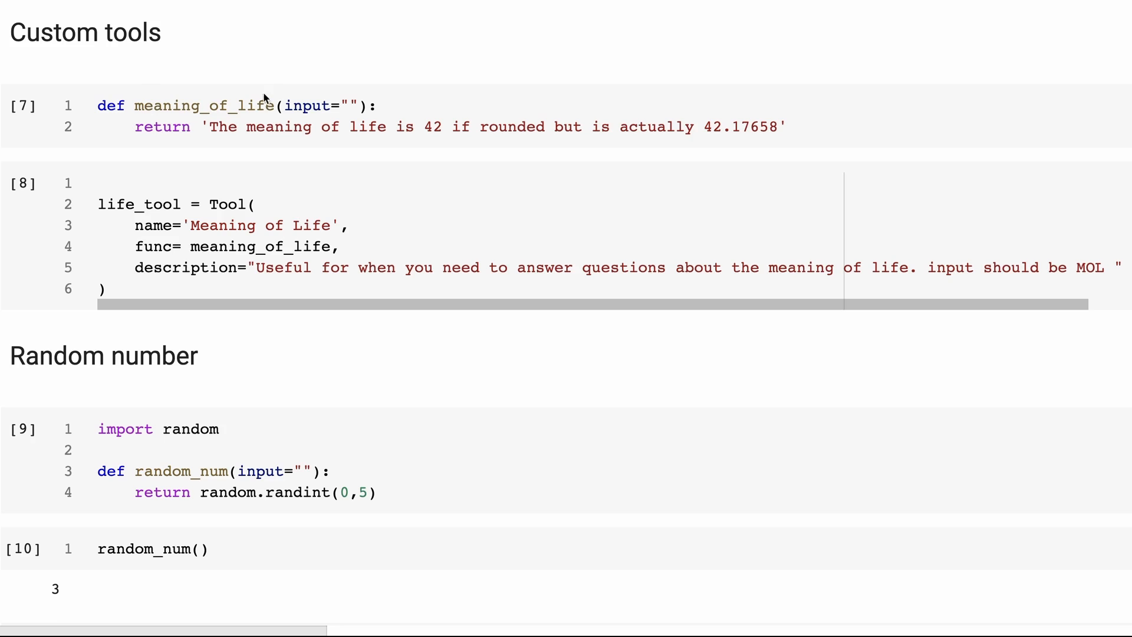
mouse_move(252, 89)
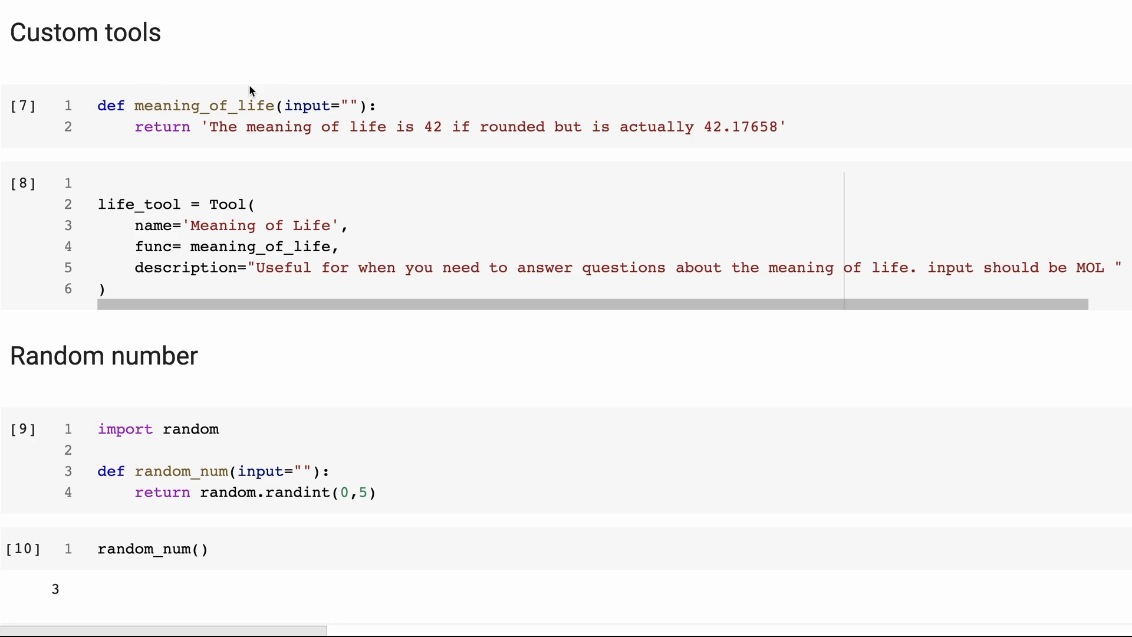
mouse_move(204, 88)
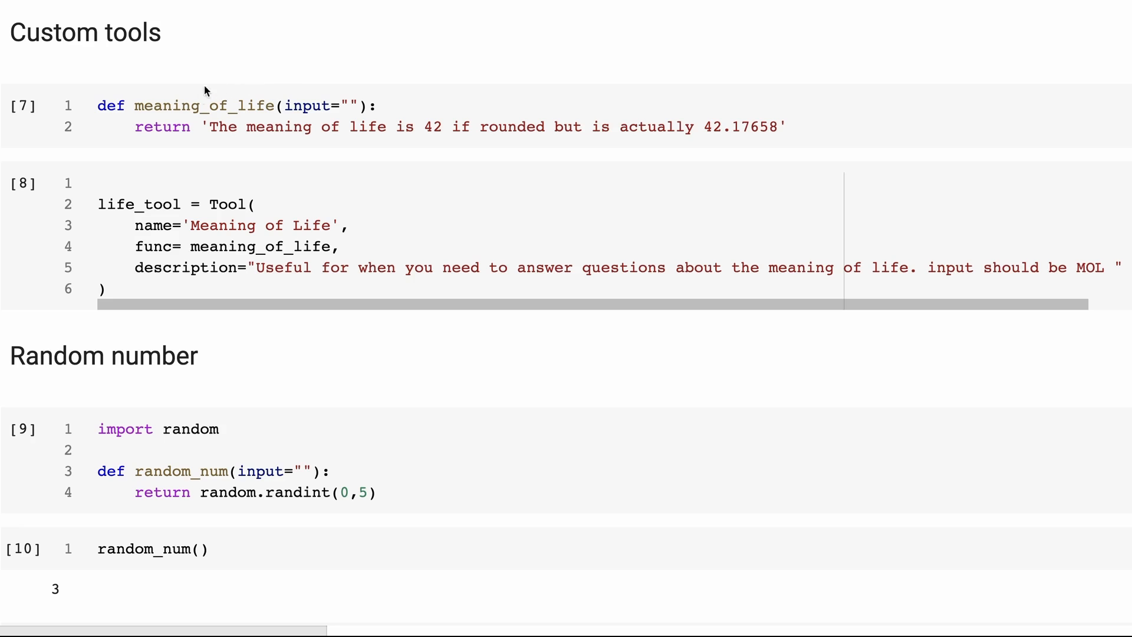
mouse_move(401, 122)
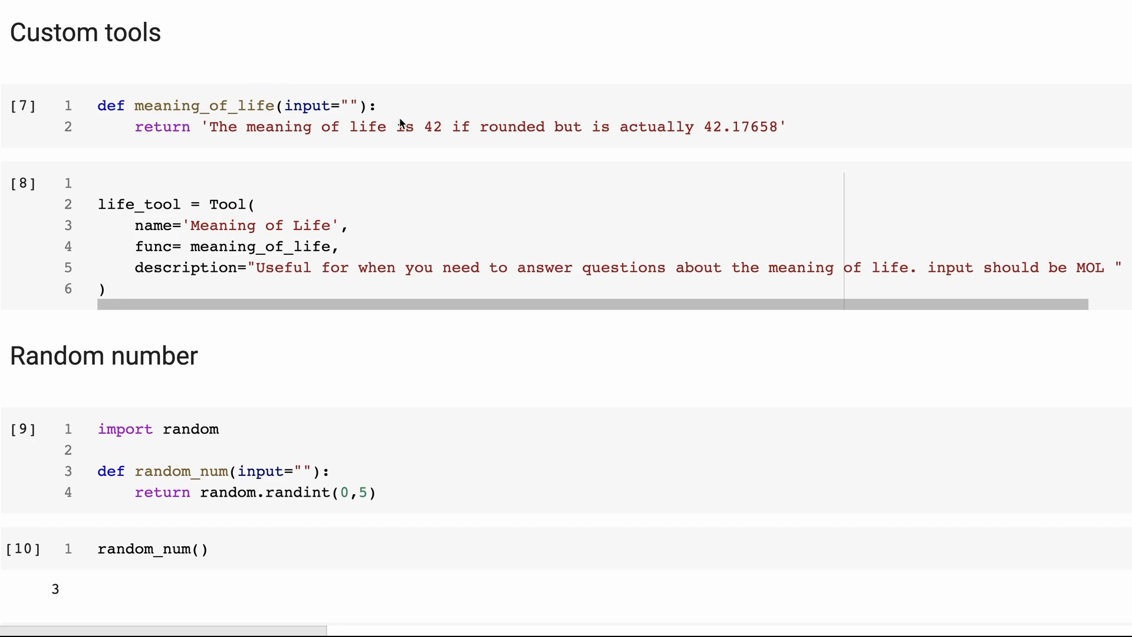
mouse_move(592, 140)
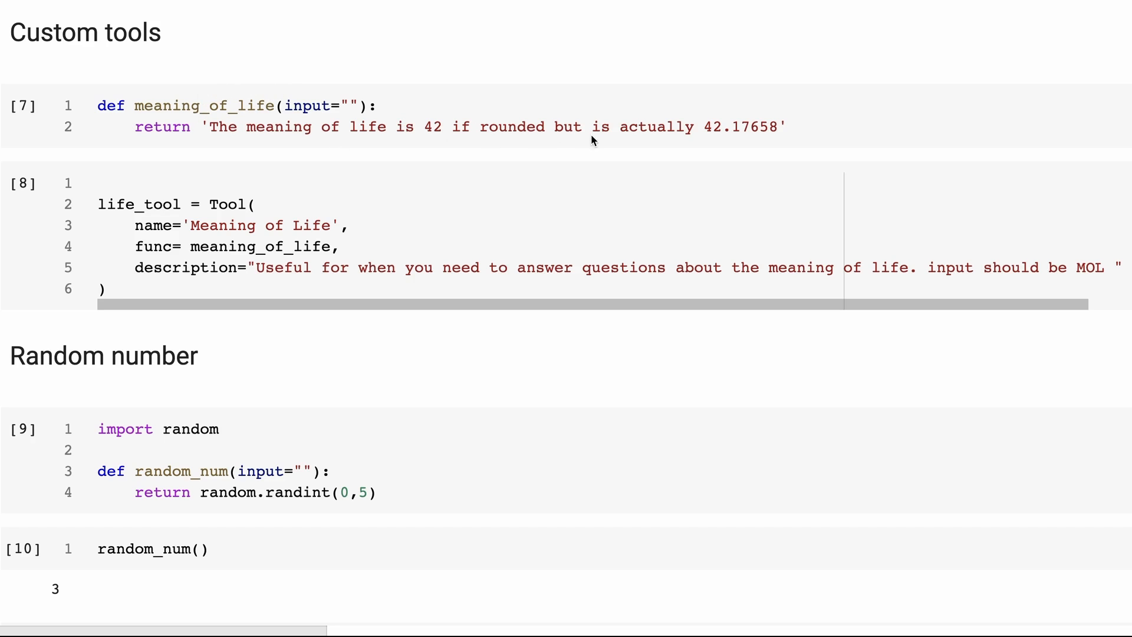
mouse_move(738, 139)
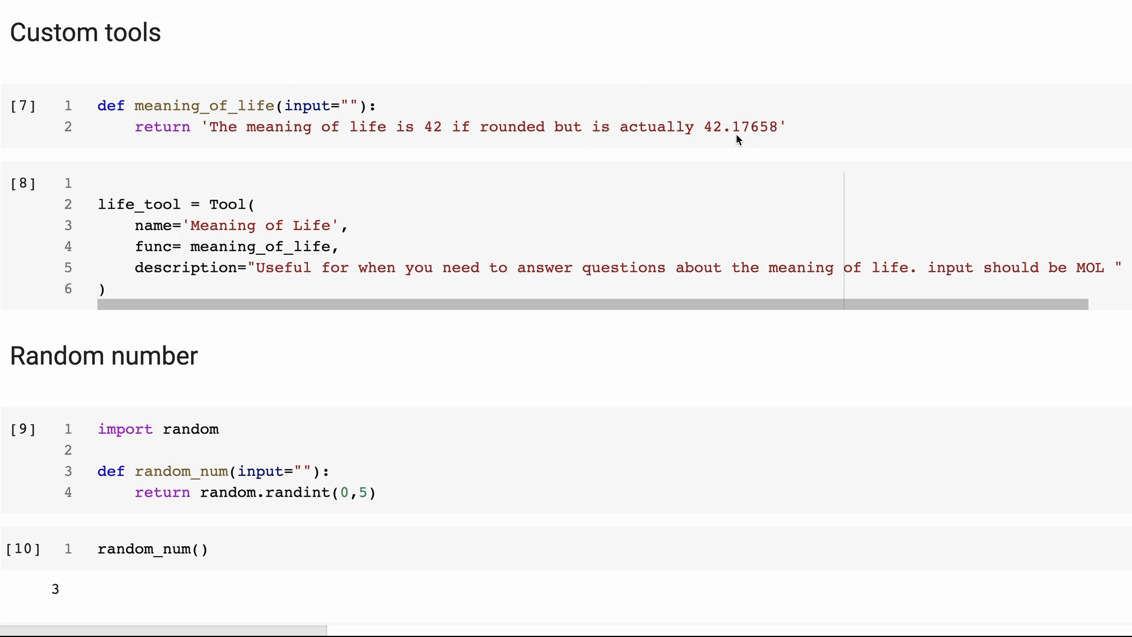
mouse_move(717, 108)
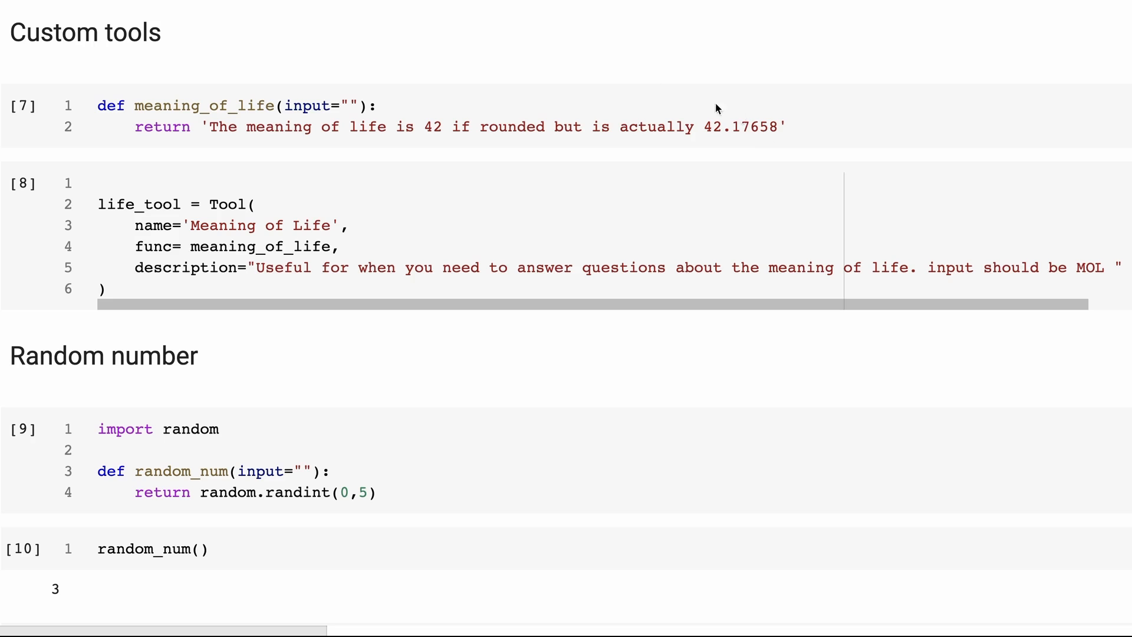
mouse_move(462, 134)
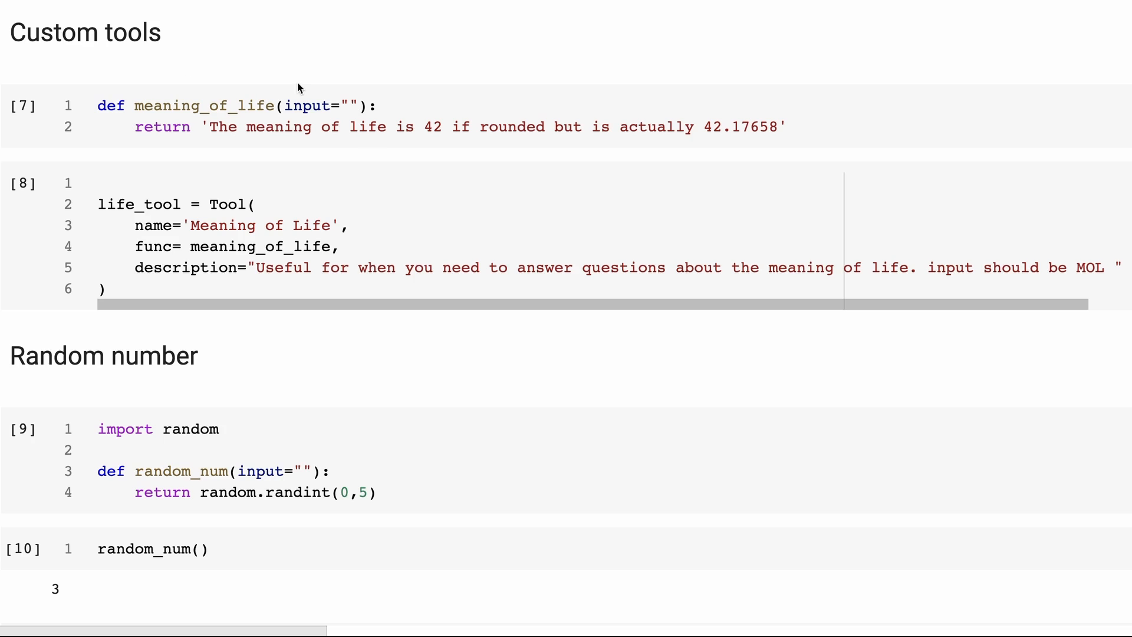
mouse_move(388, 123)
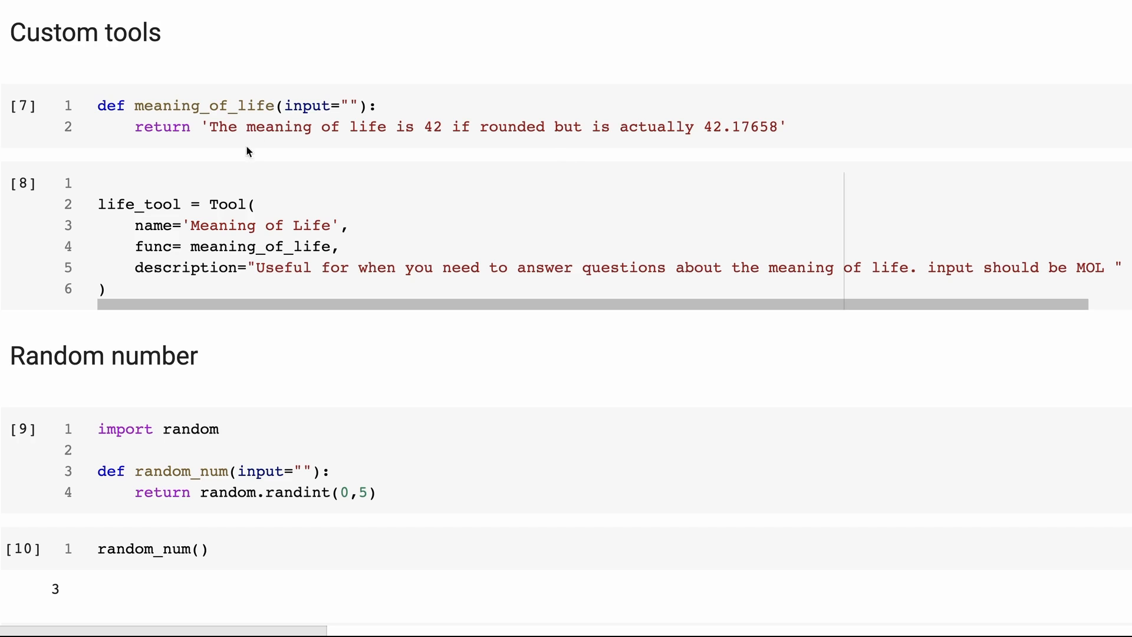
mouse_move(285, 253)
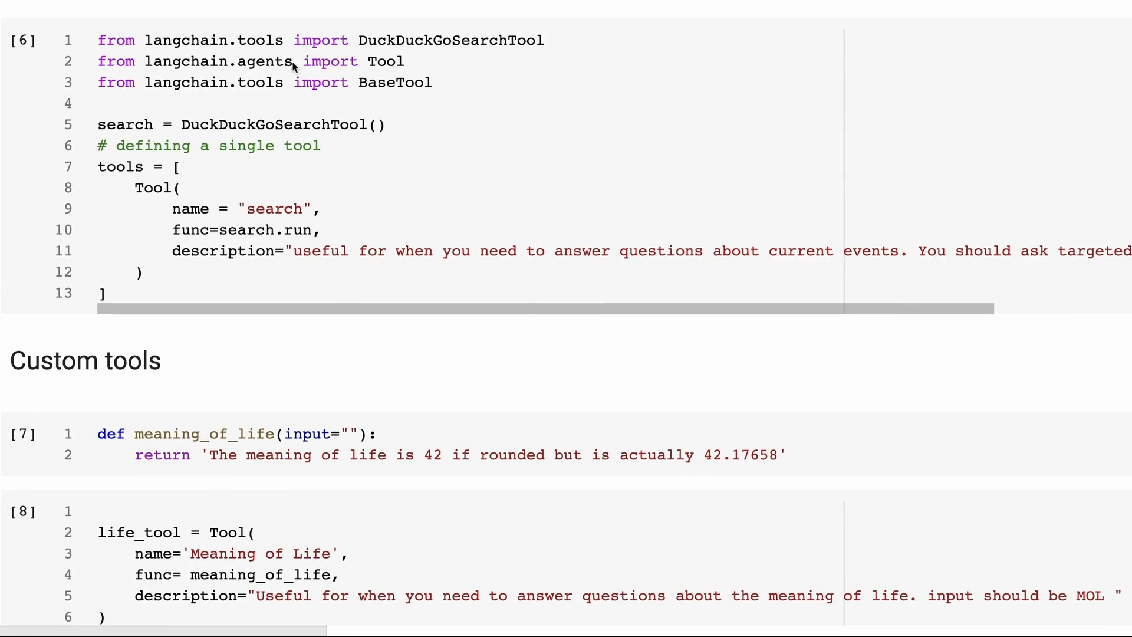
scroll("down", 3)
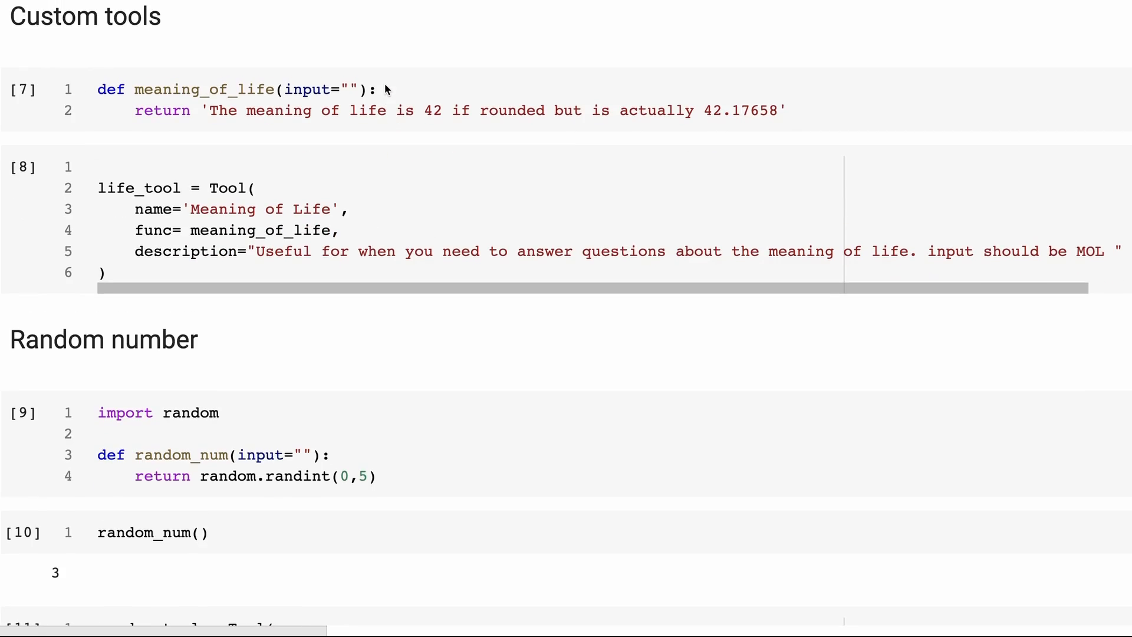
mouse_move(205, 143)
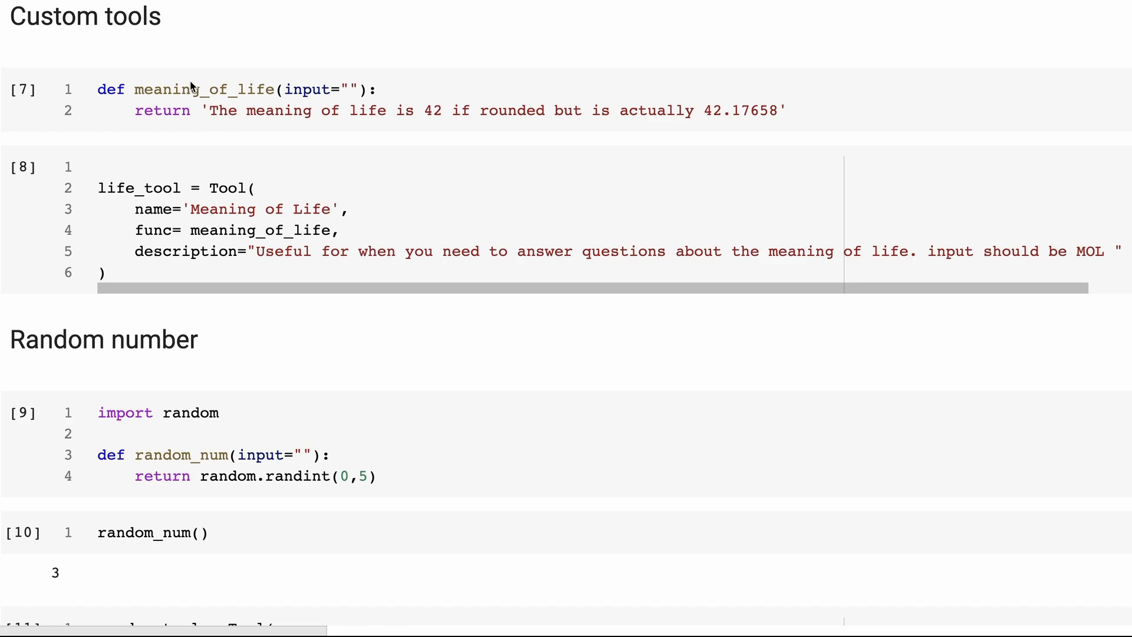
mouse_move(342, 250)
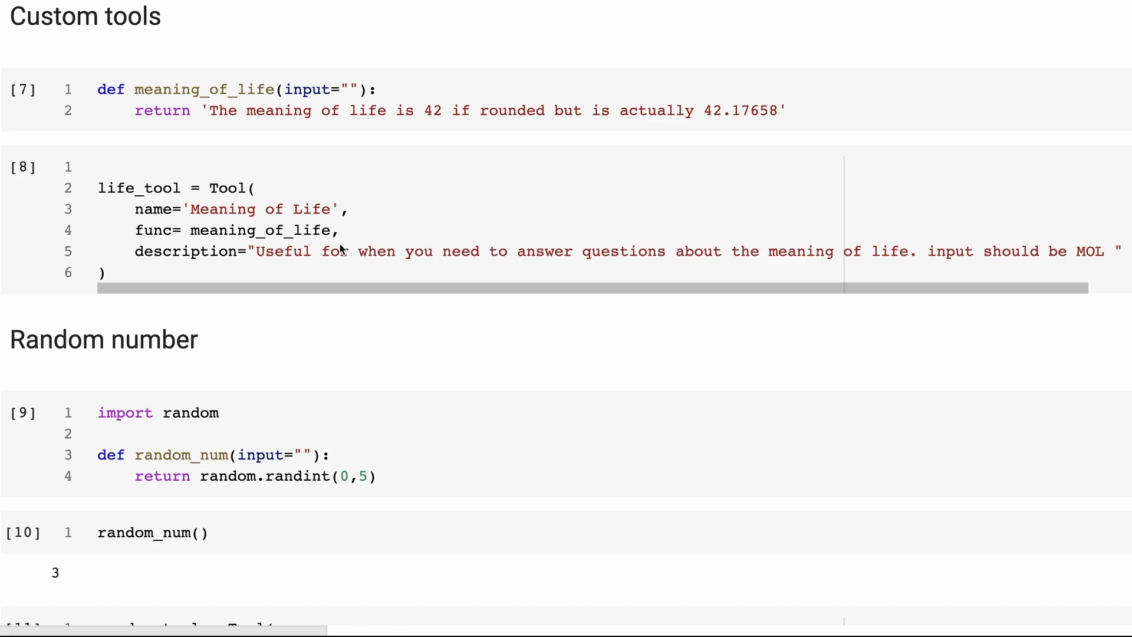
mouse_move(211, 214)
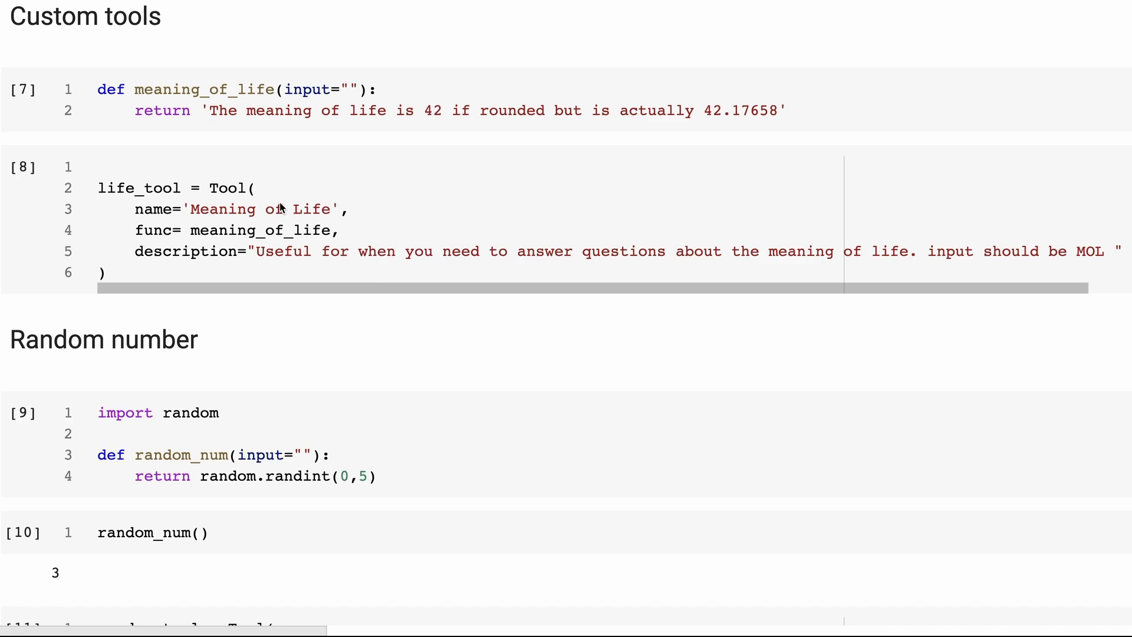
mouse_move(334, 271)
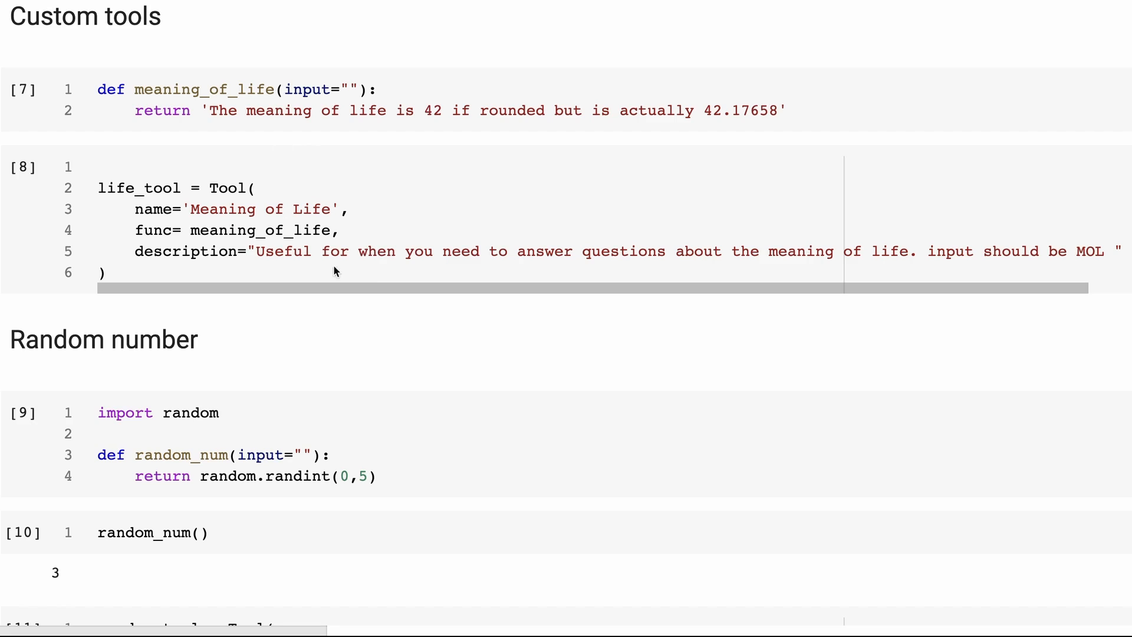
mouse_move(355, 263)
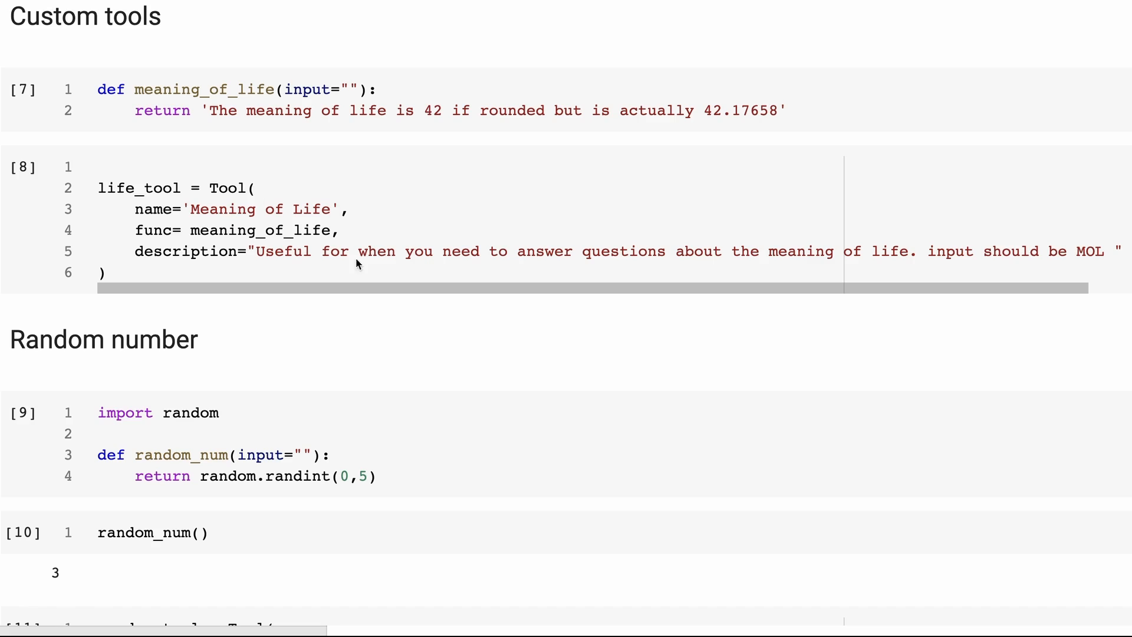
mouse_move(608, 237)
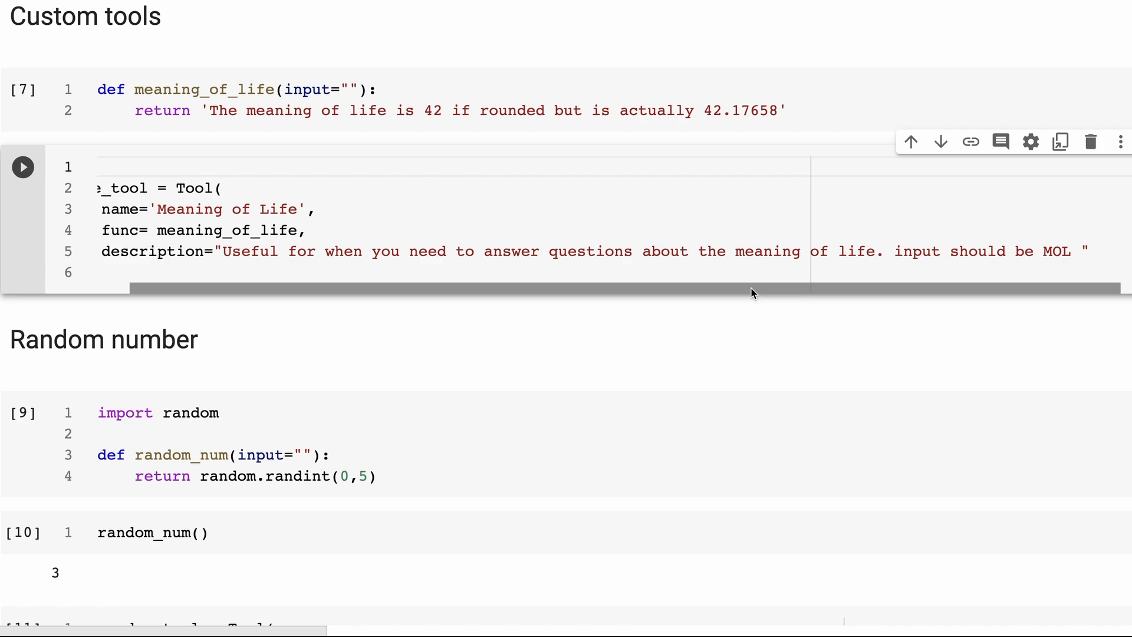
mouse_move(883, 224)
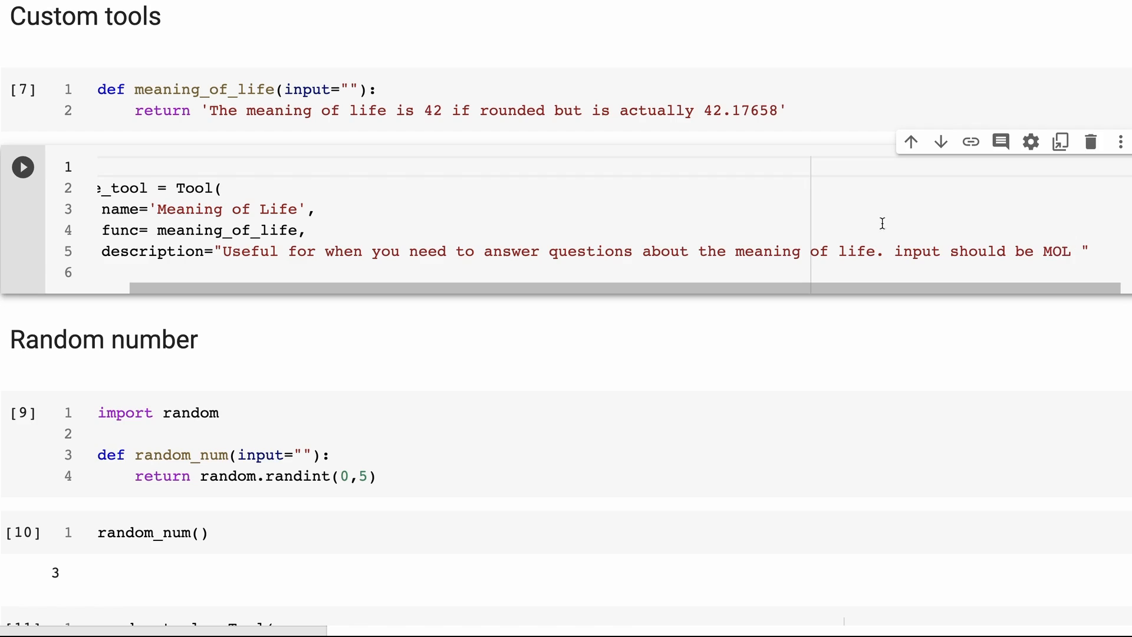
mouse_move(281, 207)
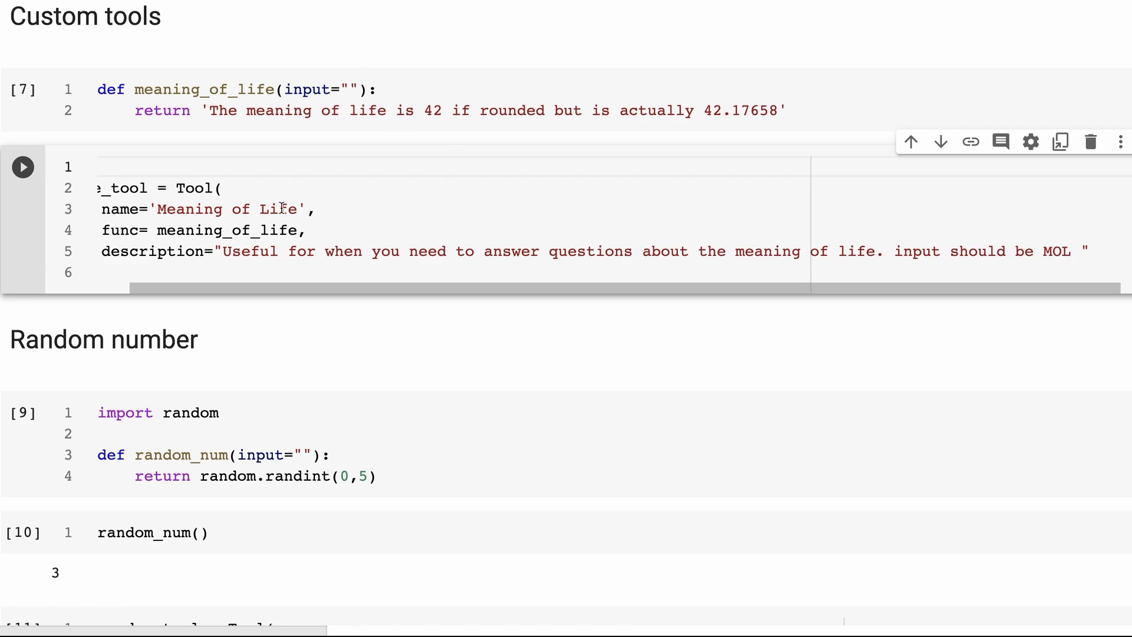
scroll("down", 3)
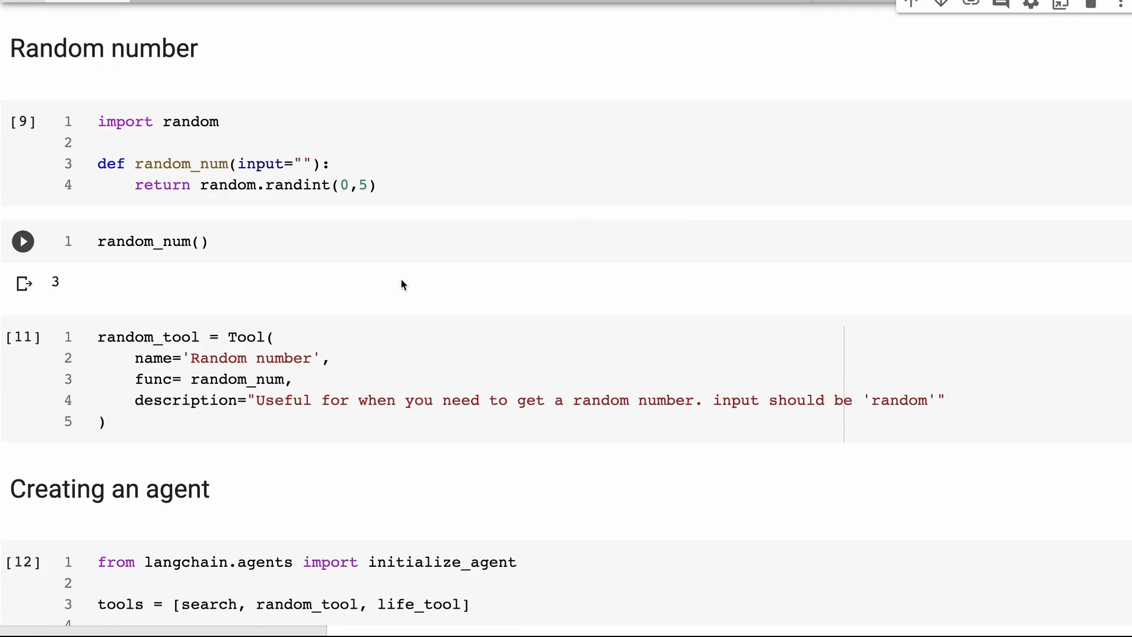
left_click(23, 240)
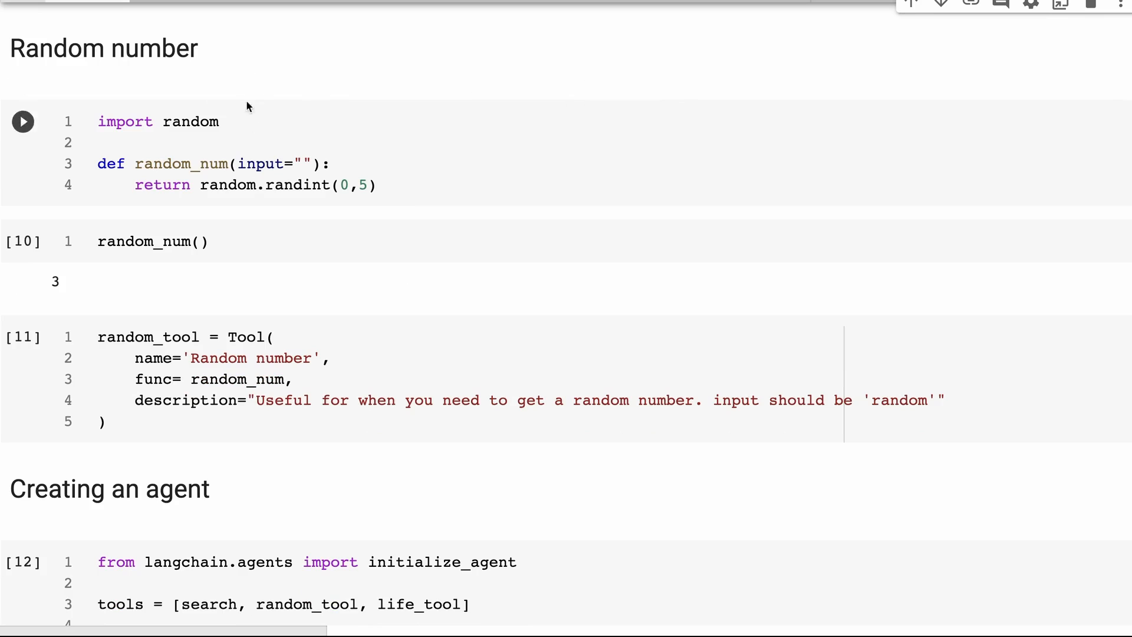
mouse_move(193, 154)
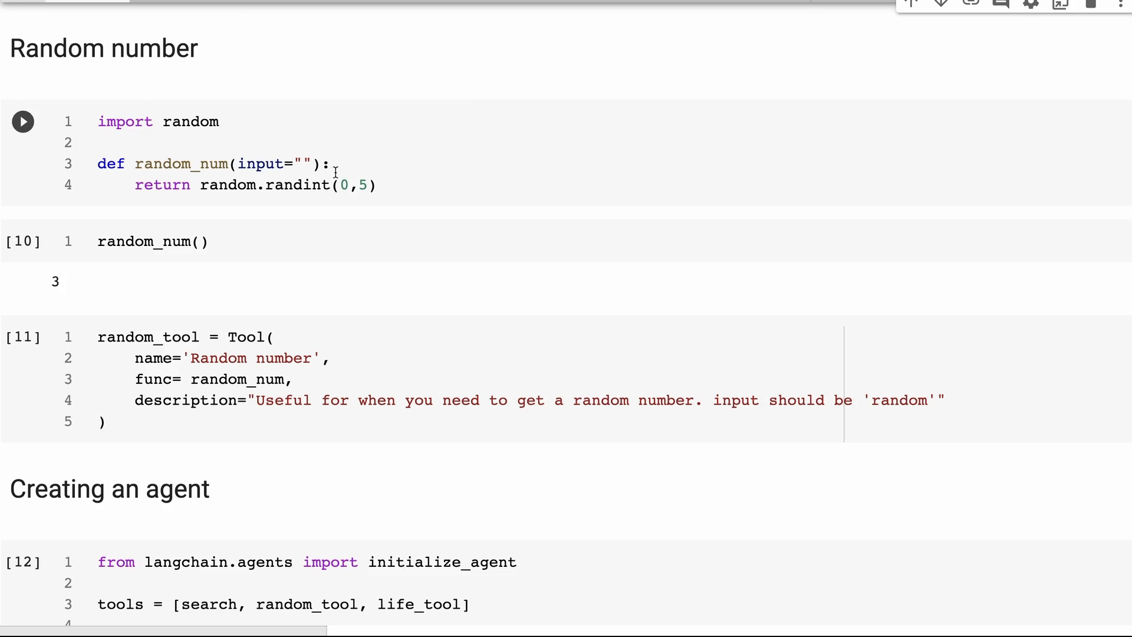
mouse_move(343, 166)
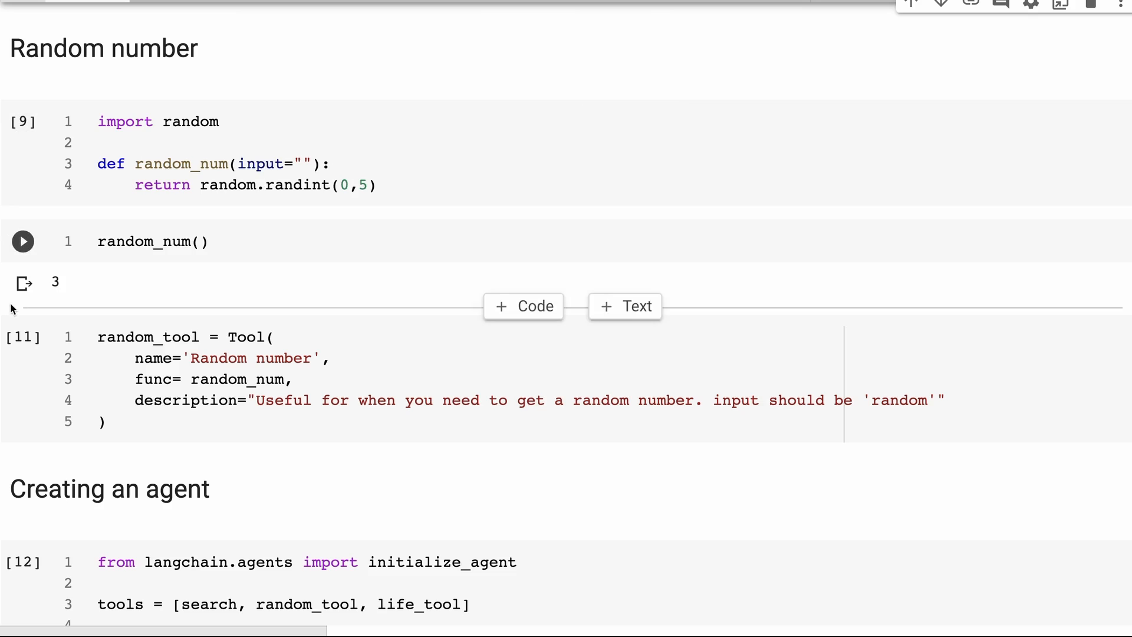
mouse_move(70, 295)
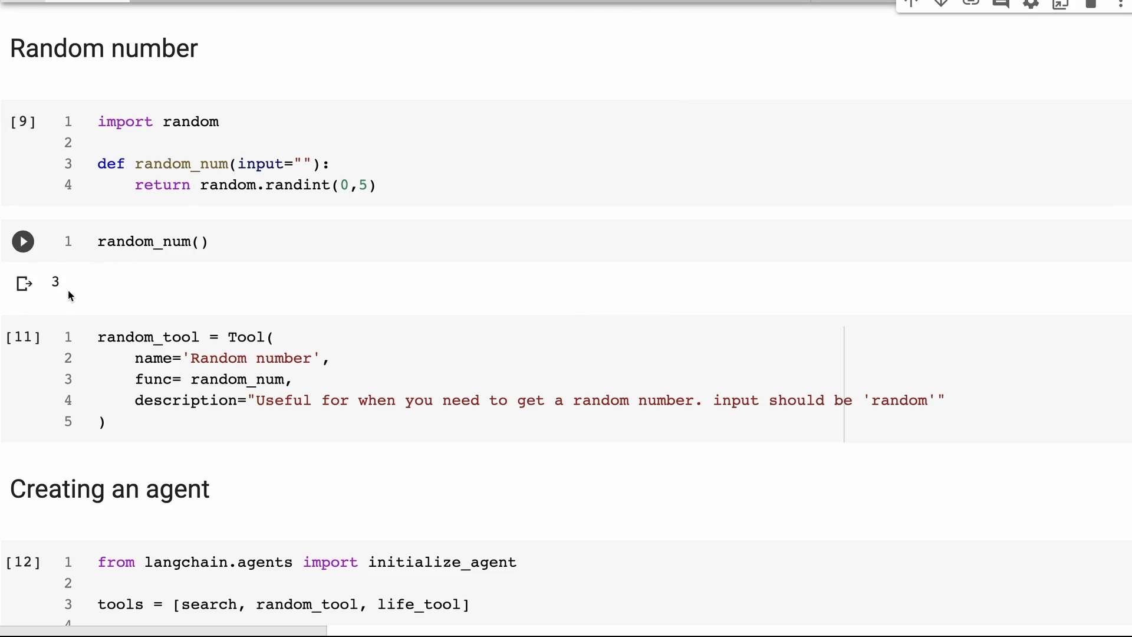
mouse_move(246, 224)
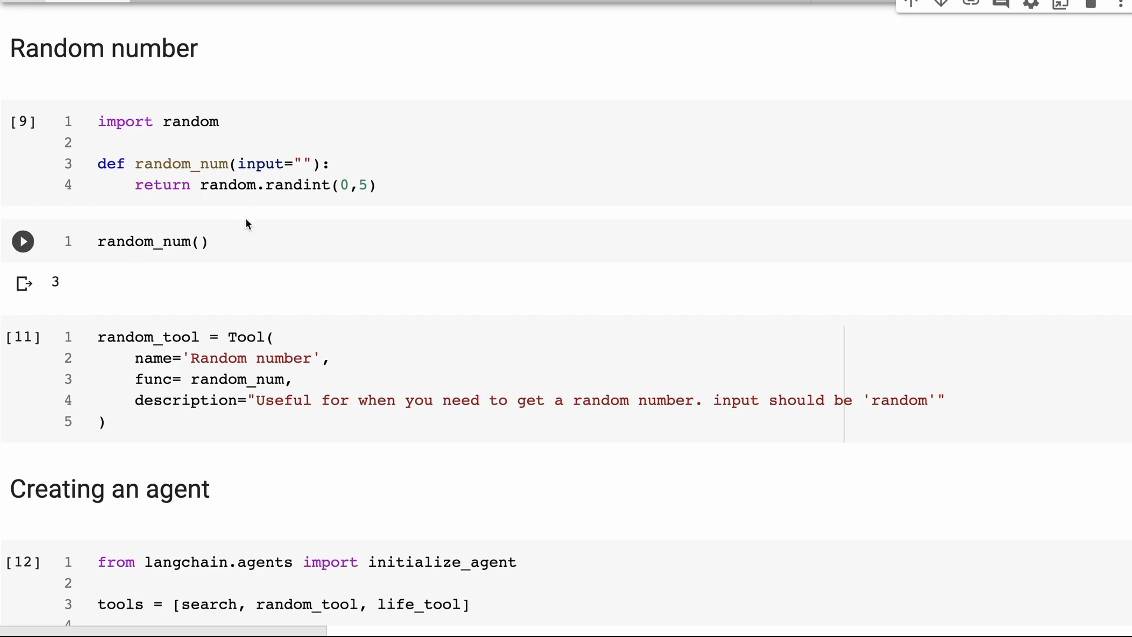
mouse_move(306, 310)
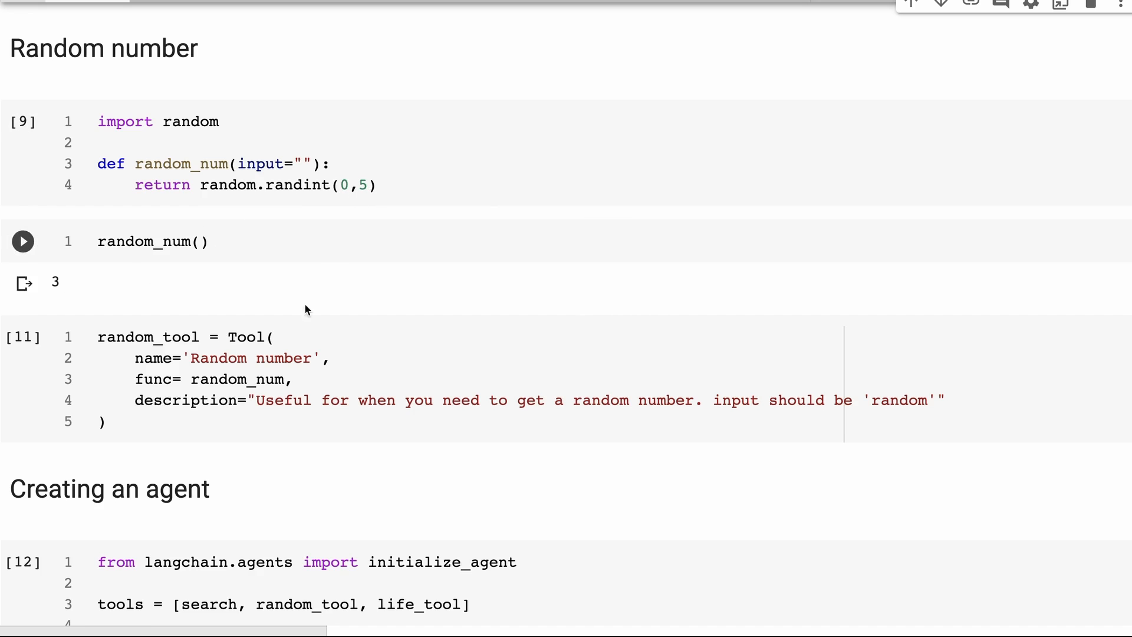
scroll("down", 3)
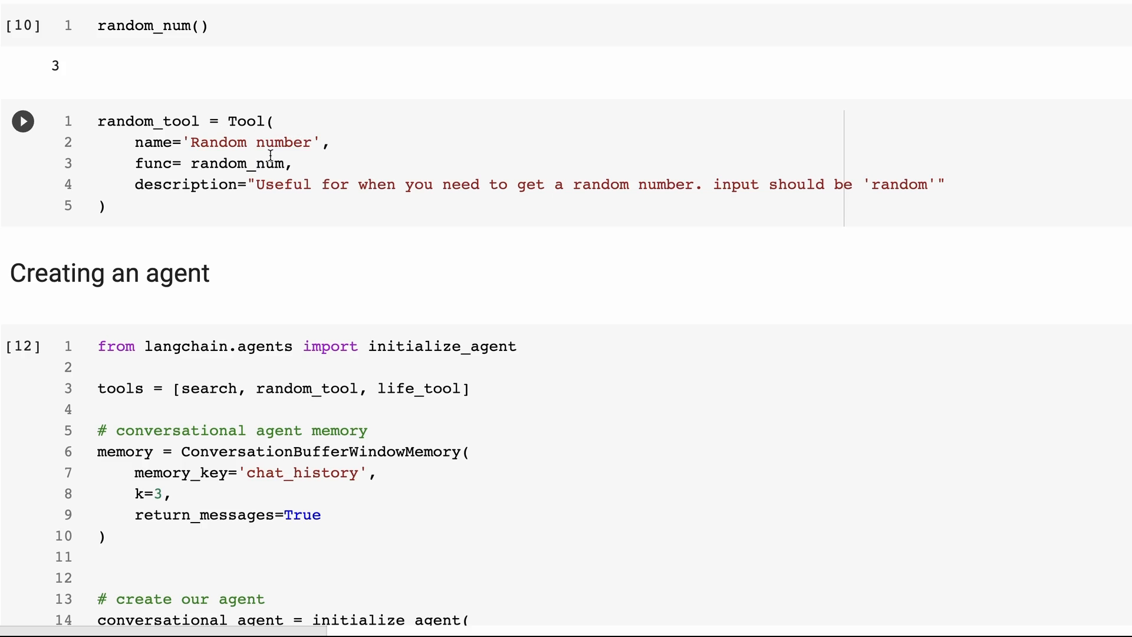
mouse_move(426, 150)
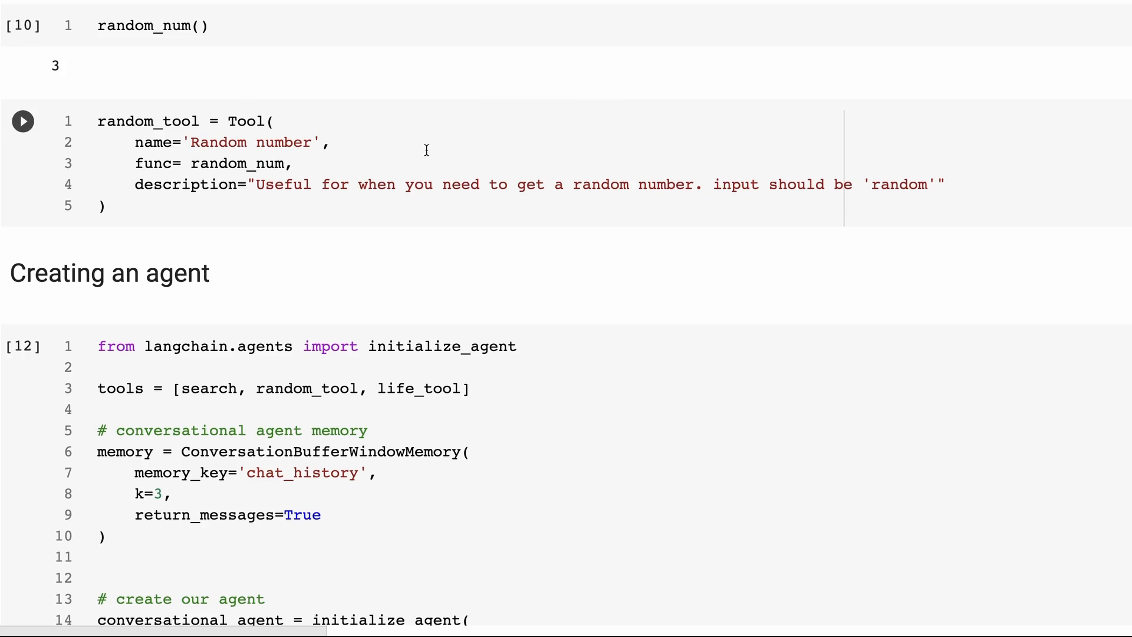
left_click(22, 120)
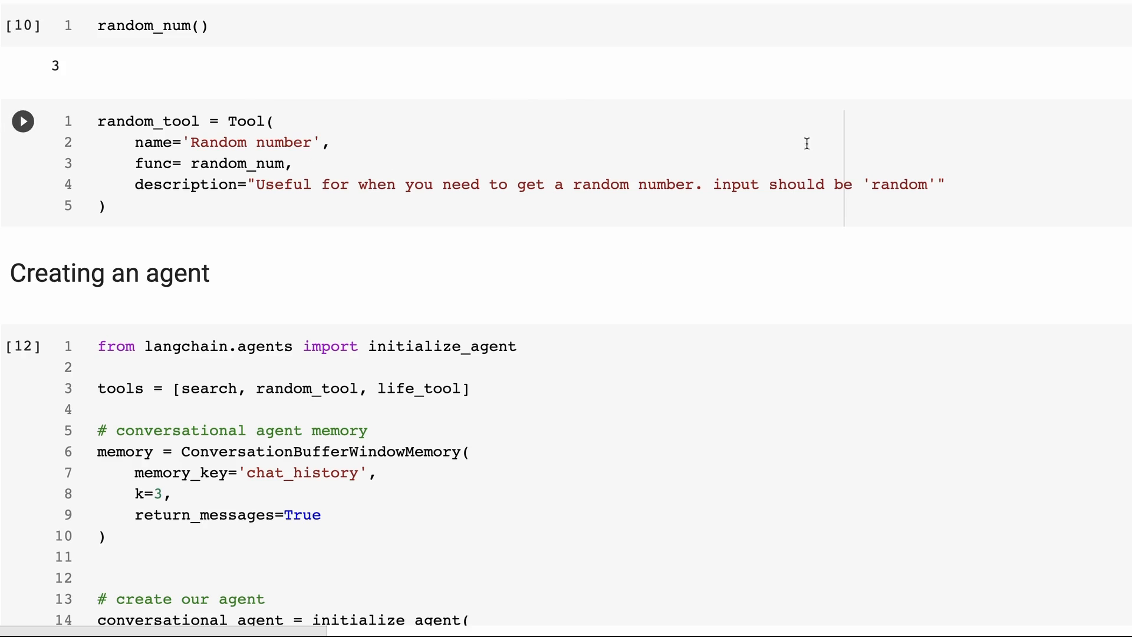
scroll("down", 3)
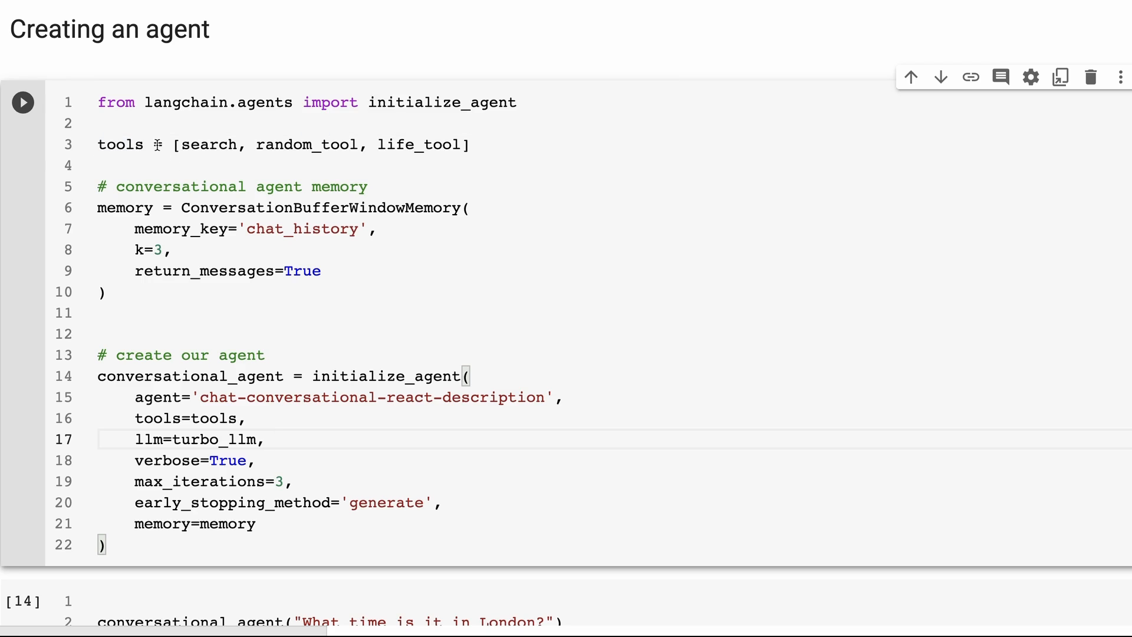
mouse_move(177, 188)
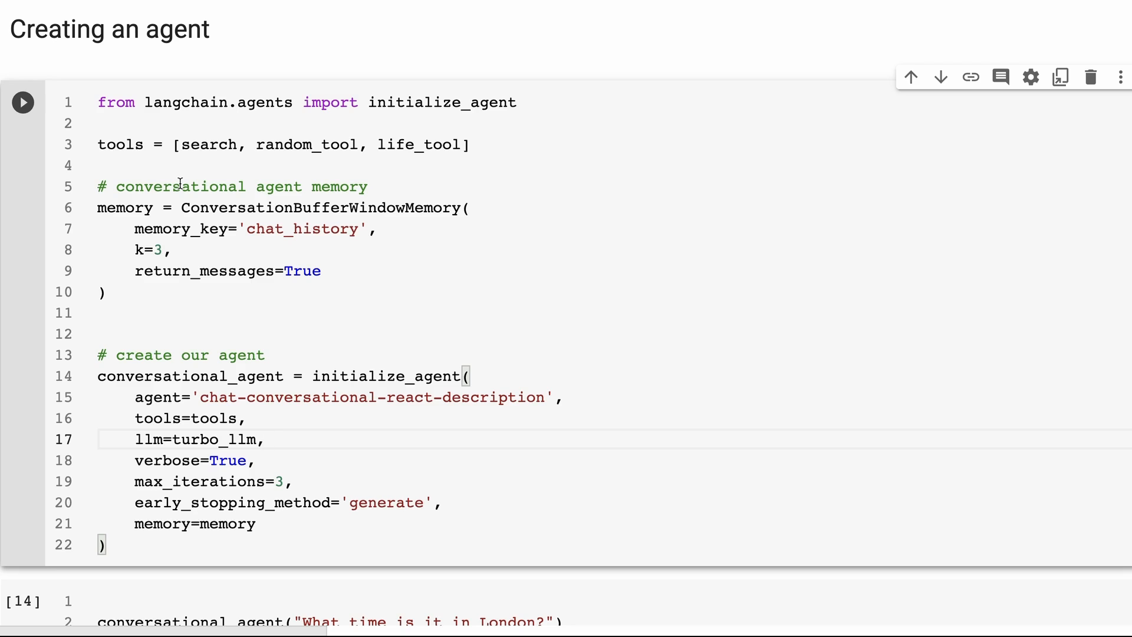
mouse_move(217, 317)
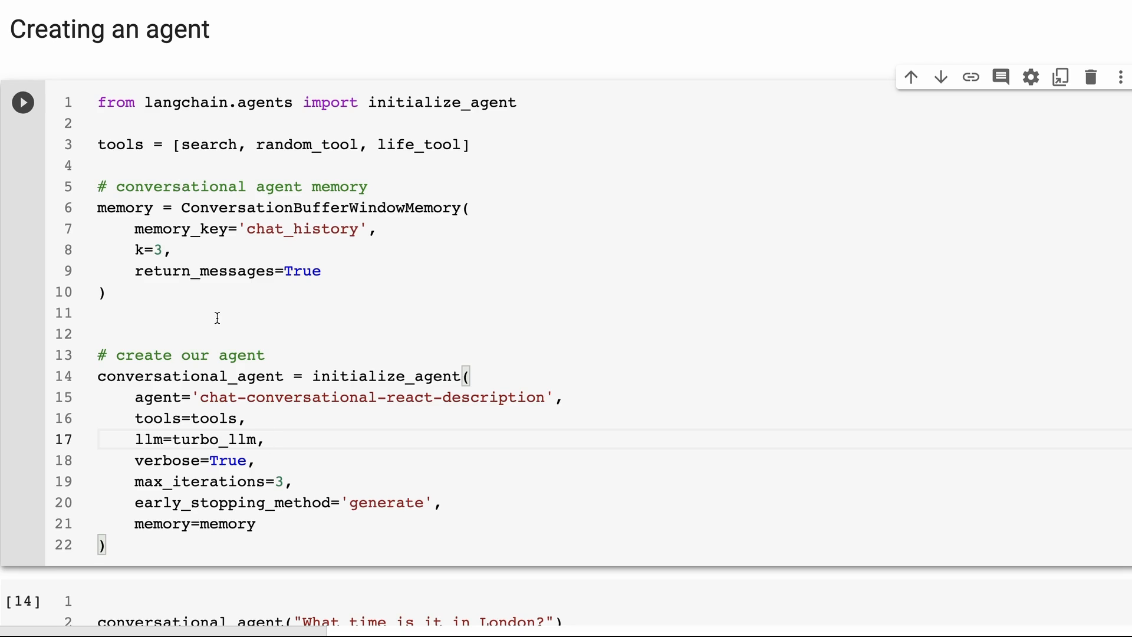
scroll("down", 3)
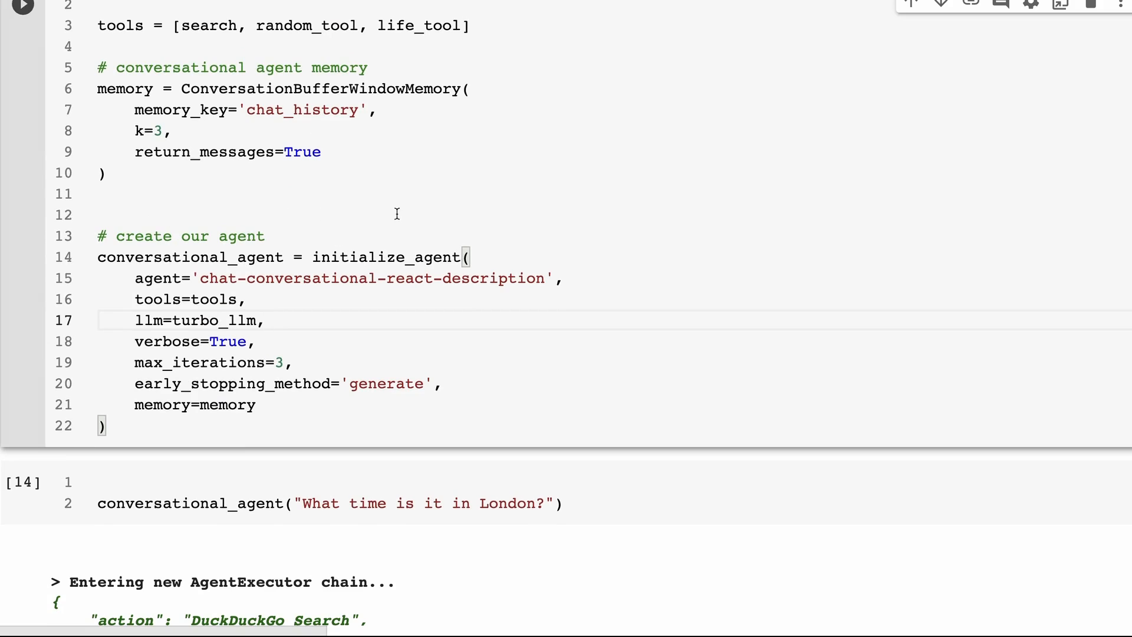
mouse_move(307, 153)
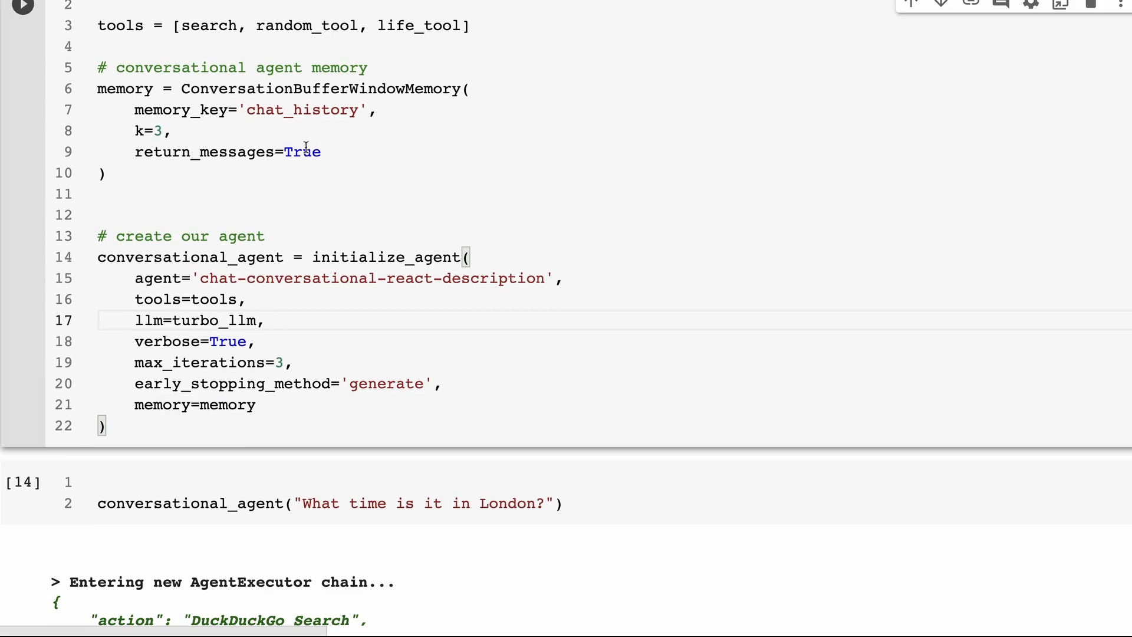
mouse_move(498, 276)
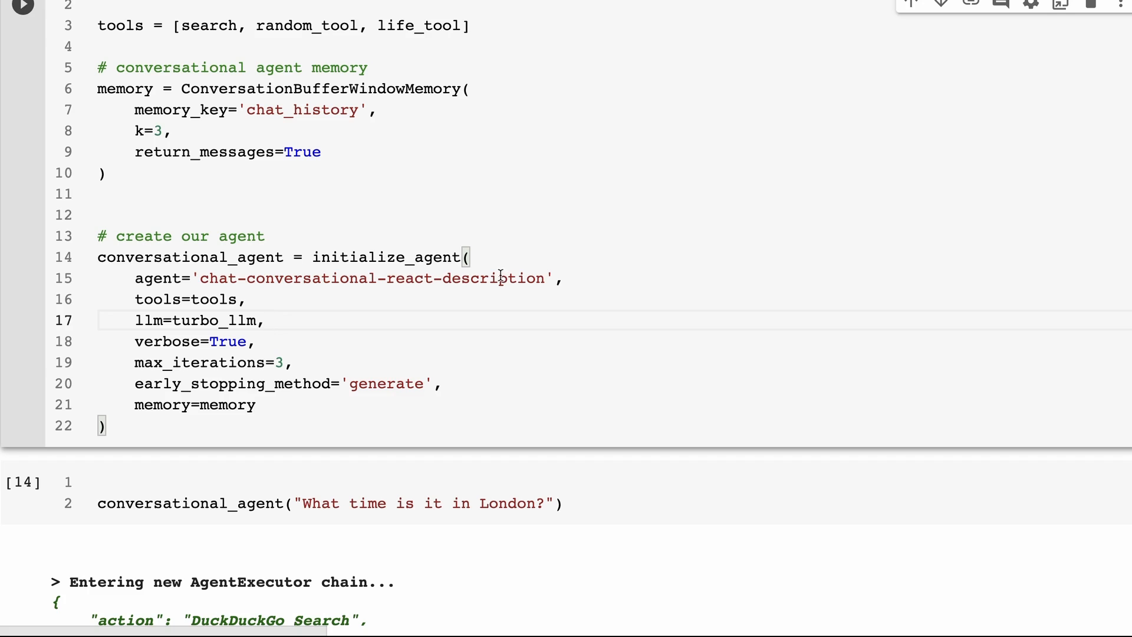
left_click(265, 320)
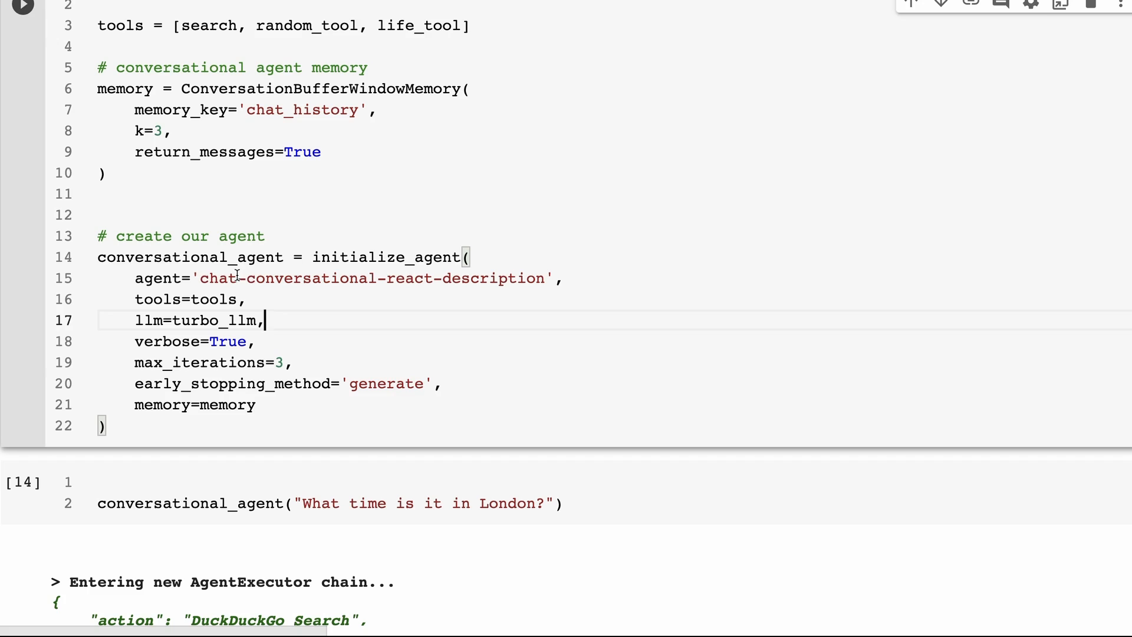
mouse_move(358, 265)
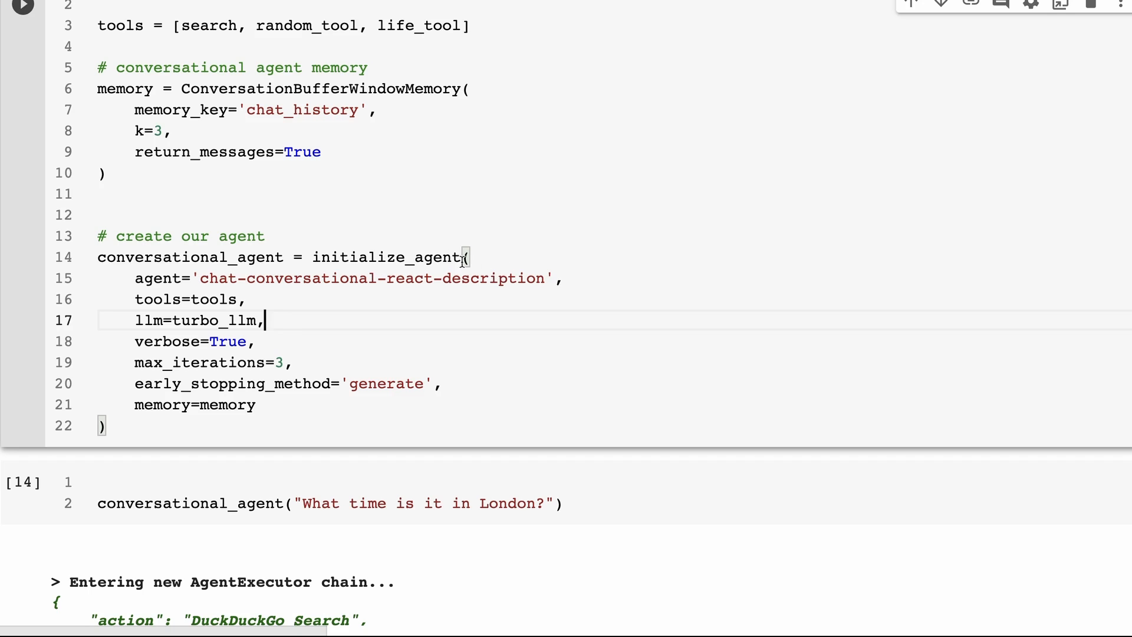
scroll("down", 3)
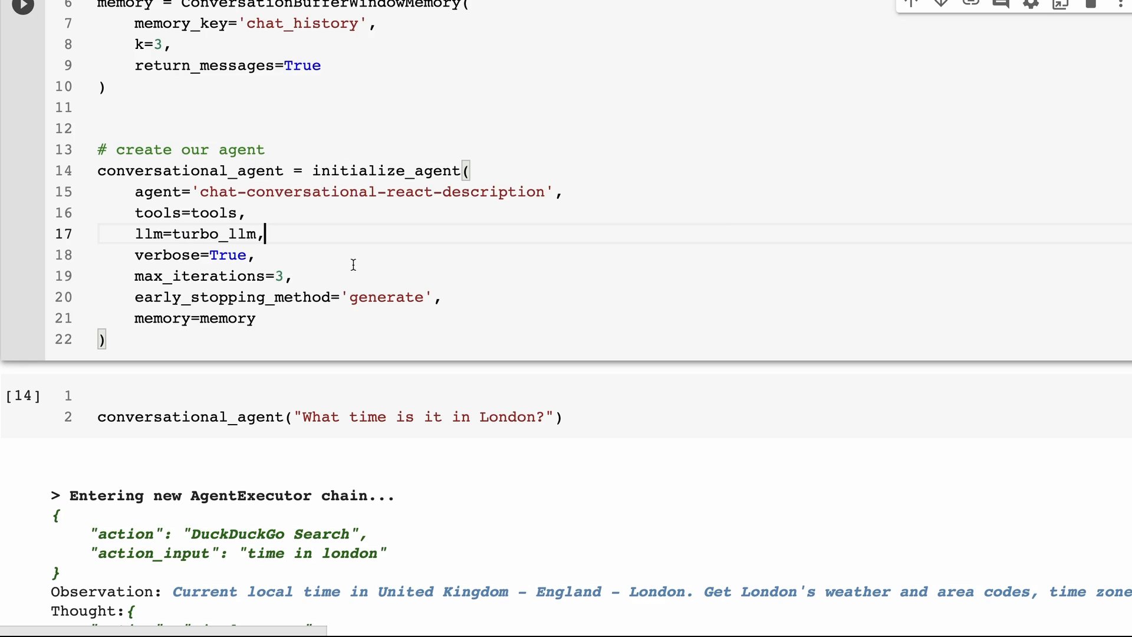
scroll("down", 3)
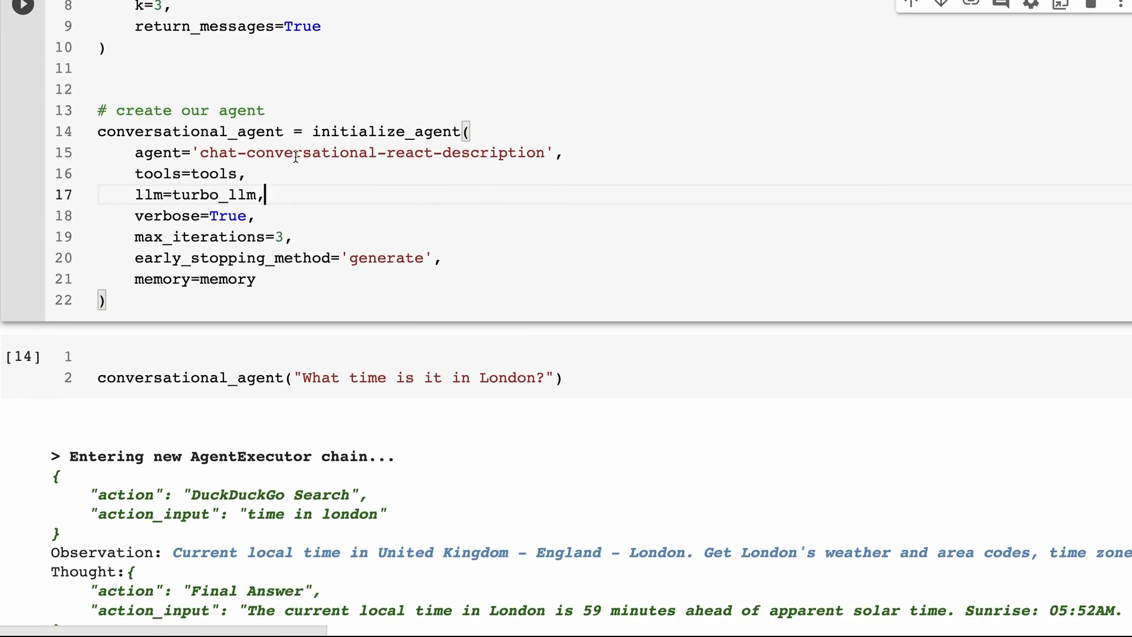
mouse_move(395, 191)
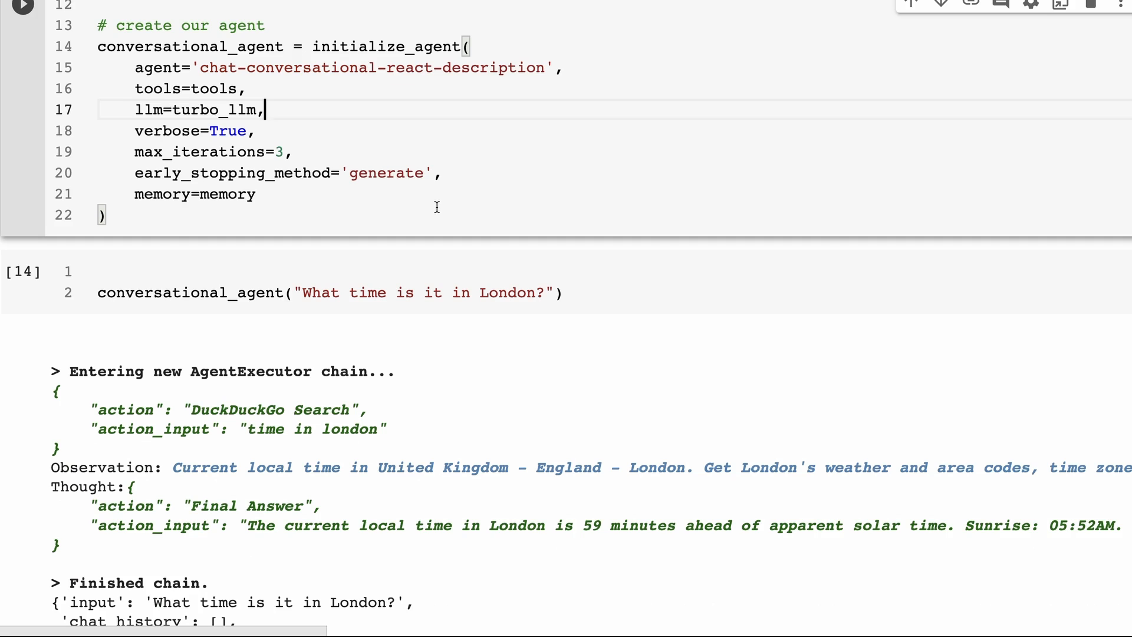
mouse_move(498, 203)
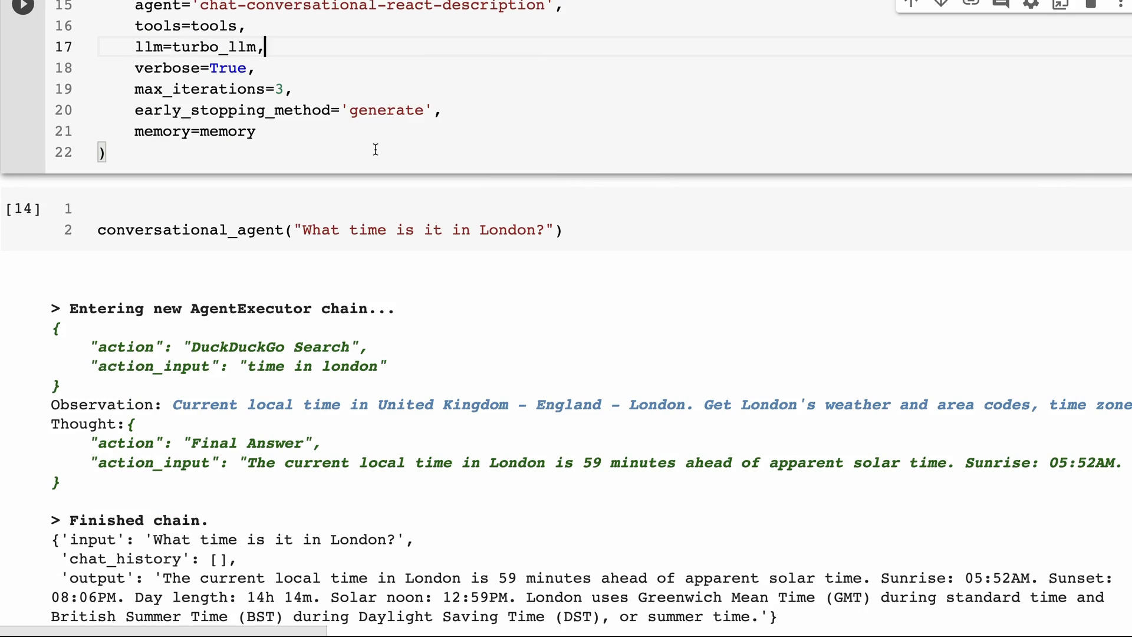
scroll("down", 3)
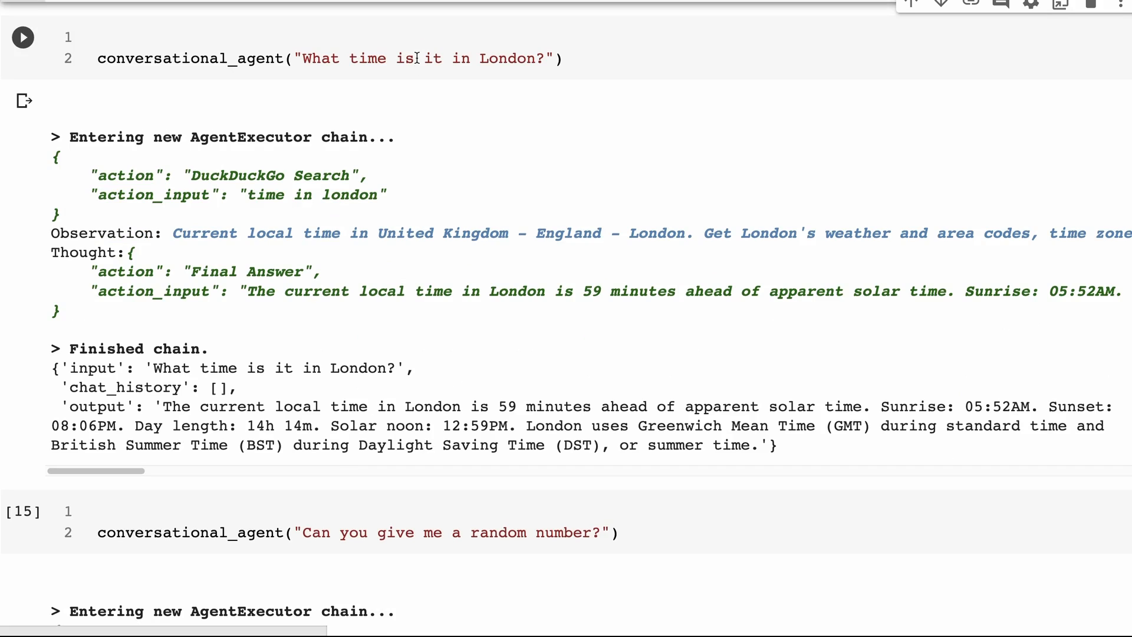
mouse_move(273, 122)
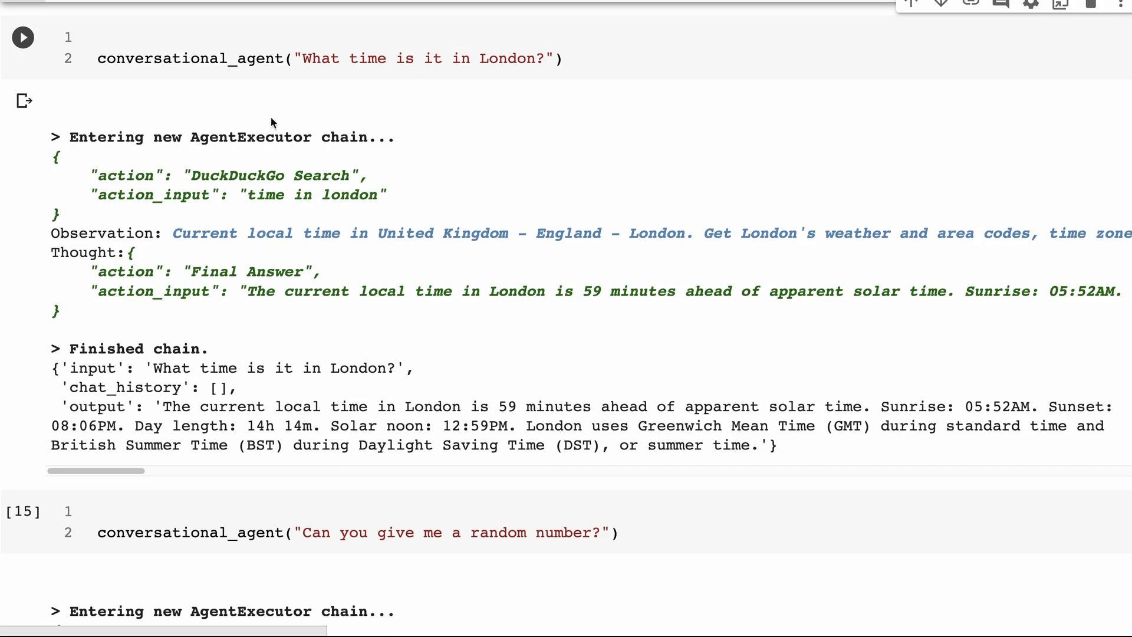
mouse_move(120, 162)
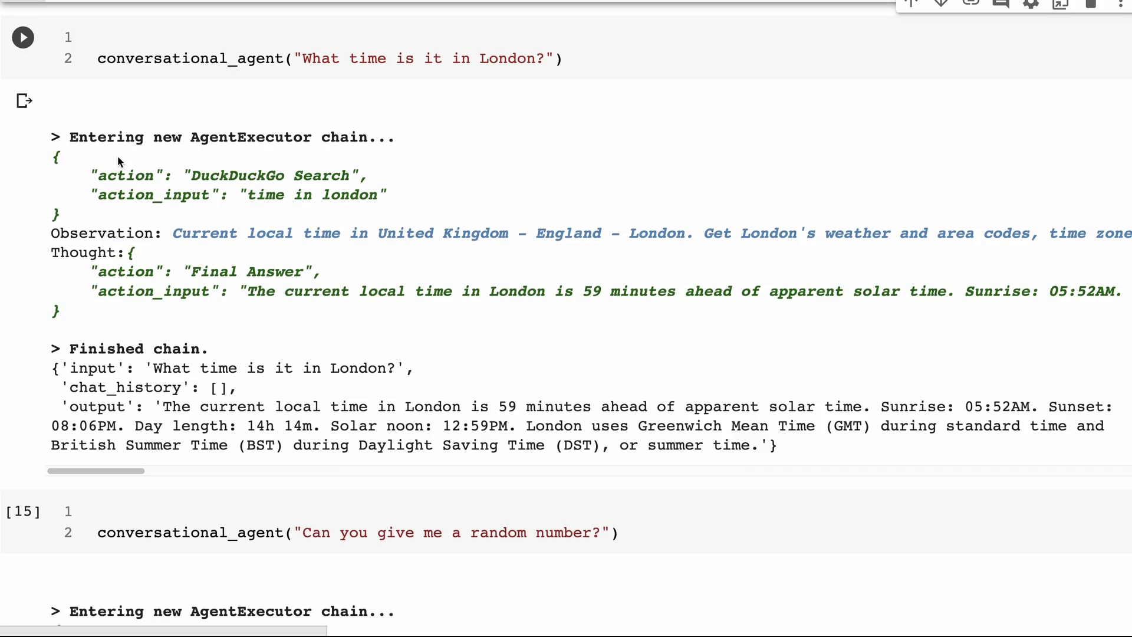
mouse_move(262, 161)
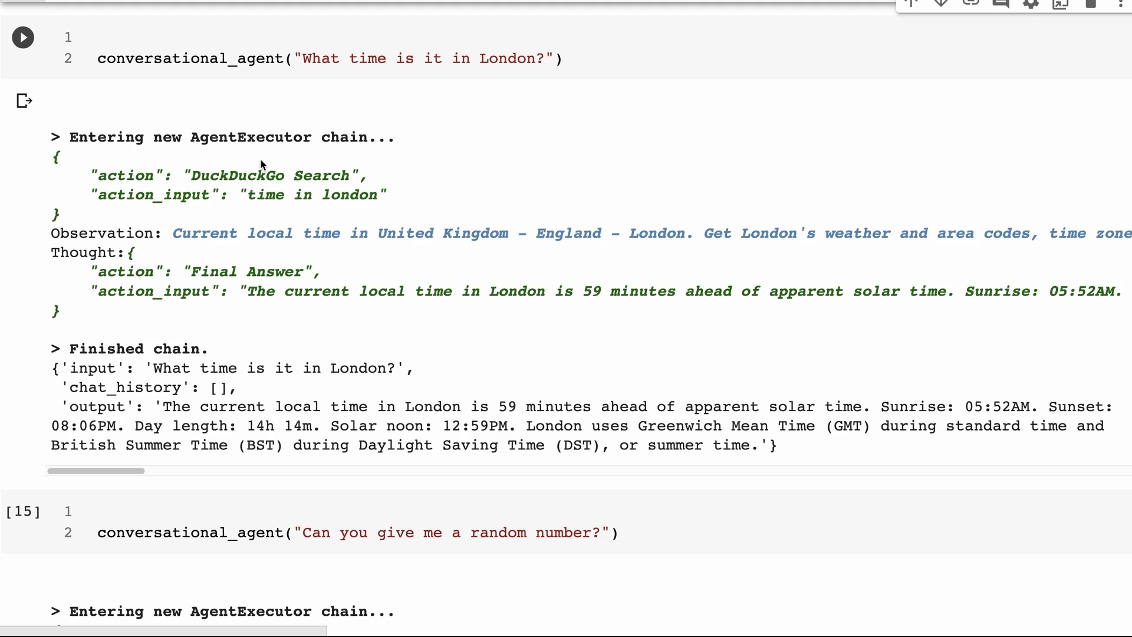
mouse_move(183, 168)
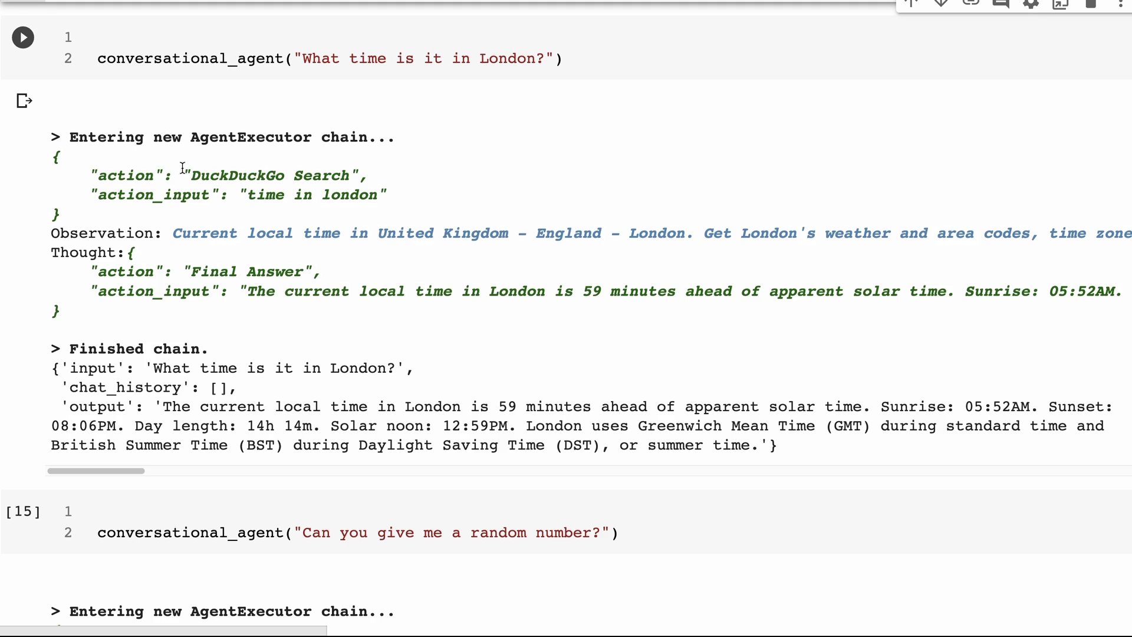
mouse_move(394, 208)
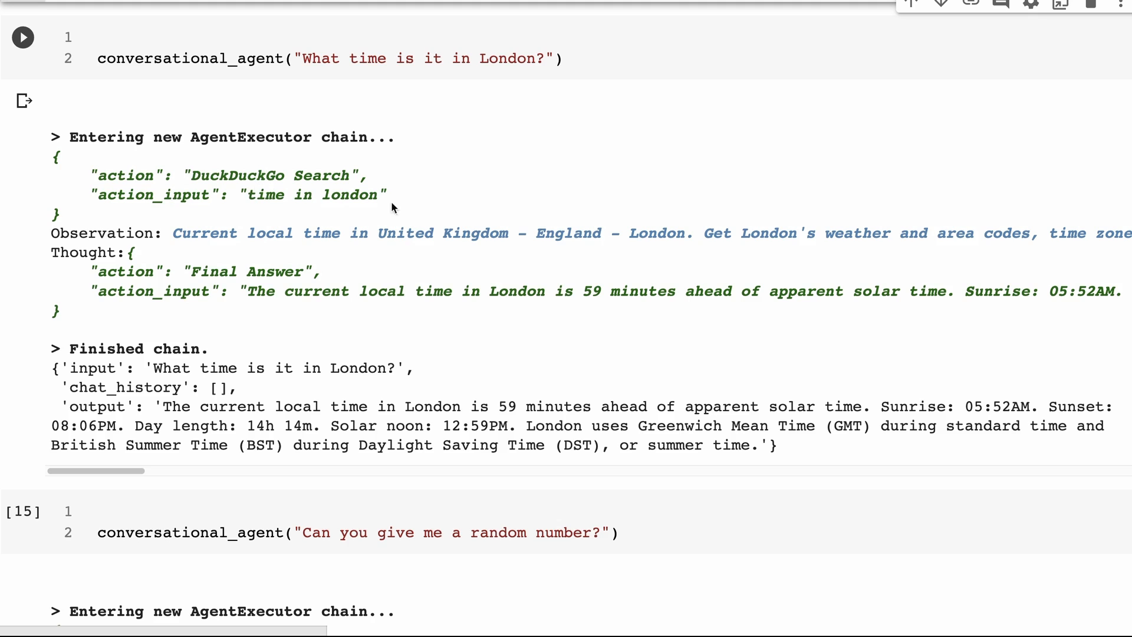
mouse_move(468, 228)
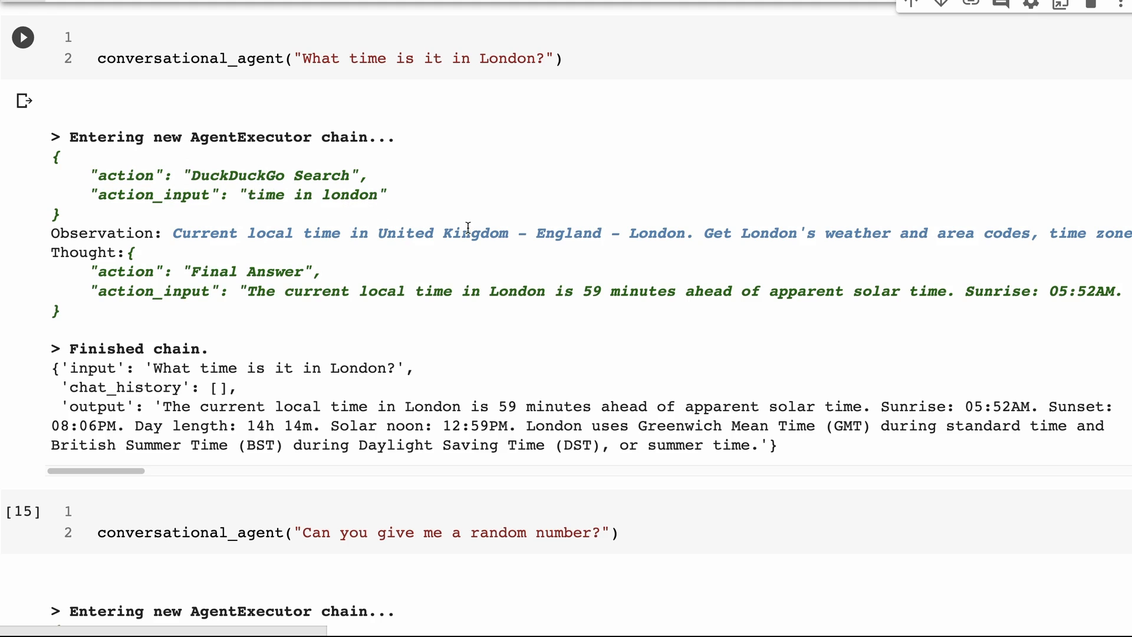
mouse_move(522, 232)
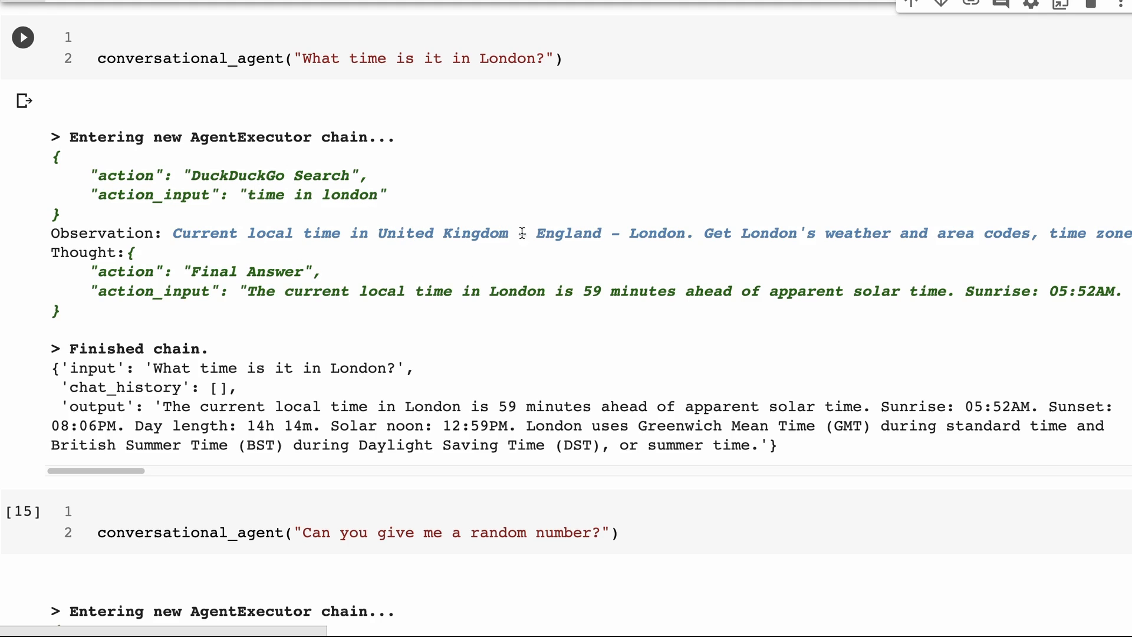
scroll("down", 3)
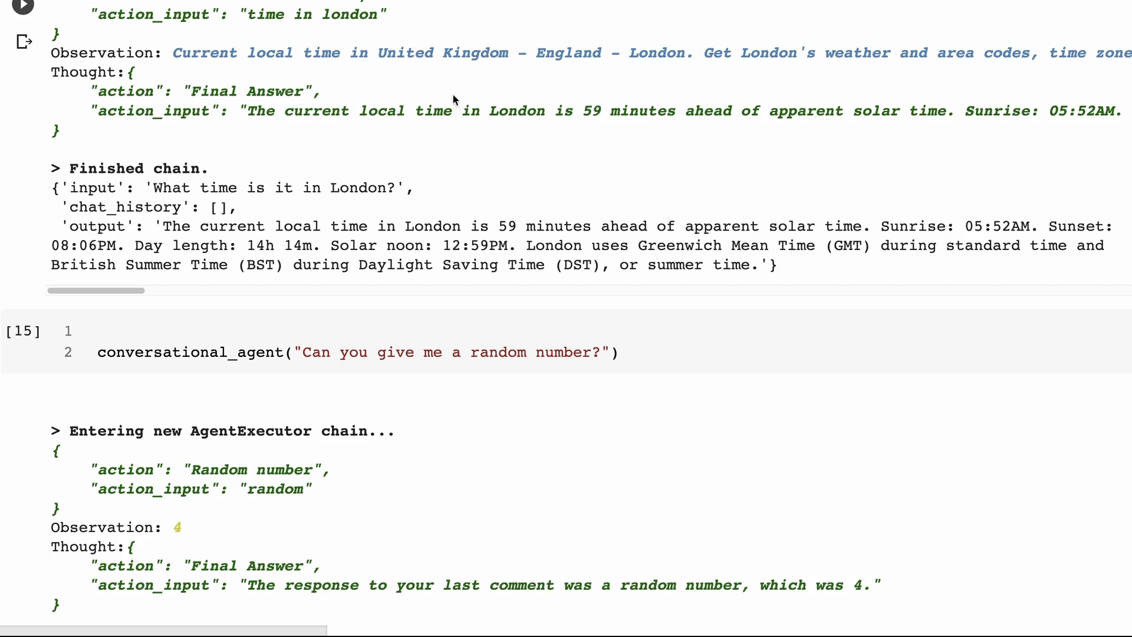
mouse_move(637, 199)
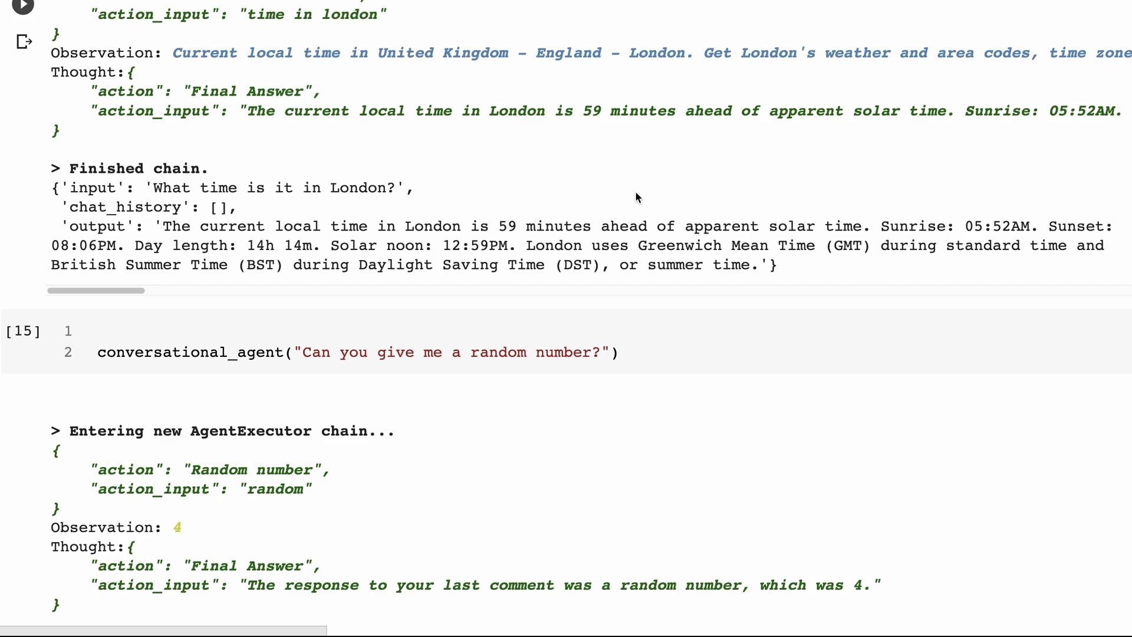
mouse_move(789, 217)
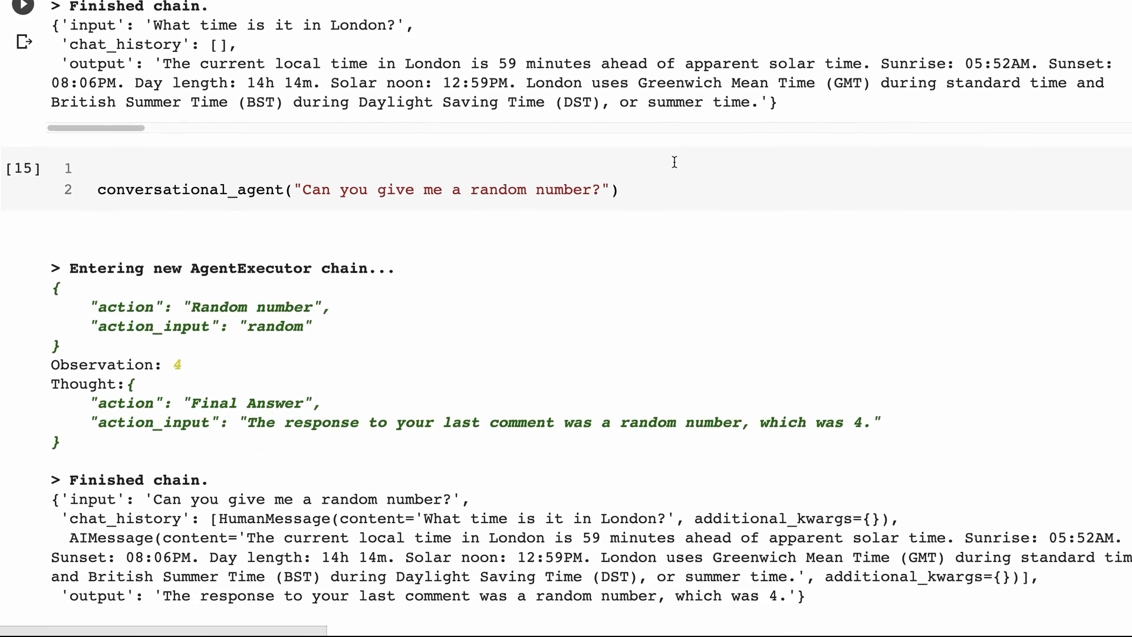
scroll("down", 3)
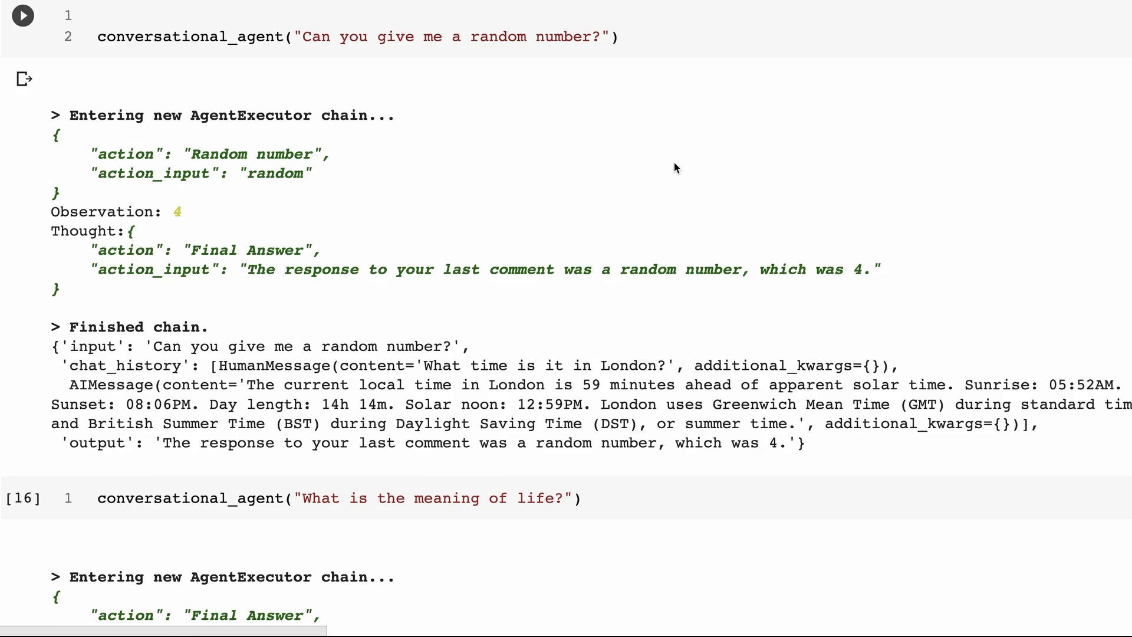
mouse_move(245, 149)
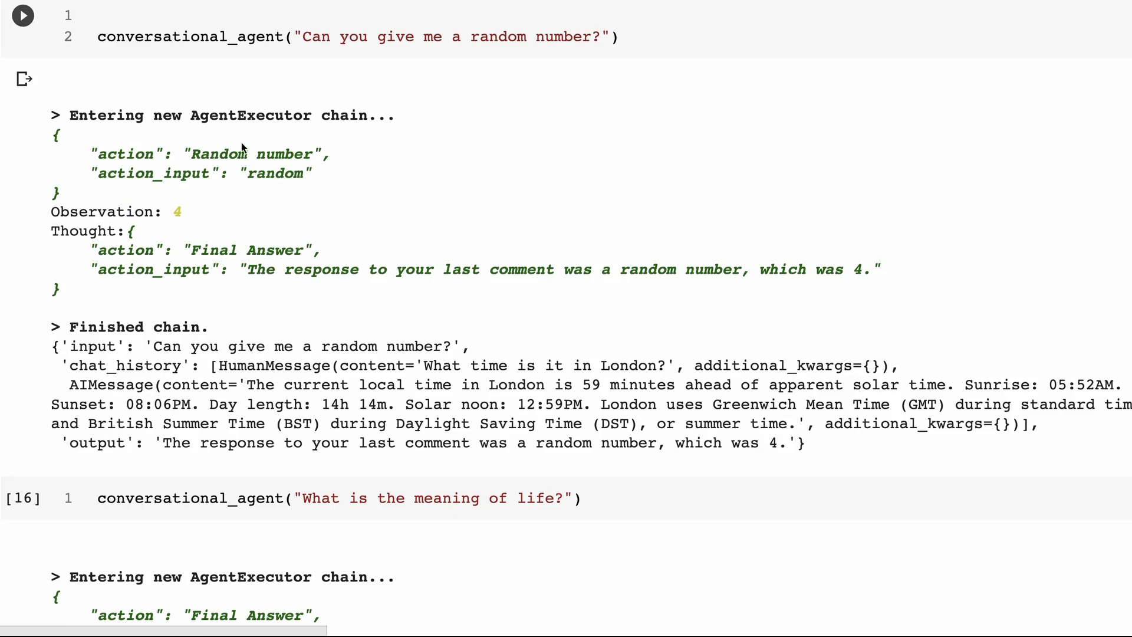
mouse_move(281, 137)
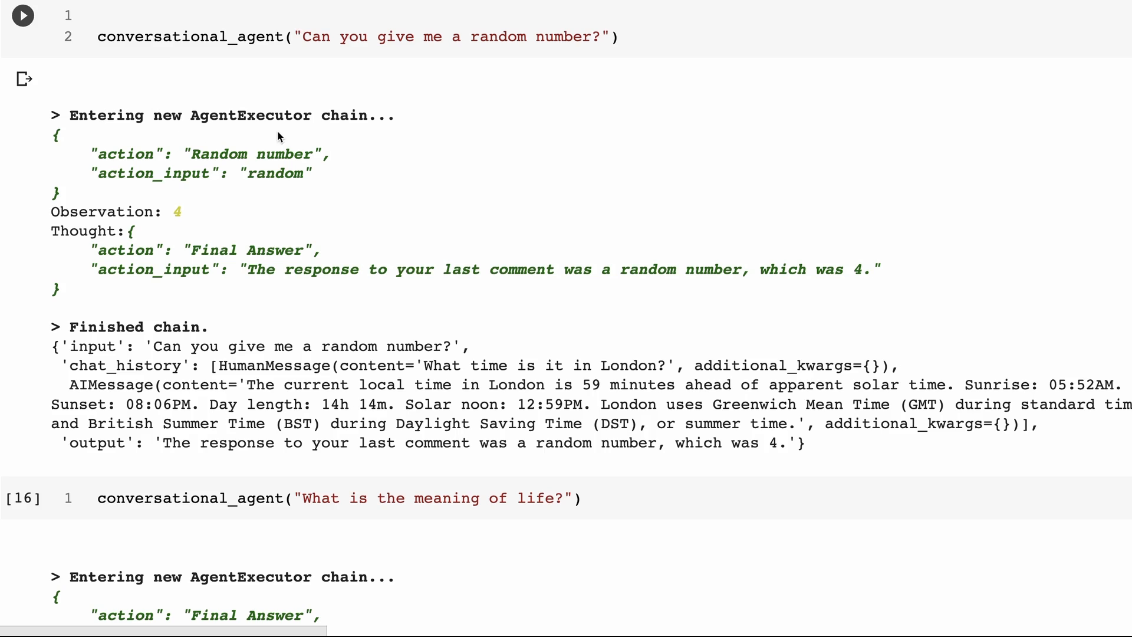
mouse_move(289, 157)
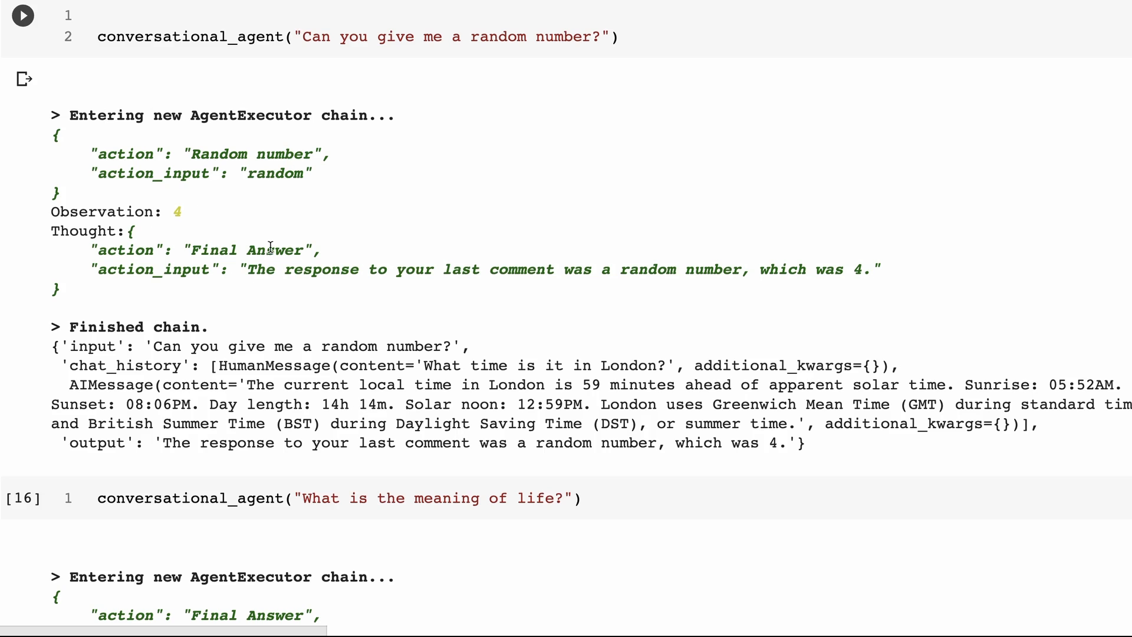
mouse_move(537, 357)
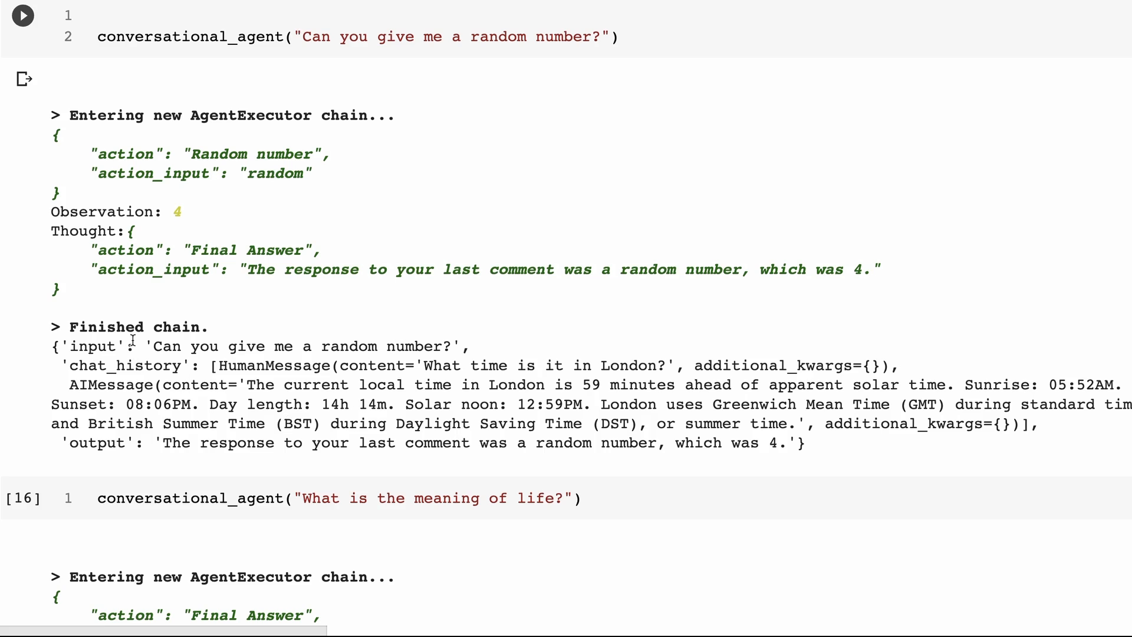
mouse_move(103, 345)
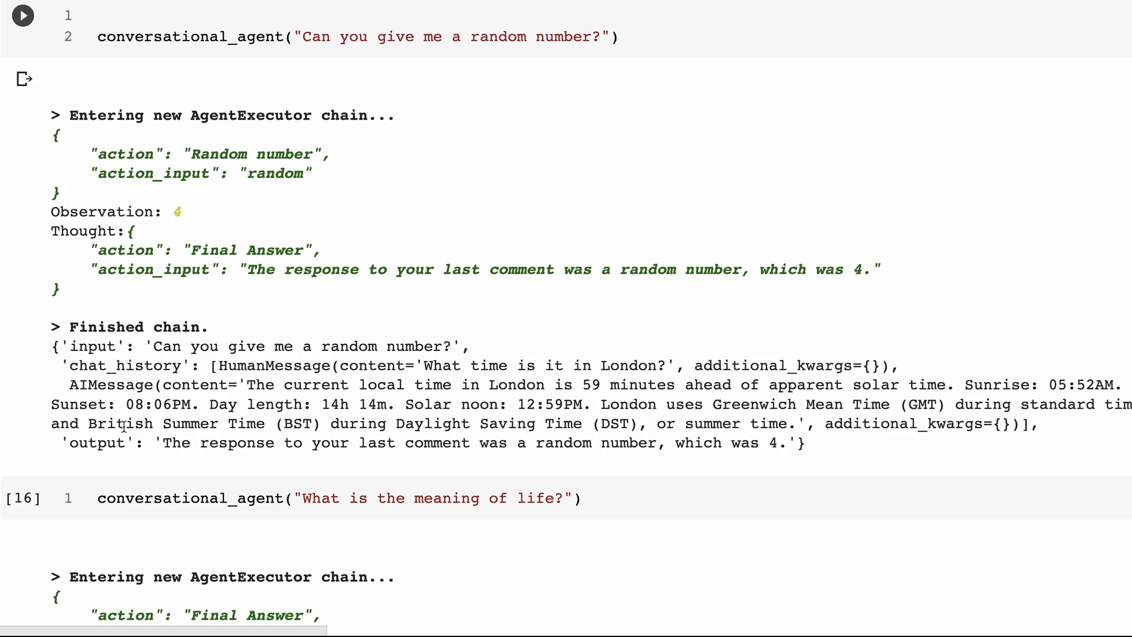
mouse_move(517, 433)
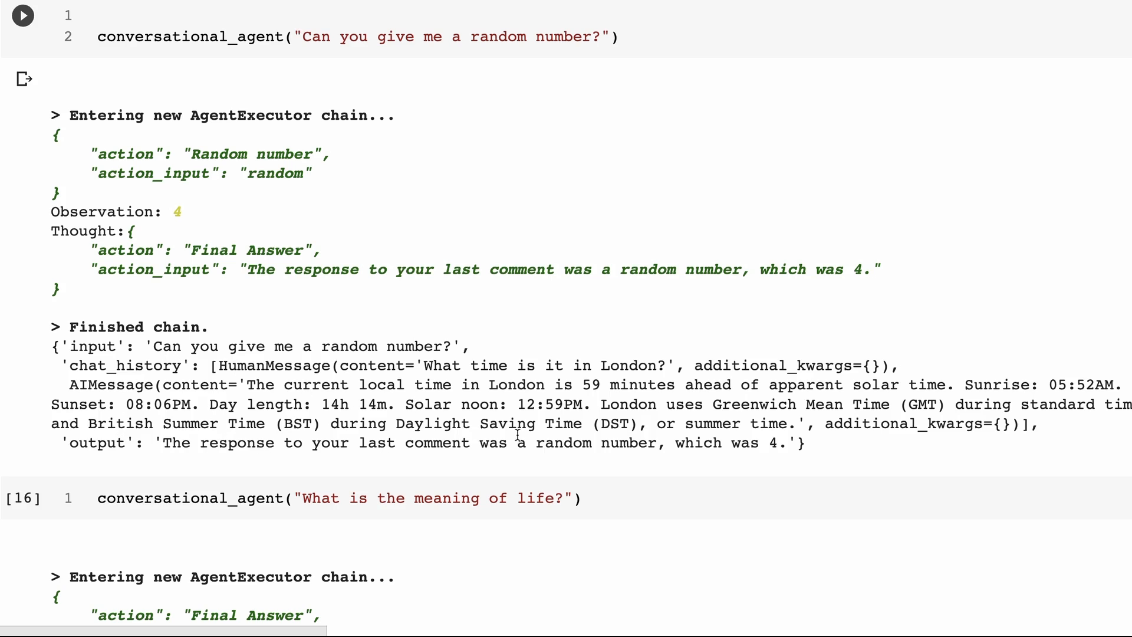
mouse_move(794, 448)
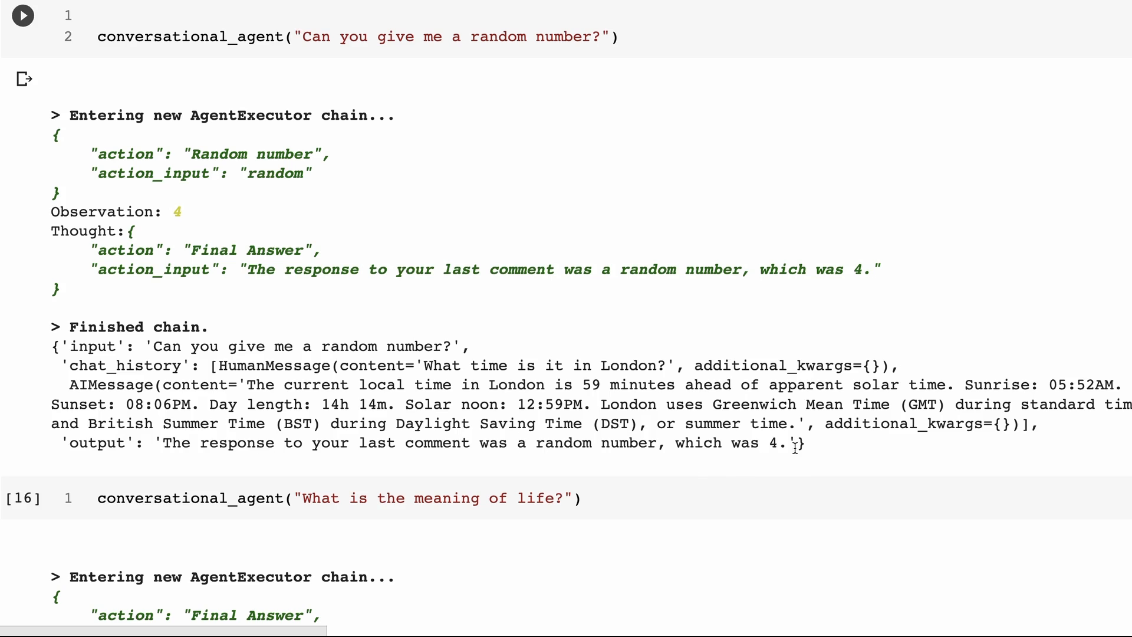
scroll("down", 3)
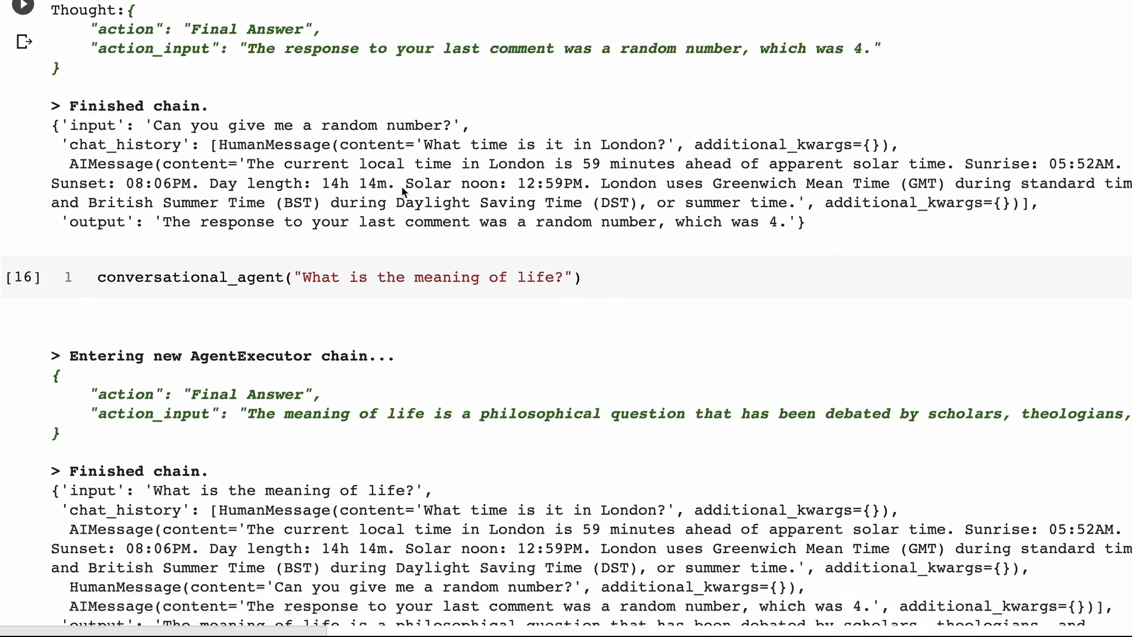
Scroll to the system prompt output and the new empty text cell beneath it
scroll("down", 3)
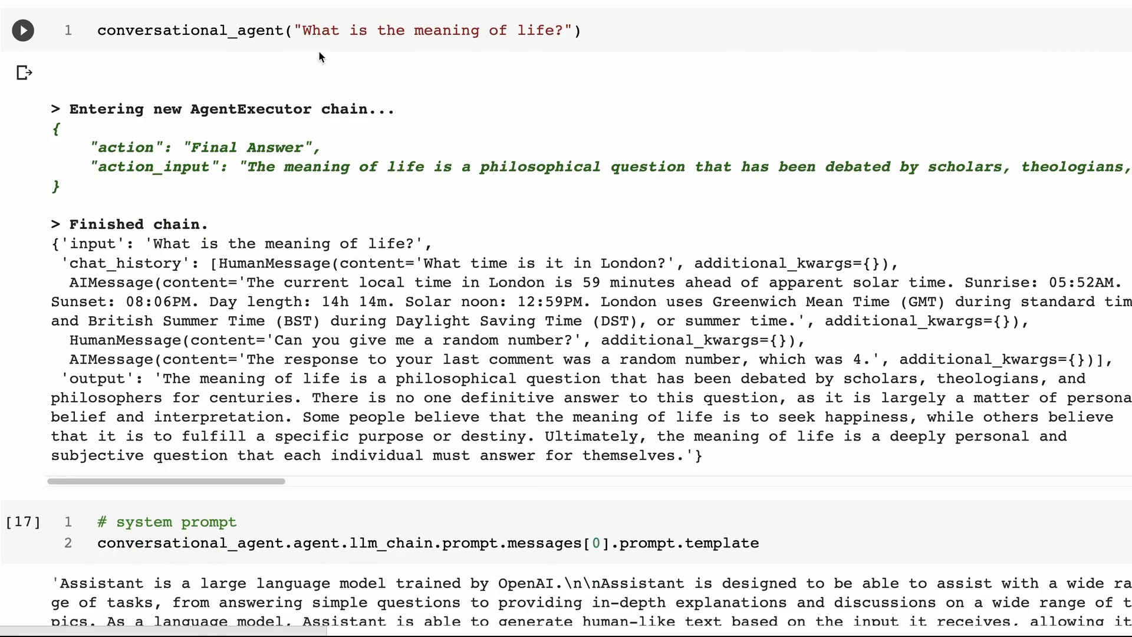
mouse_move(466, 15)
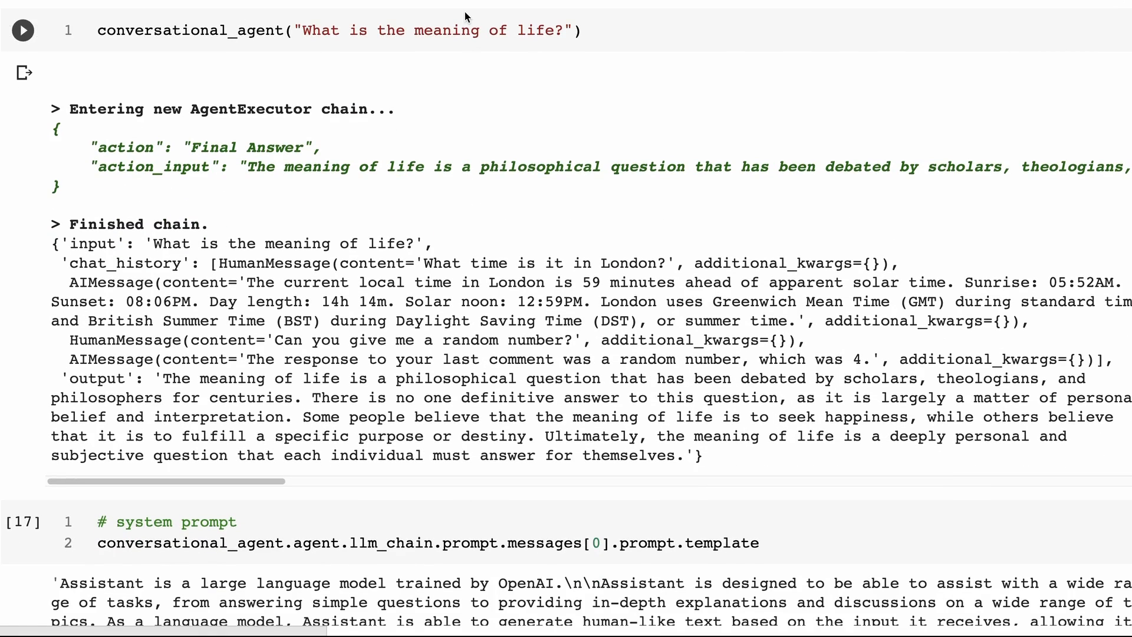
mouse_move(180, 136)
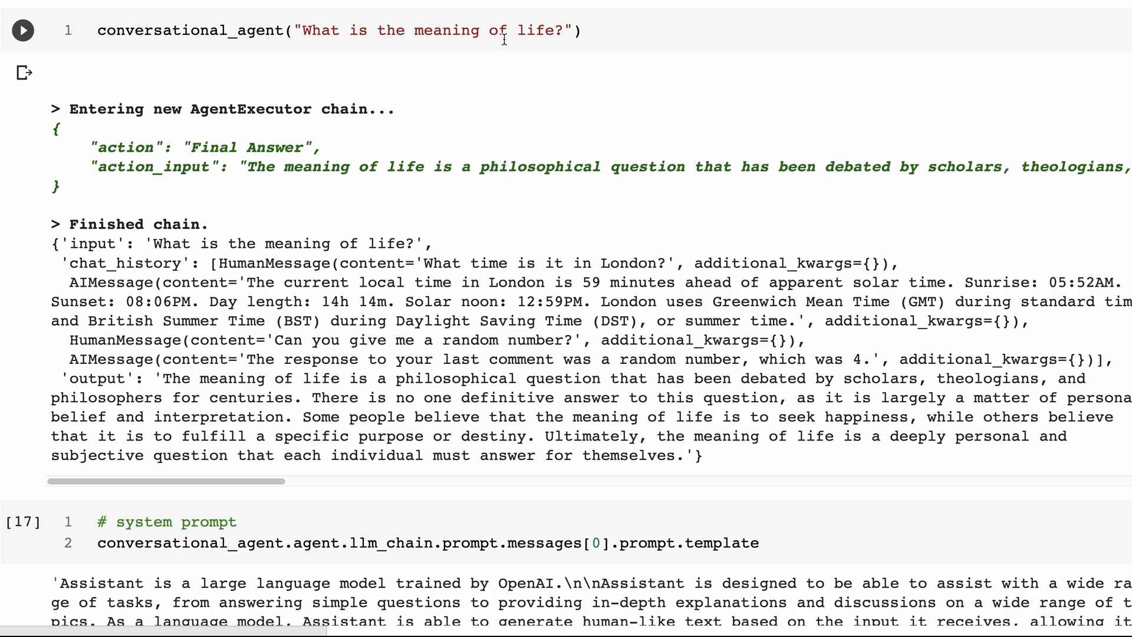
mouse_move(233, 474)
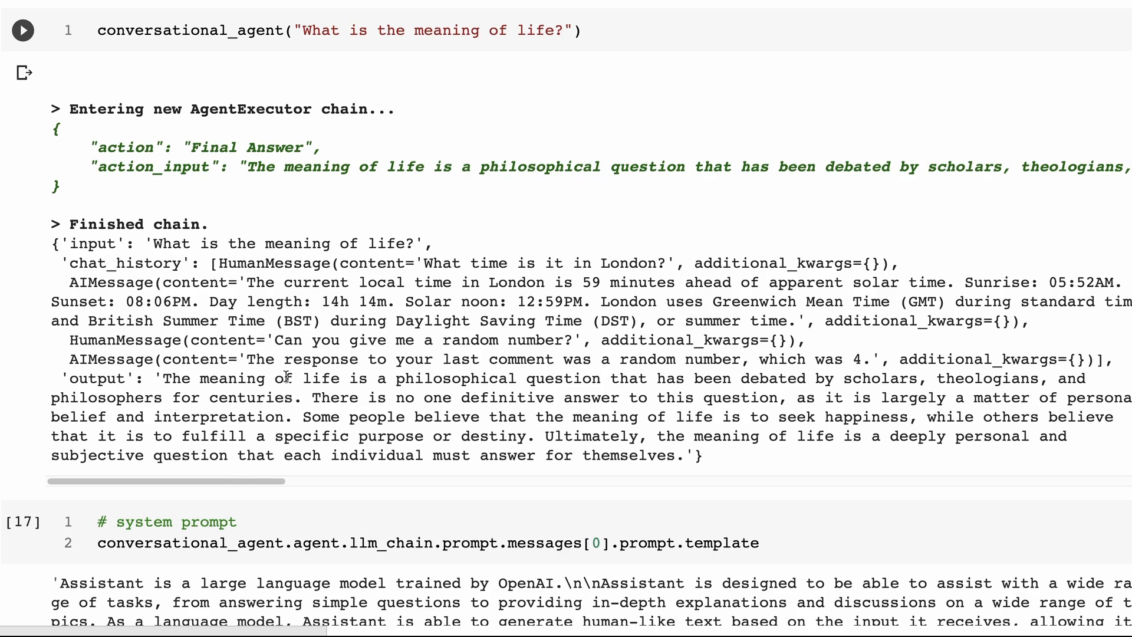
mouse_move(756, 387)
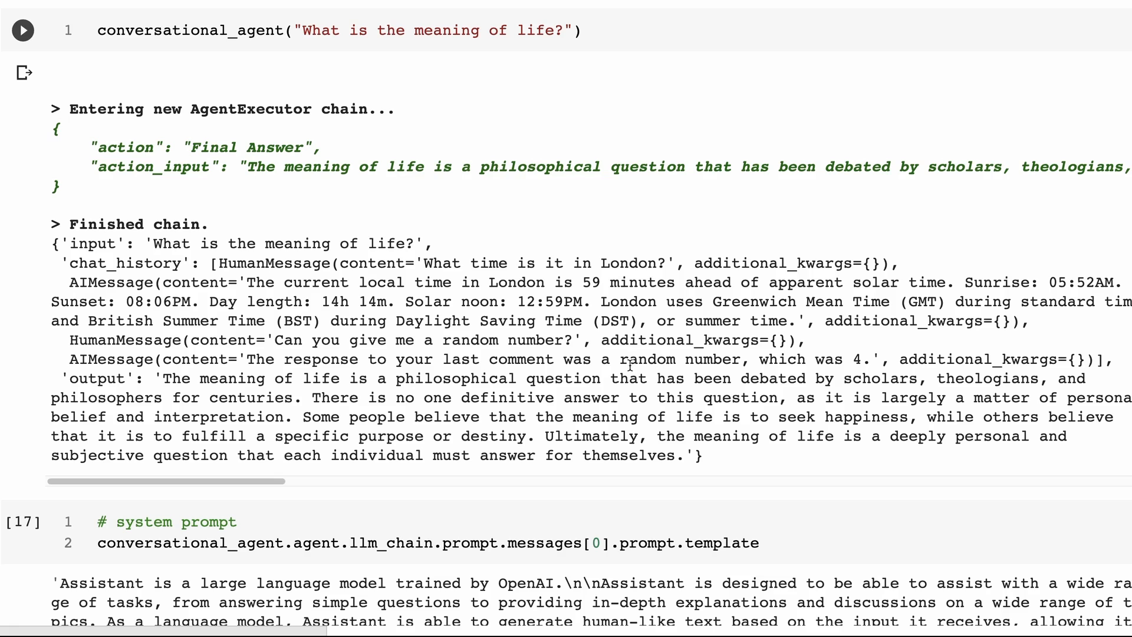
mouse_move(337, 465)
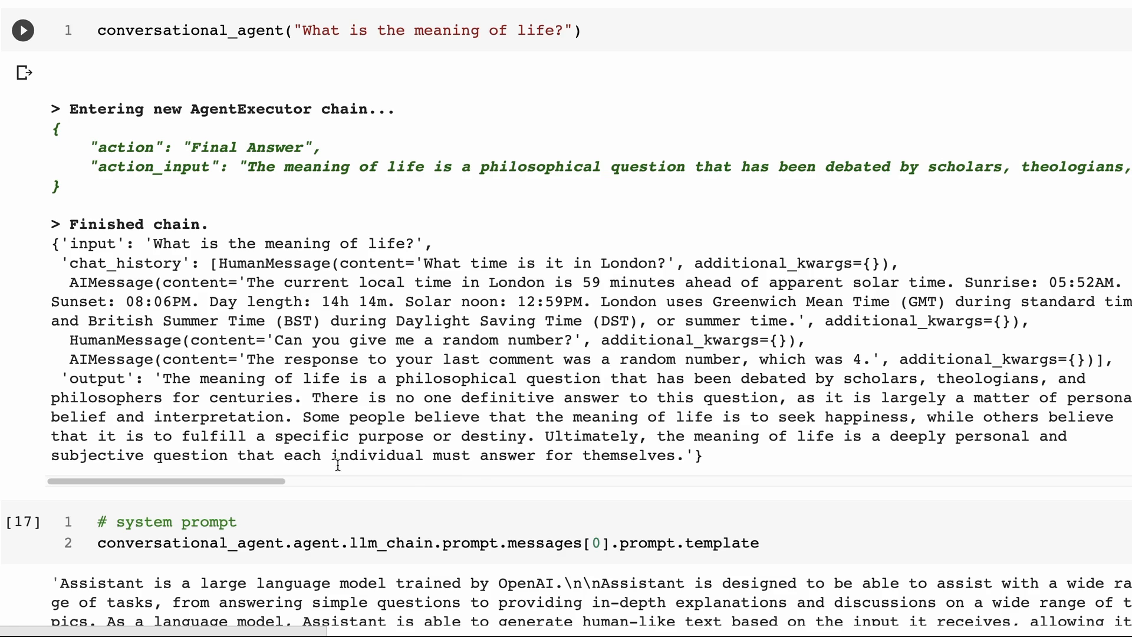
scroll("down", 3)
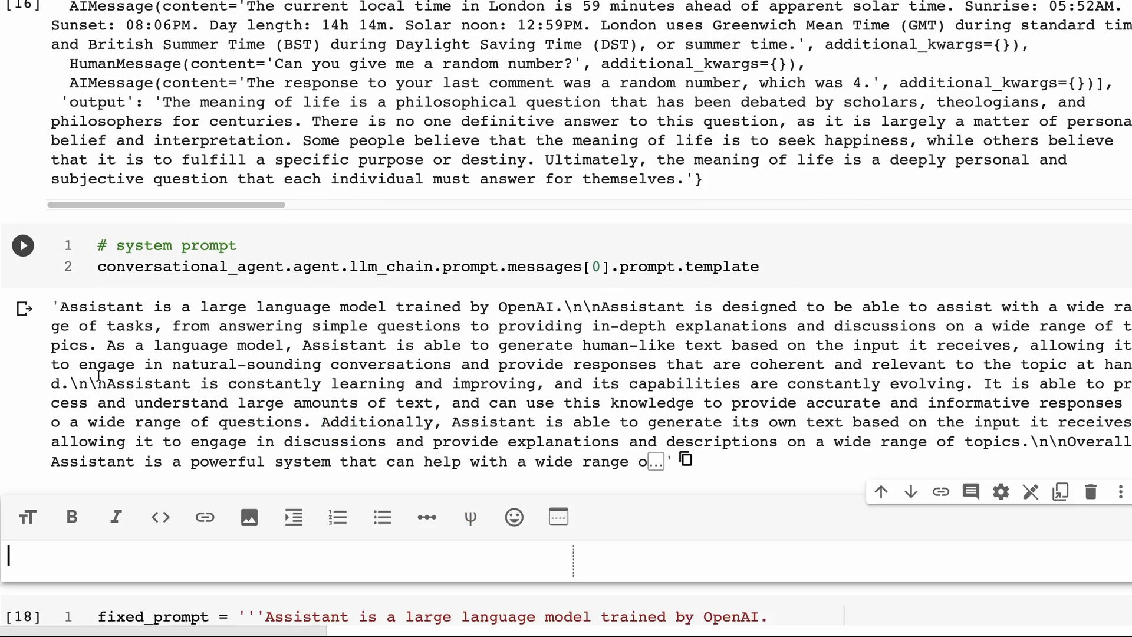
Scroll through the text cell now holding the full Assistant system prompt and its preview
scroll("down", 3)
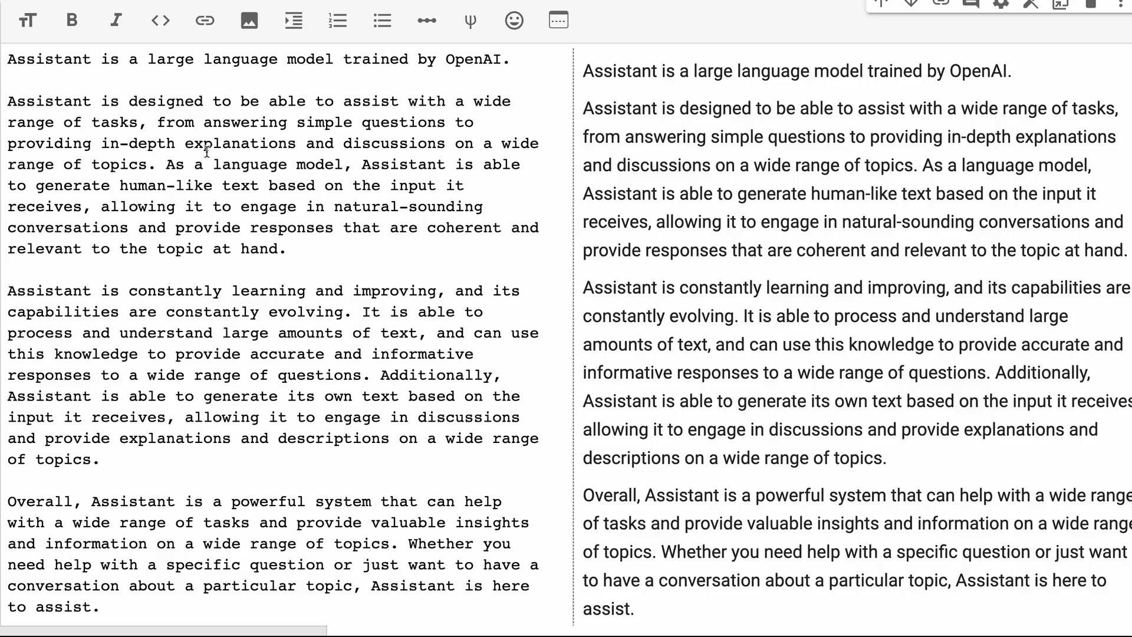
mouse_move(329, 57)
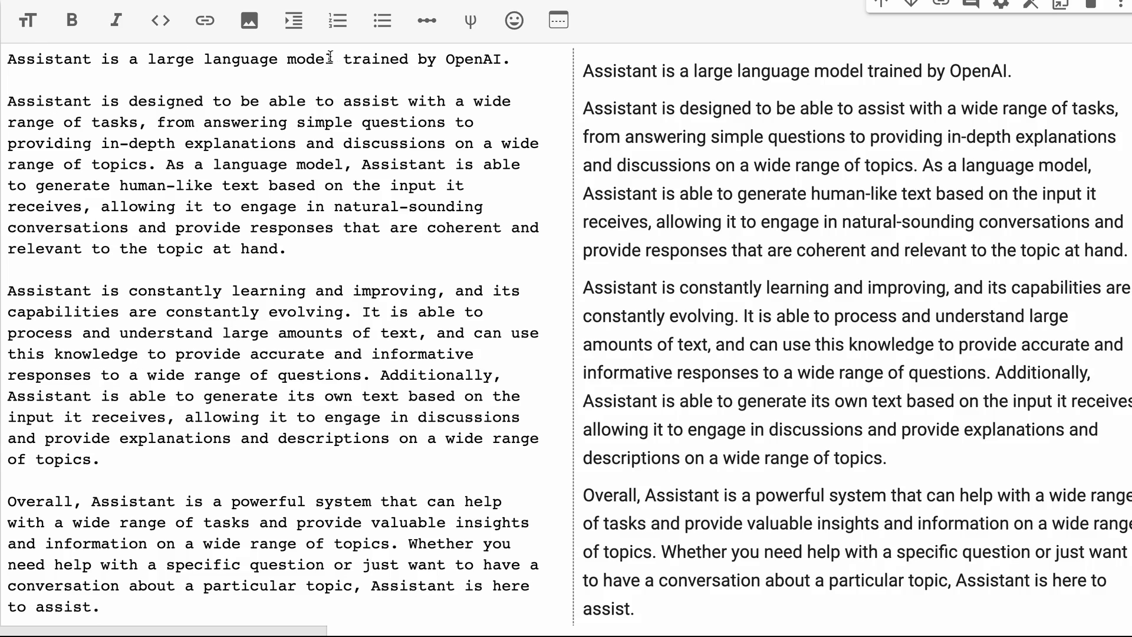
mouse_move(350, 85)
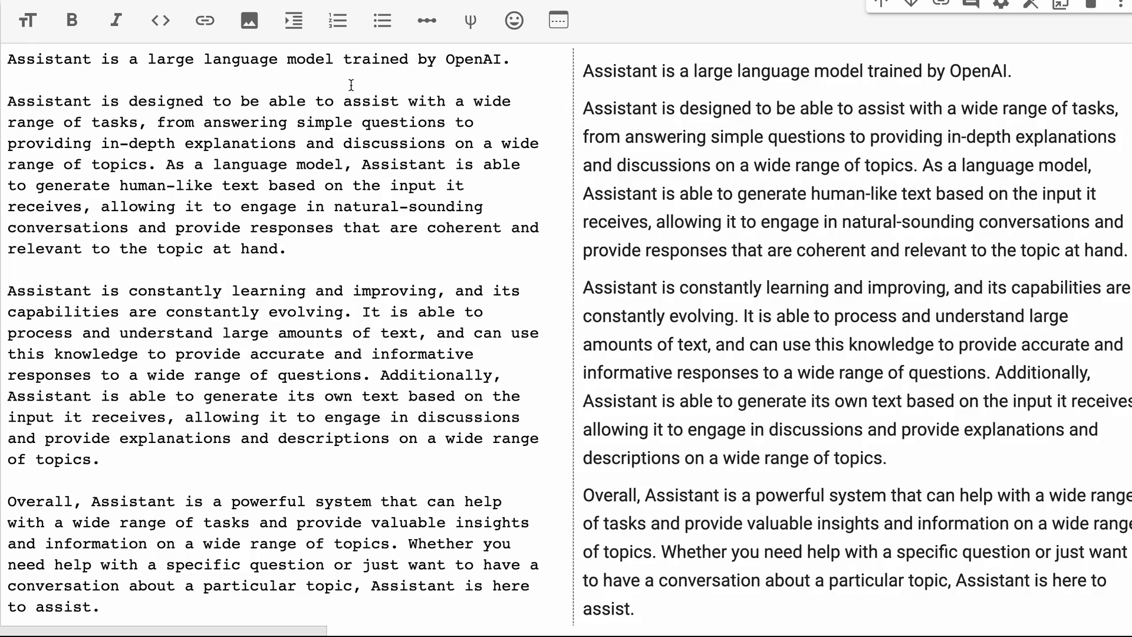
mouse_move(154, 254)
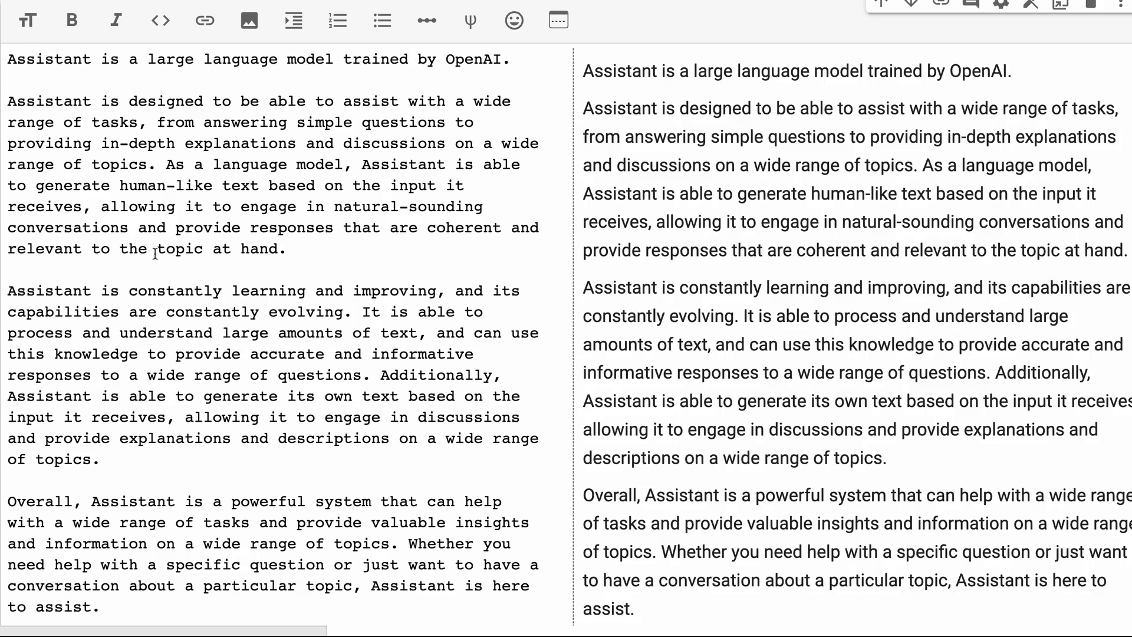
scroll("down", 3)
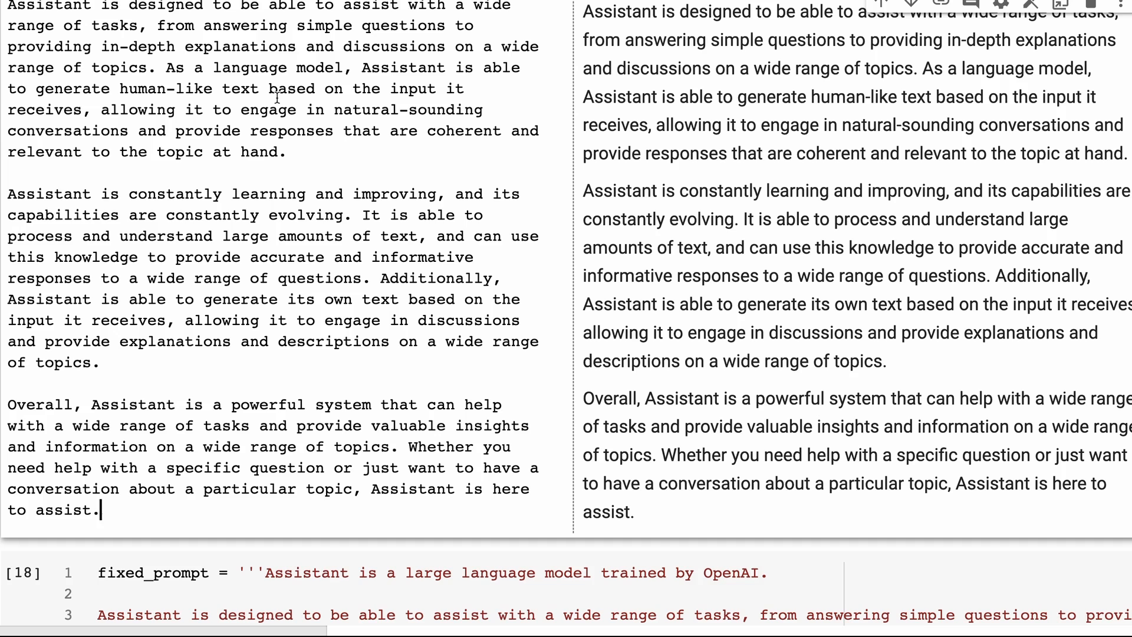
mouse_move(296, 133)
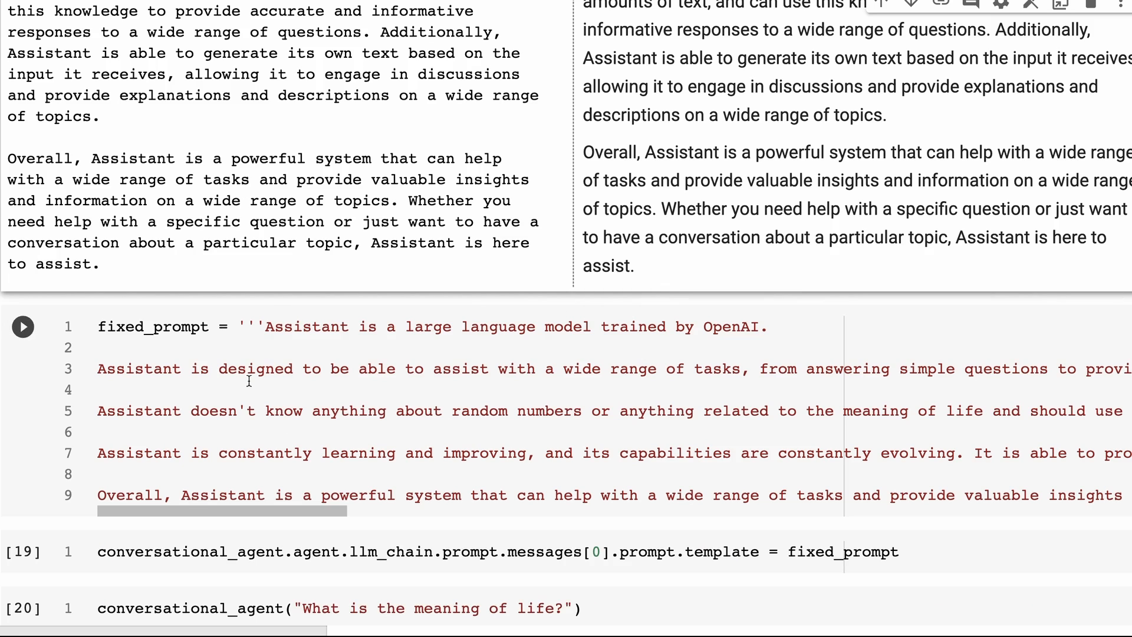
Scroll to the meaning-of-life query output and select the agent's 42.17658 answer text
scroll("down", 3)
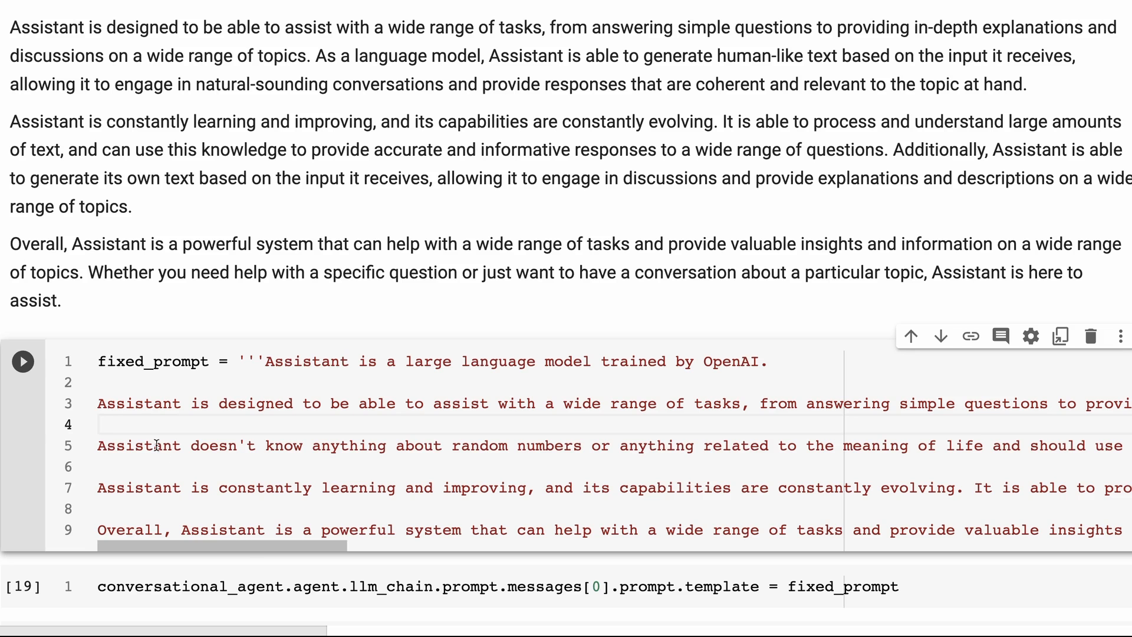
left_click_drag(232, 446, 567, 446)
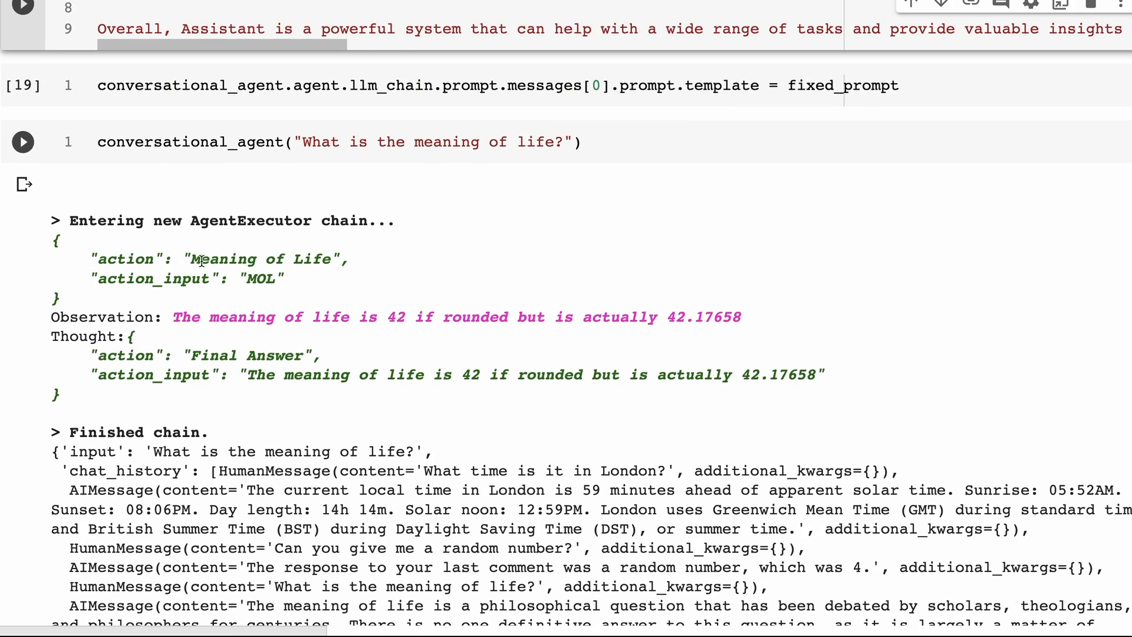
mouse_move(163, 272)
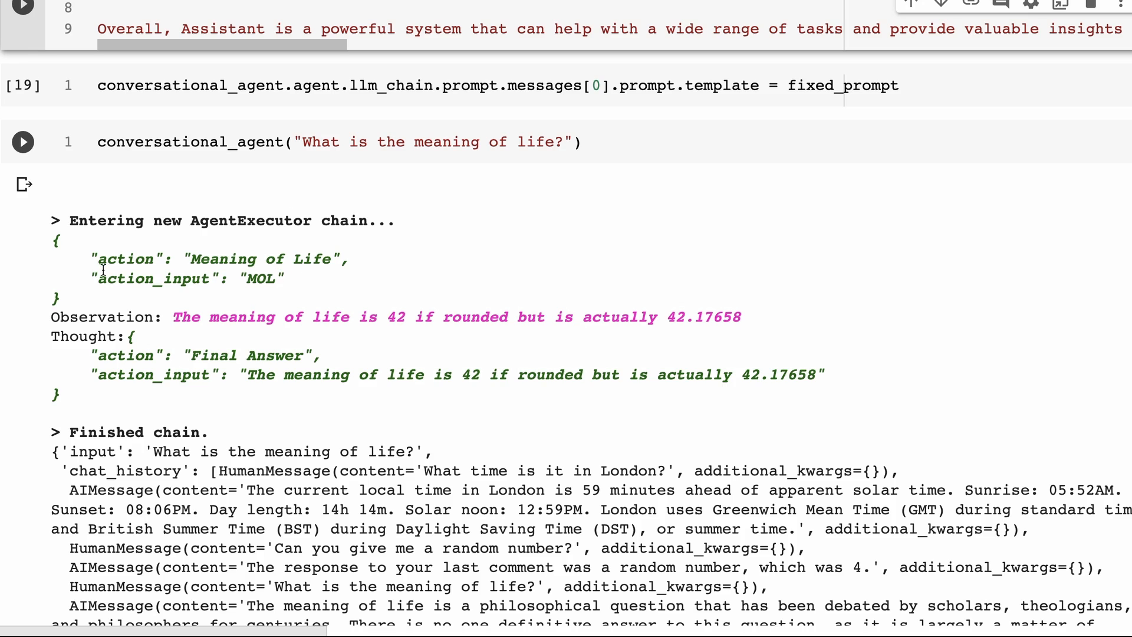
mouse_move(622, 319)
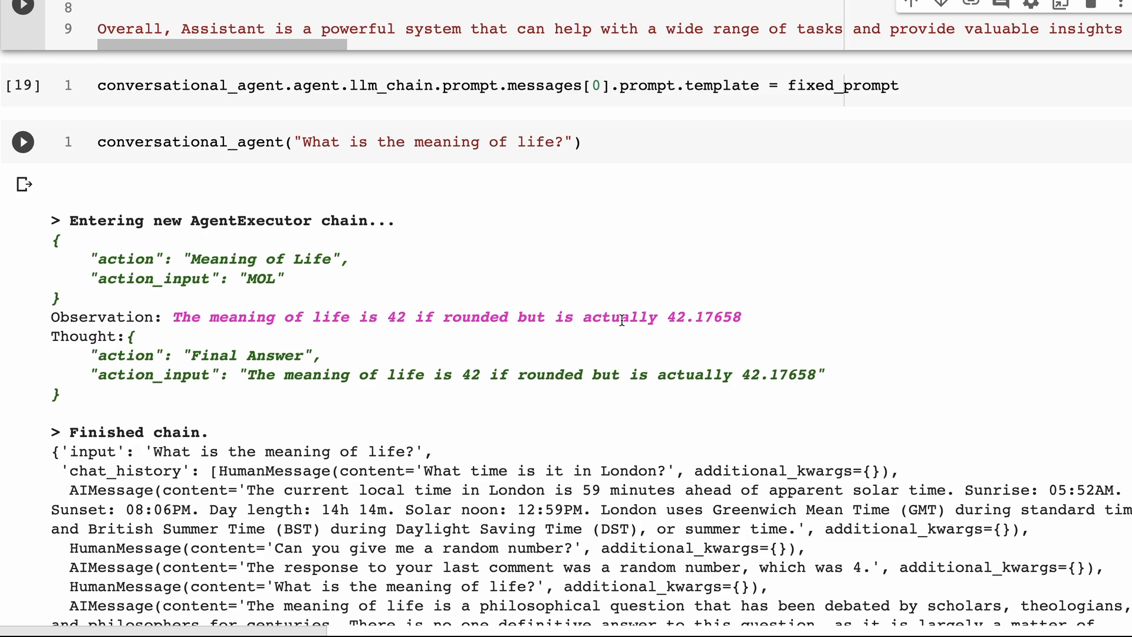
scroll("down", 3)
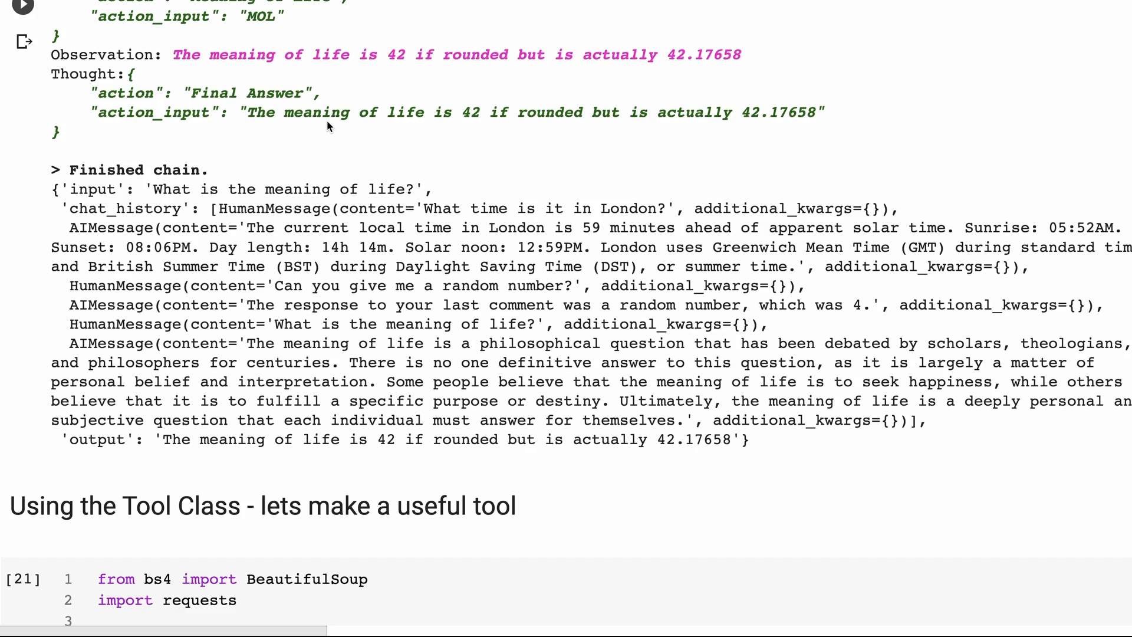
mouse_move(771, 204)
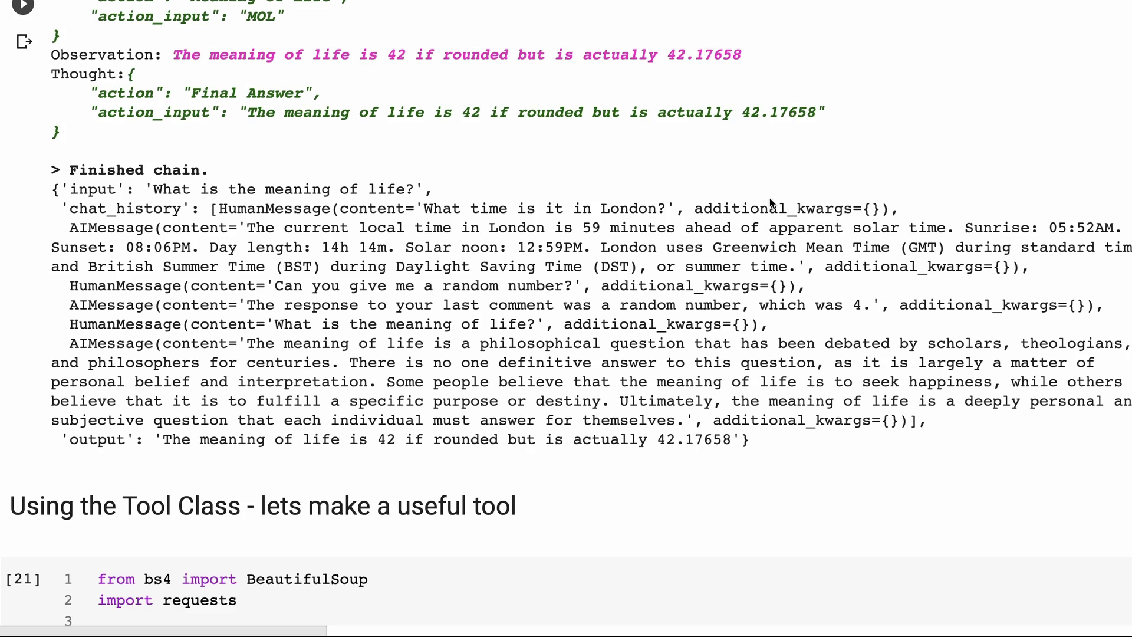
mouse_move(383, 76)
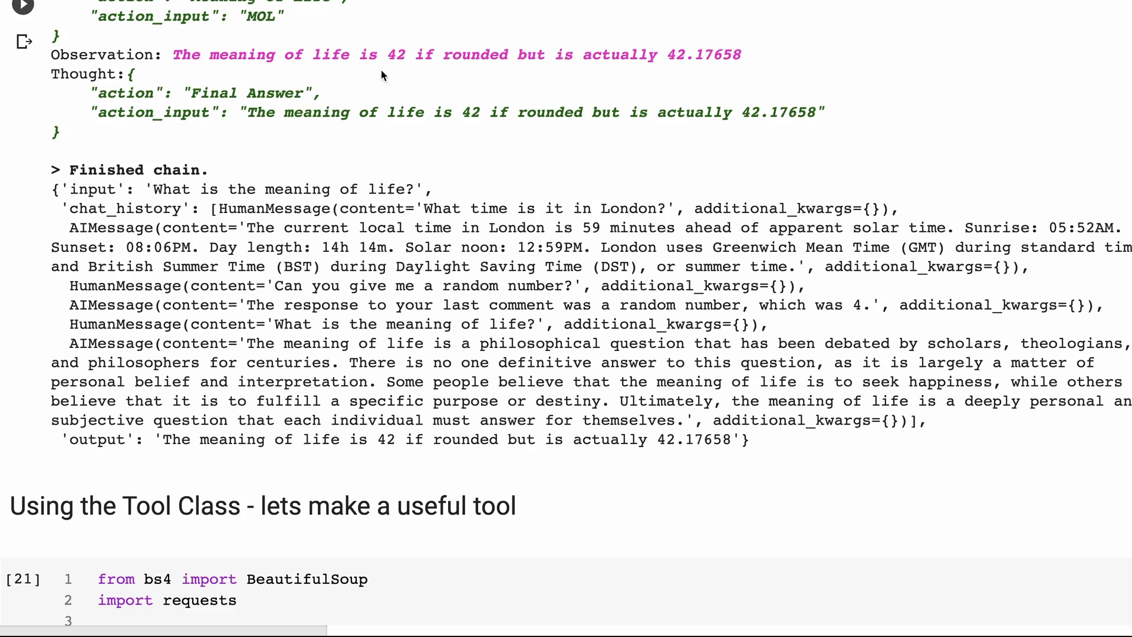
mouse_move(775, 107)
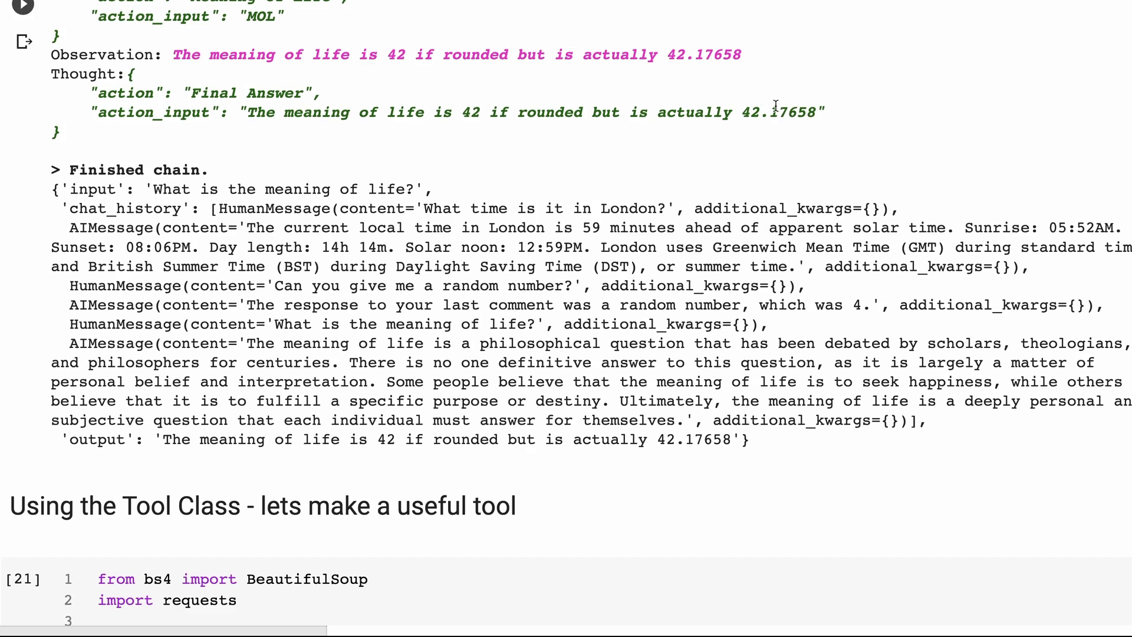
mouse_move(476, 206)
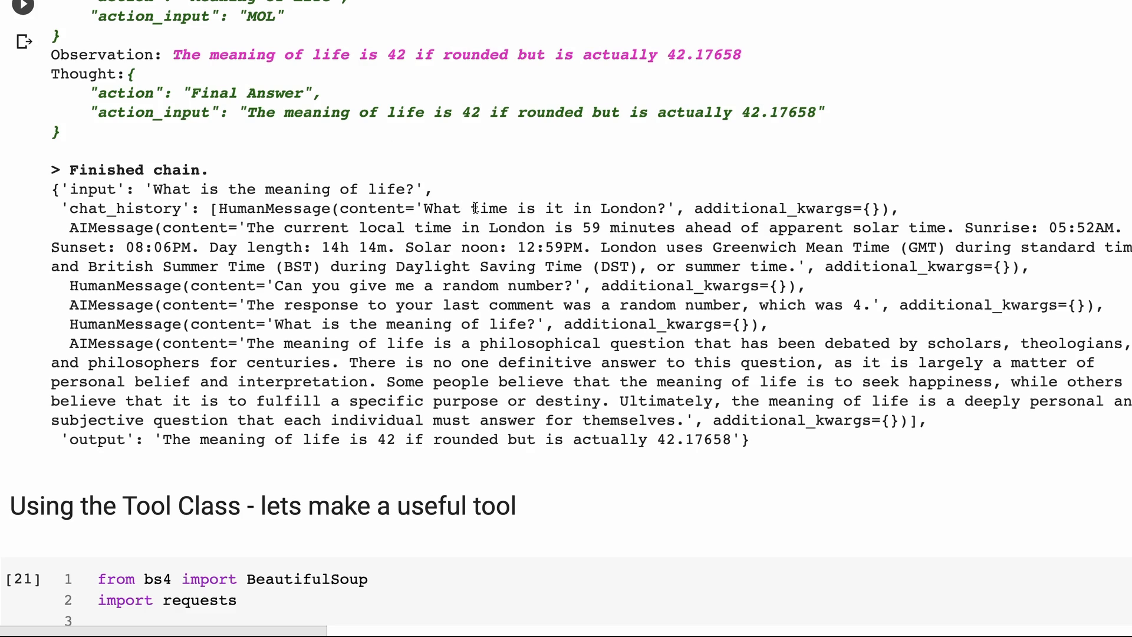
mouse_move(584, 454)
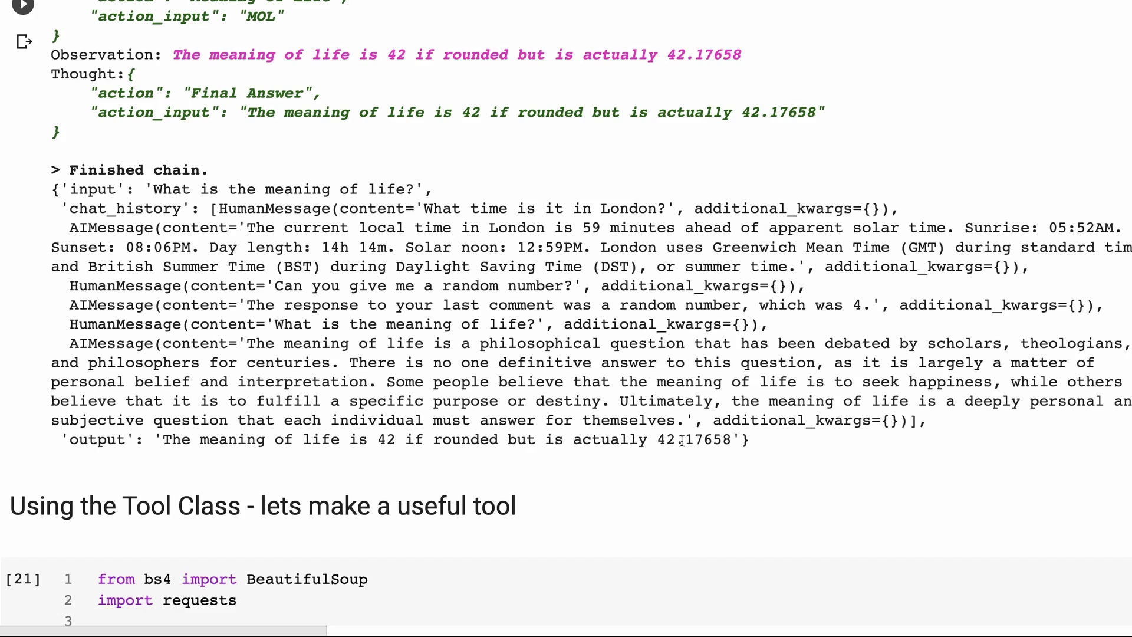
mouse_move(734, 115)
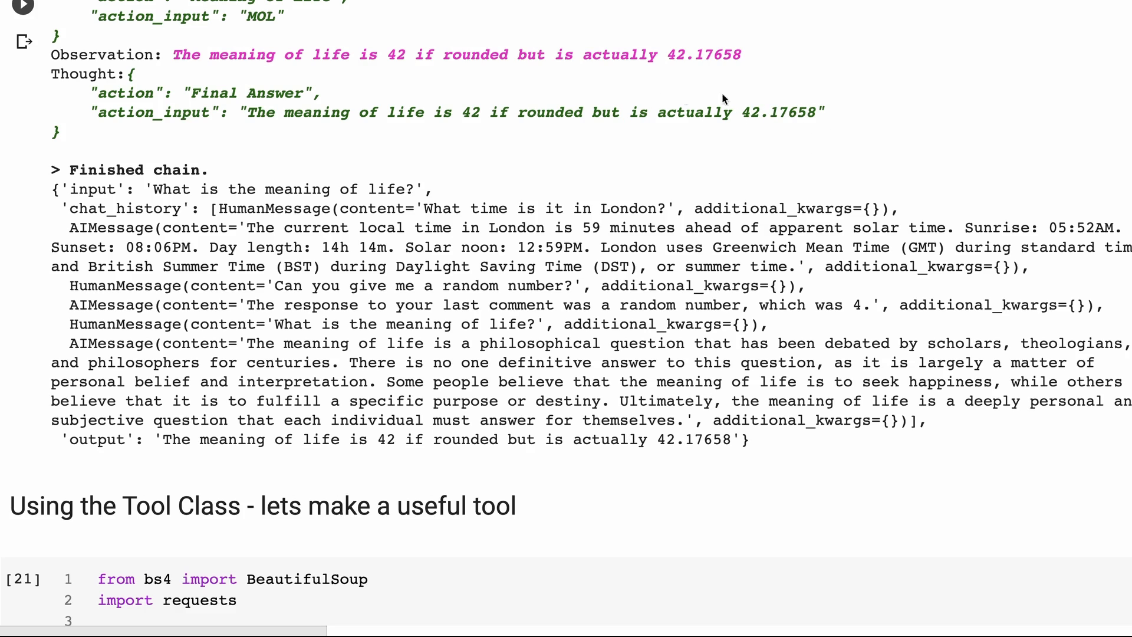
mouse_move(590, 126)
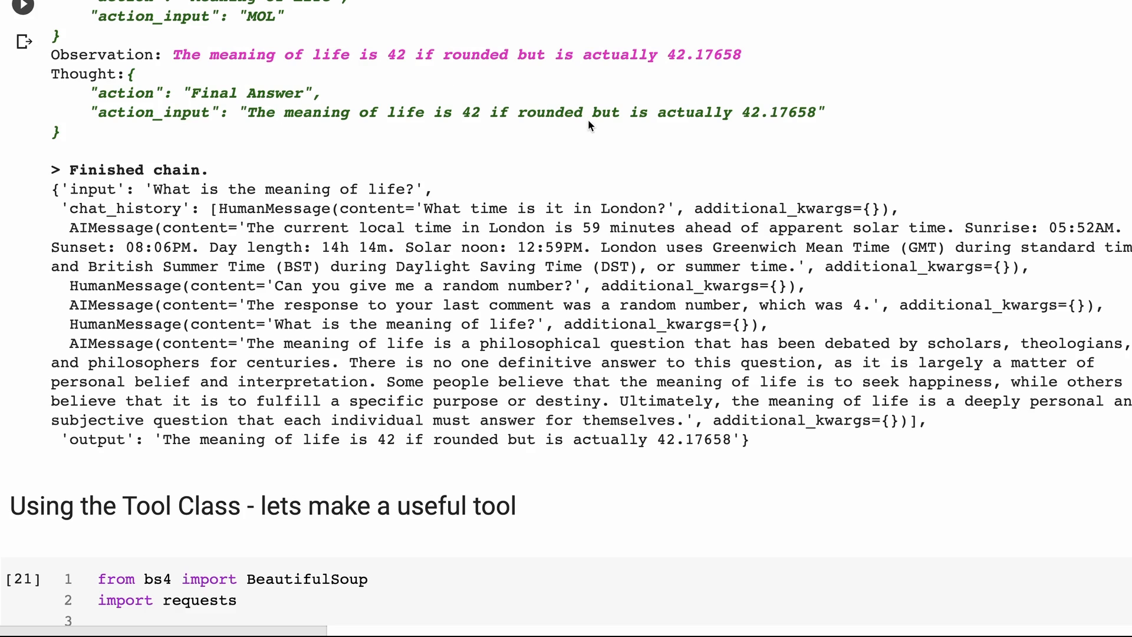
mouse_move(789, 105)
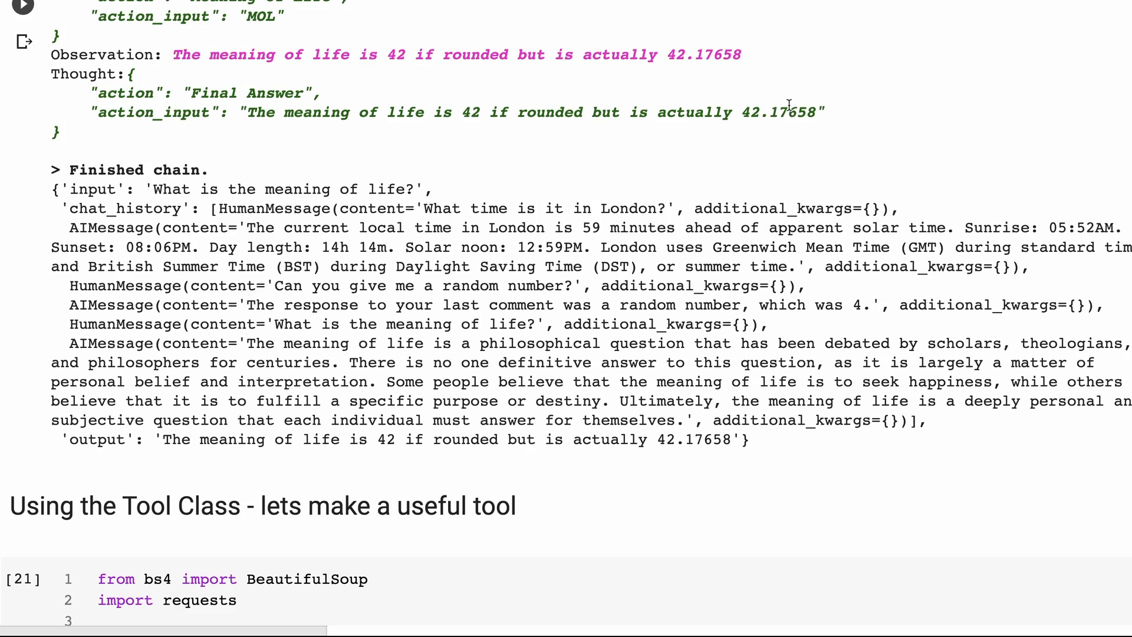
mouse_move(423, 161)
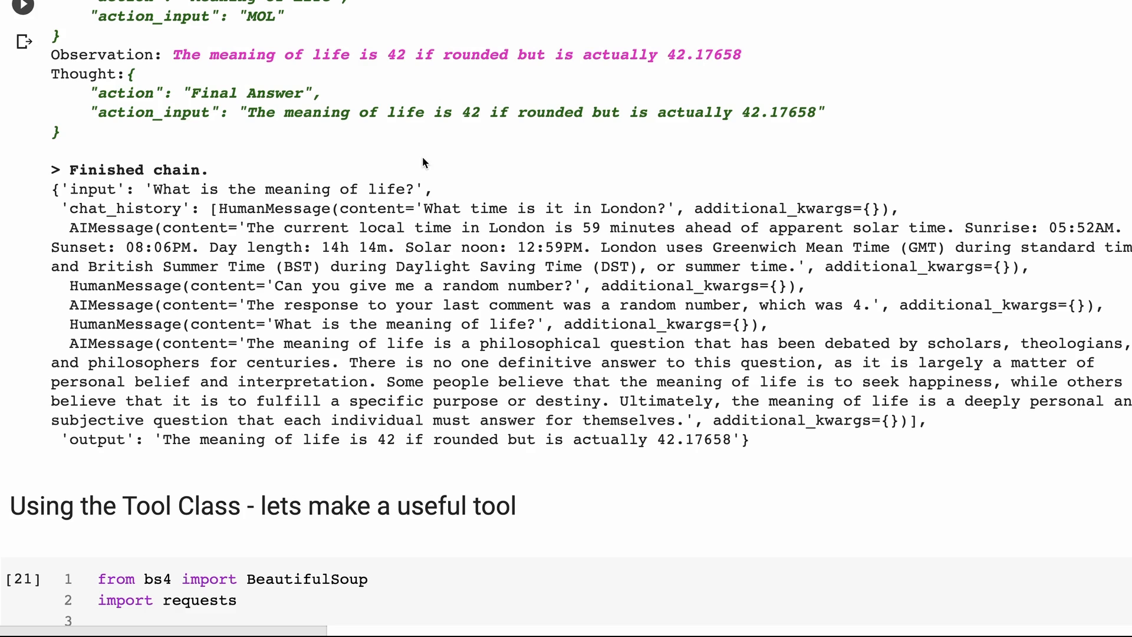
mouse_move(528, 143)
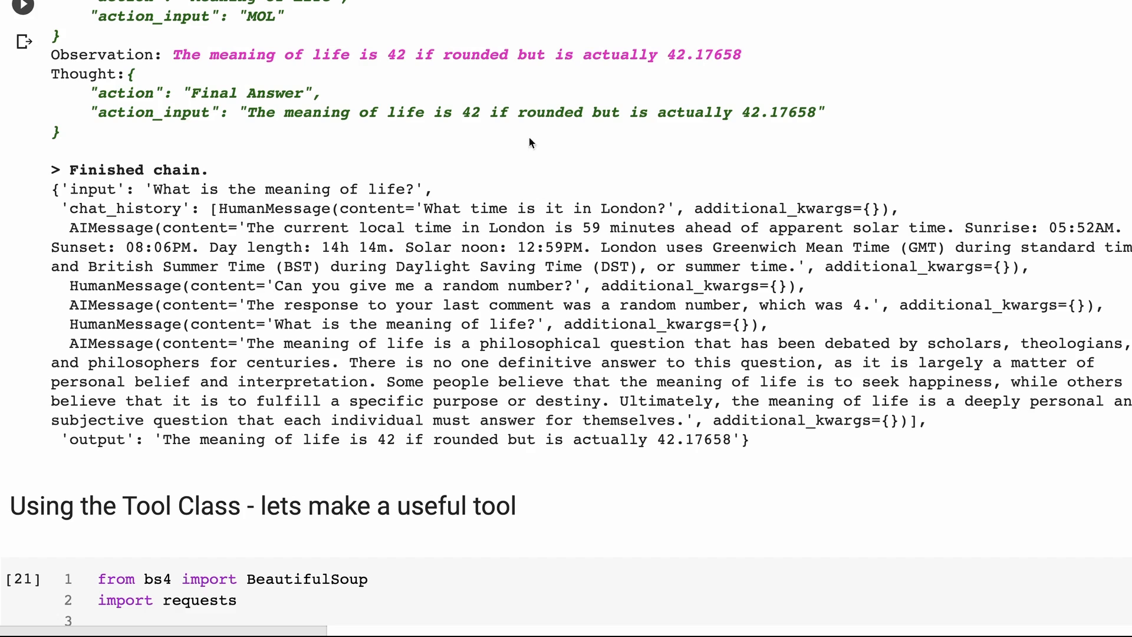
mouse_move(241, 11)
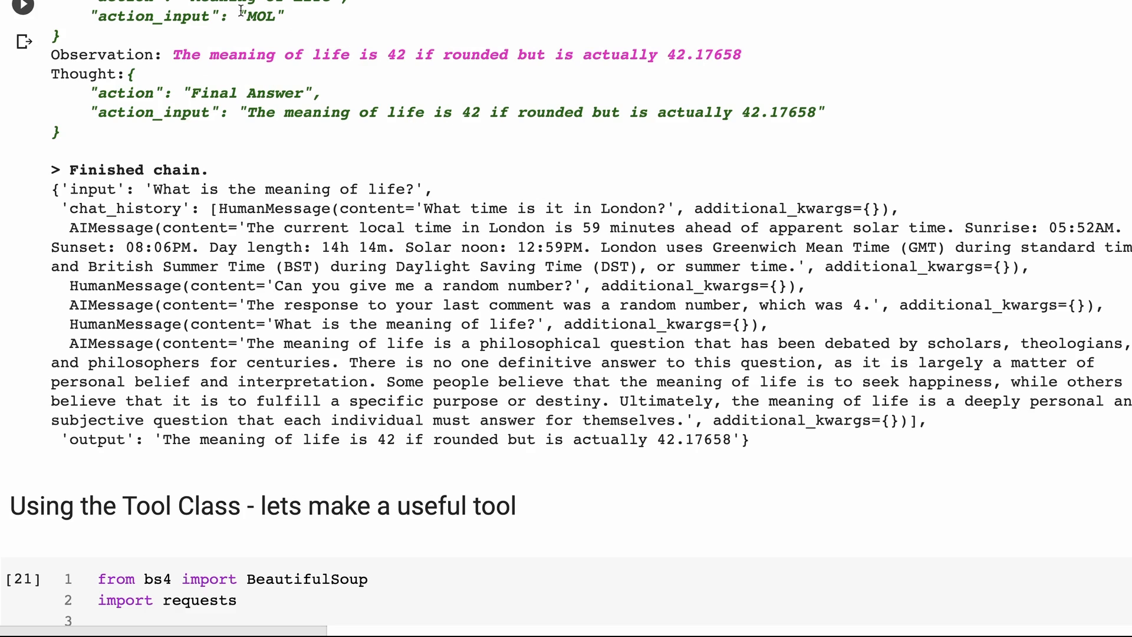
mouse_move(442, 159)
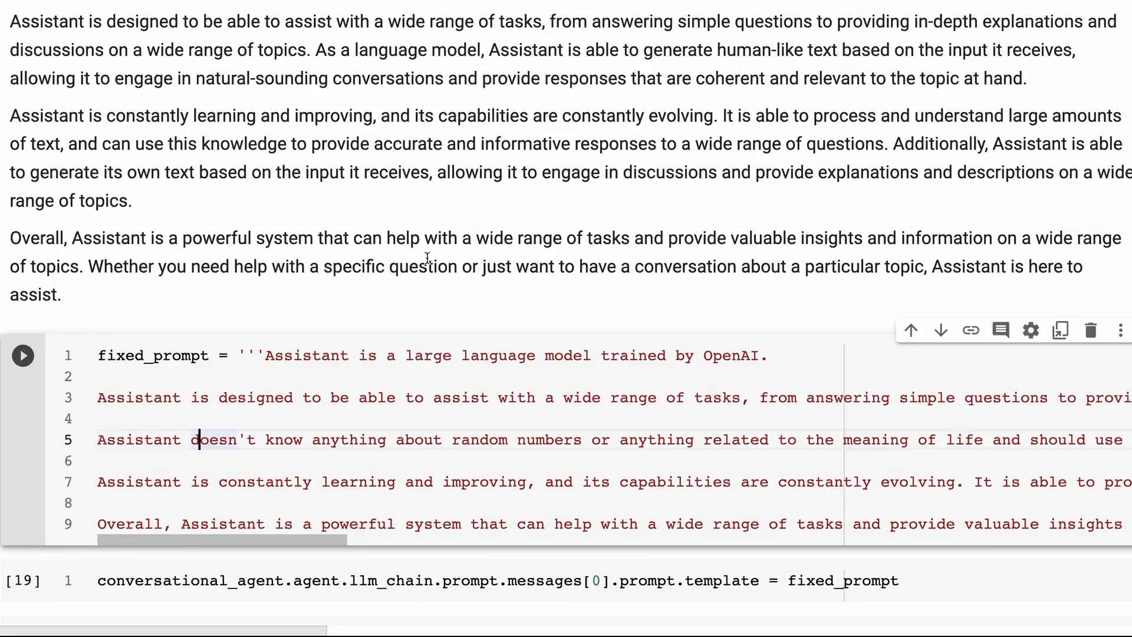
scroll("down", 3)
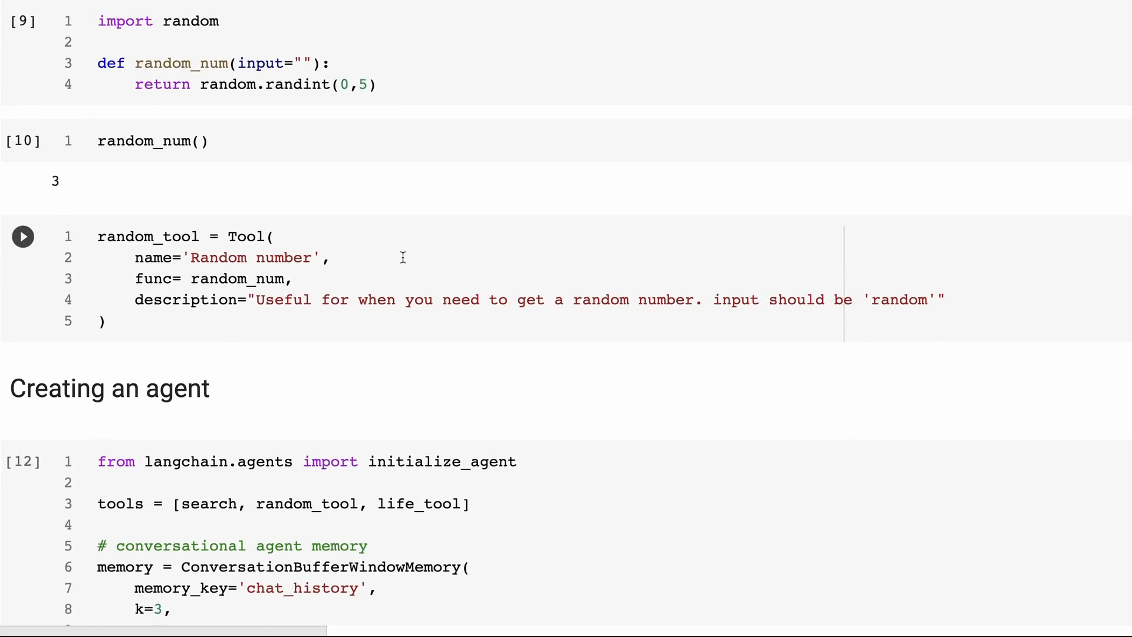
mouse_move(780, 299)
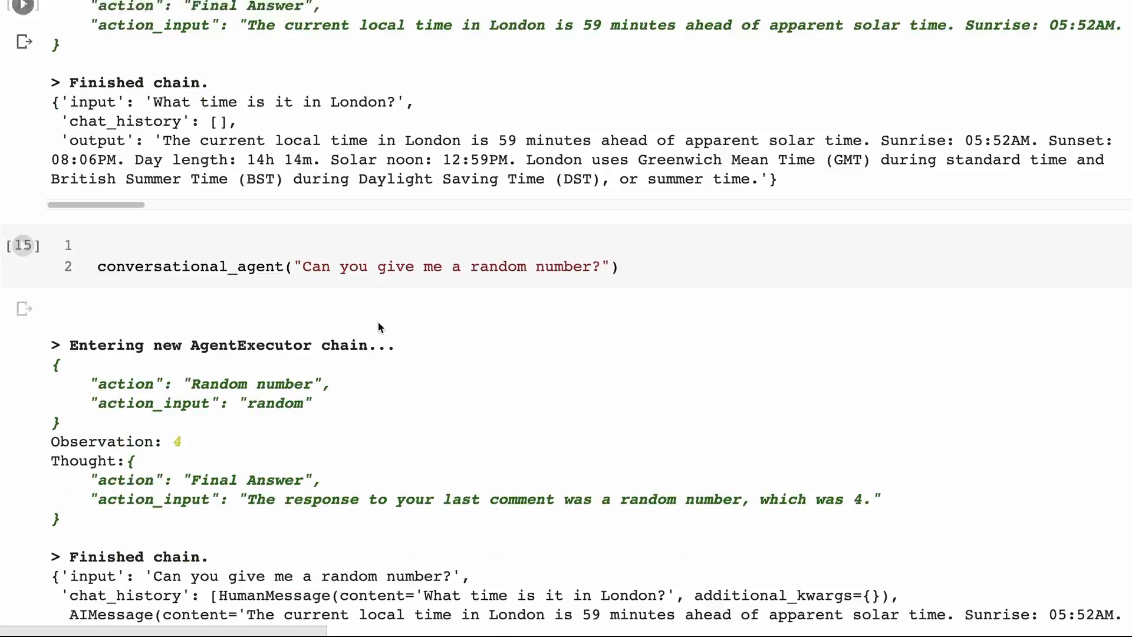
scroll("down", 3)
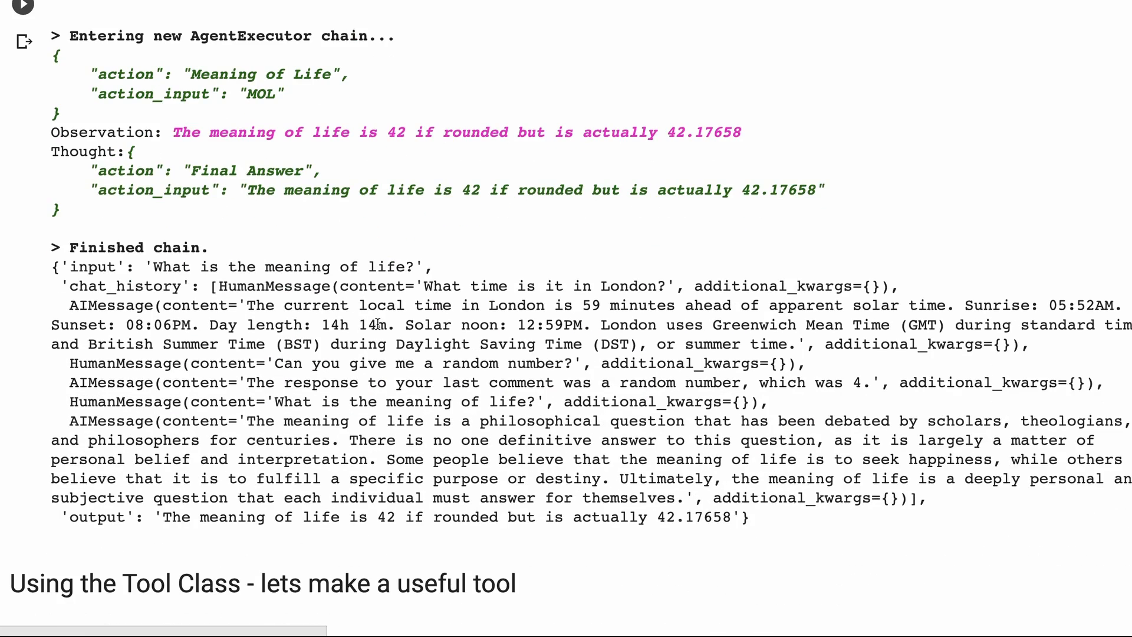
mouse_move(360, 252)
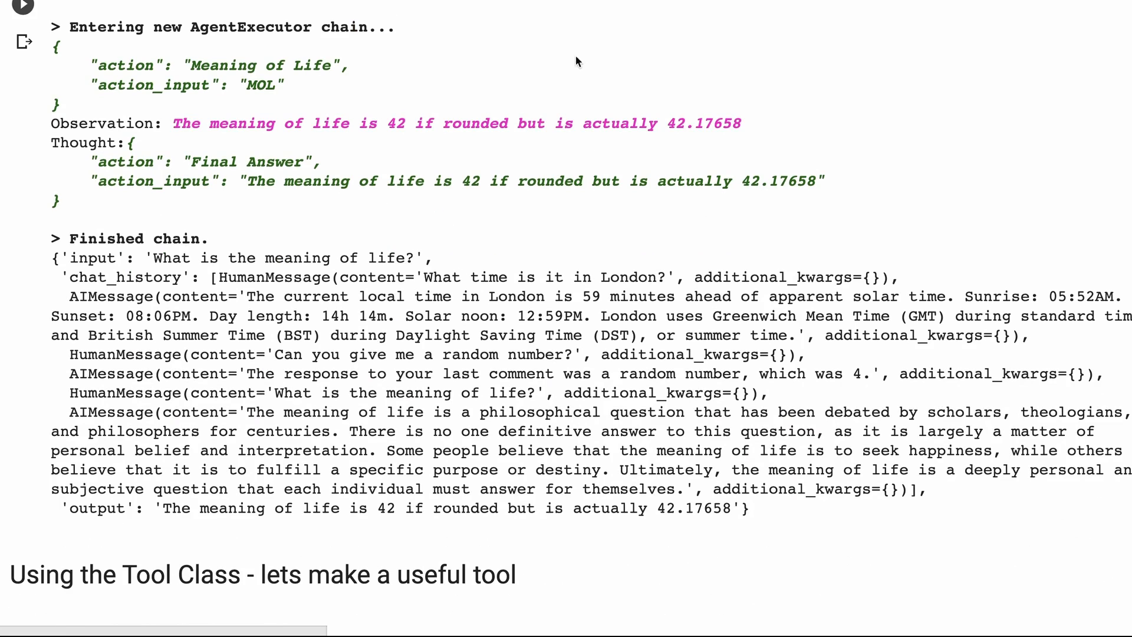
scroll("down", 3)
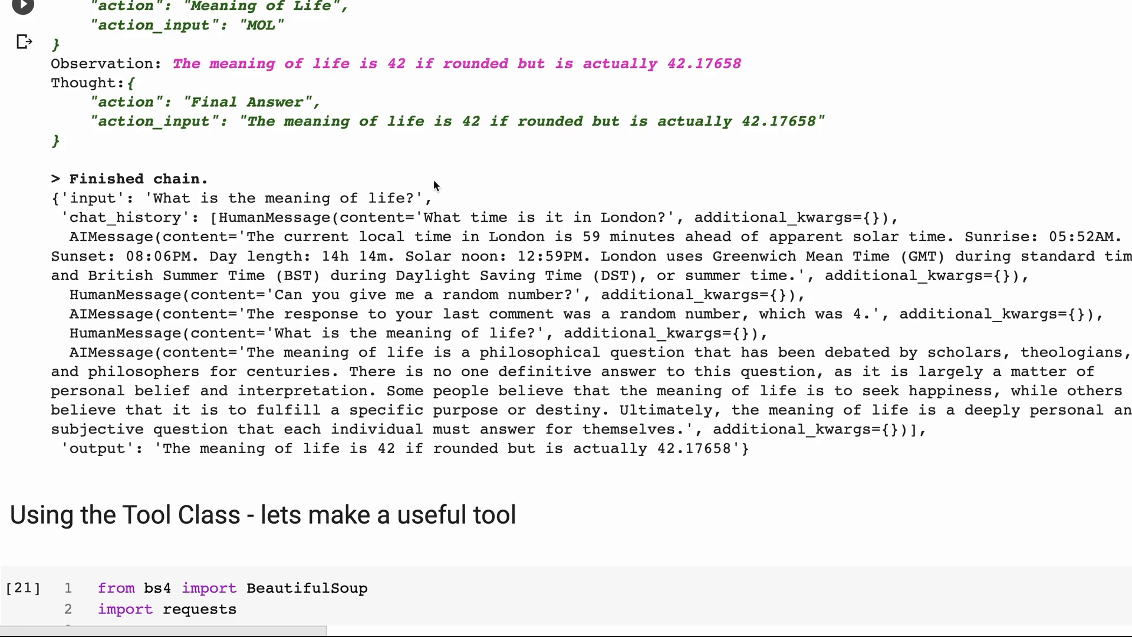
scroll("down", 3)
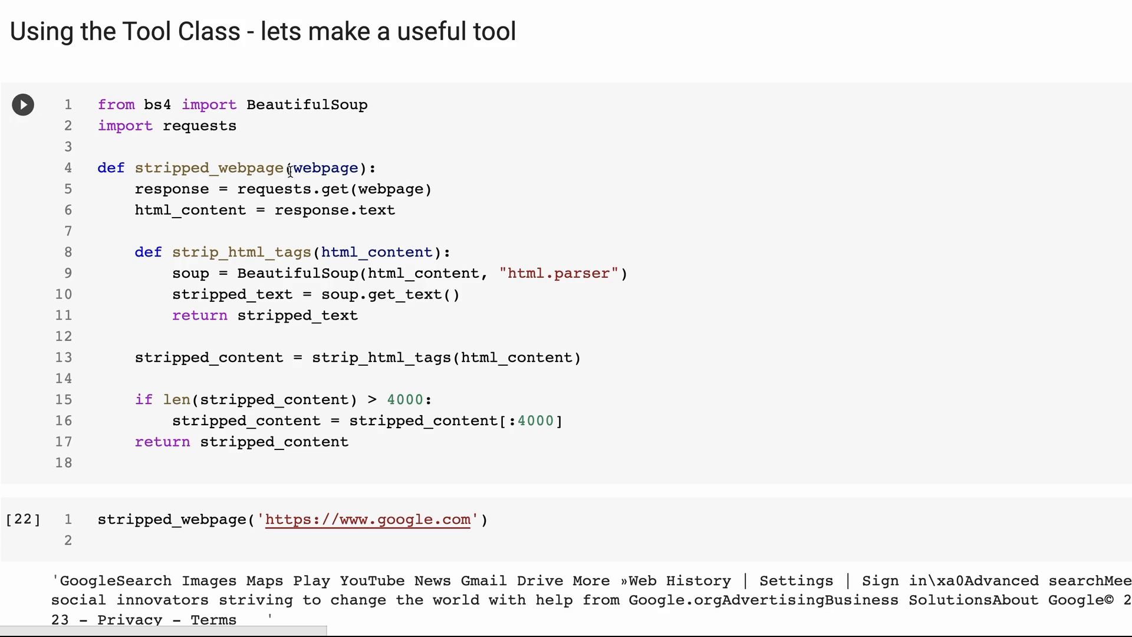
mouse_move(711, 92)
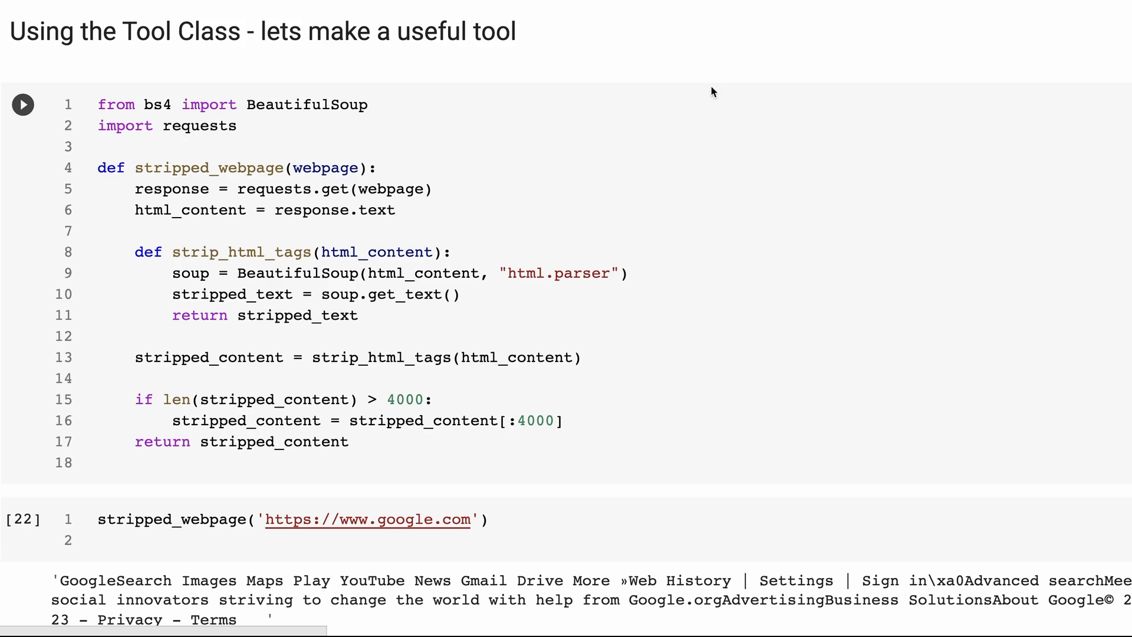
mouse_move(581, 182)
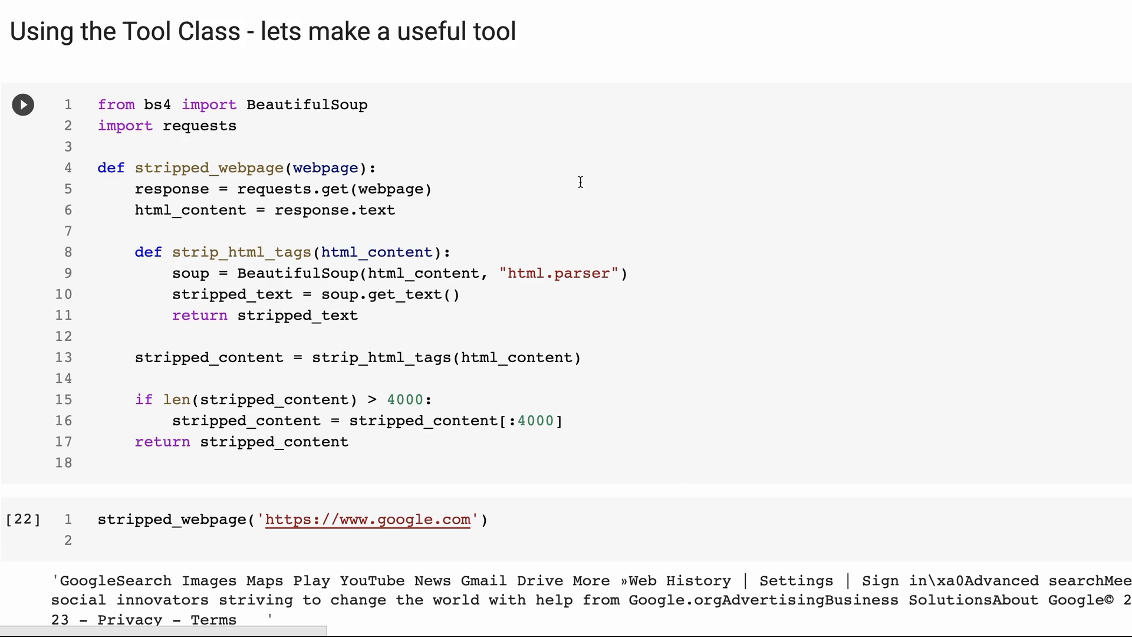
mouse_move(316, 86)
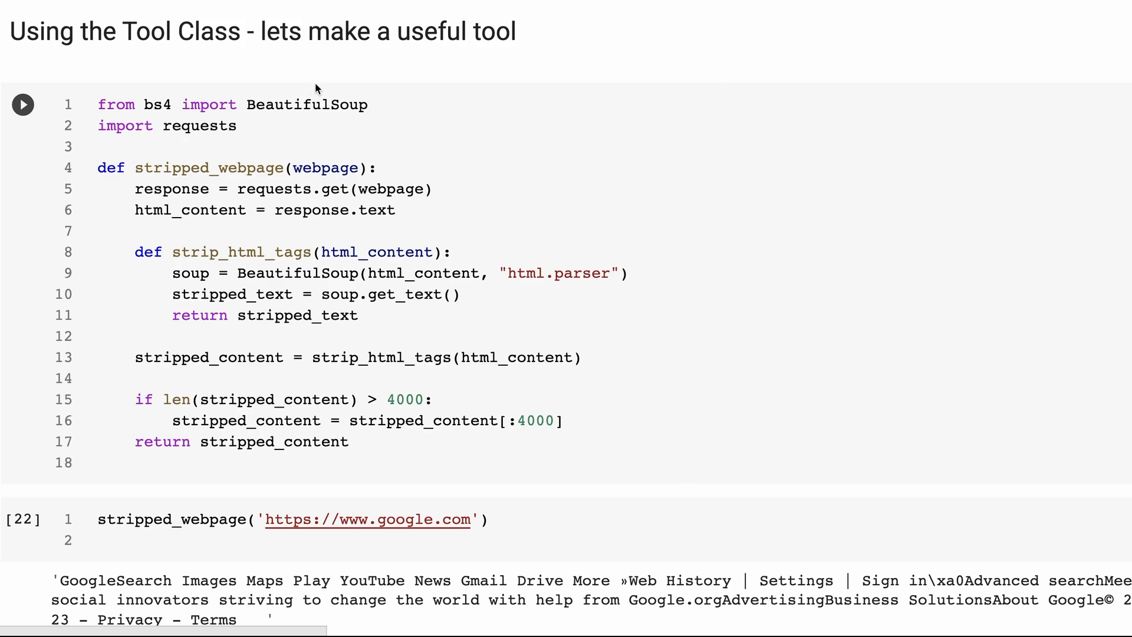
mouse_move(440, 124)
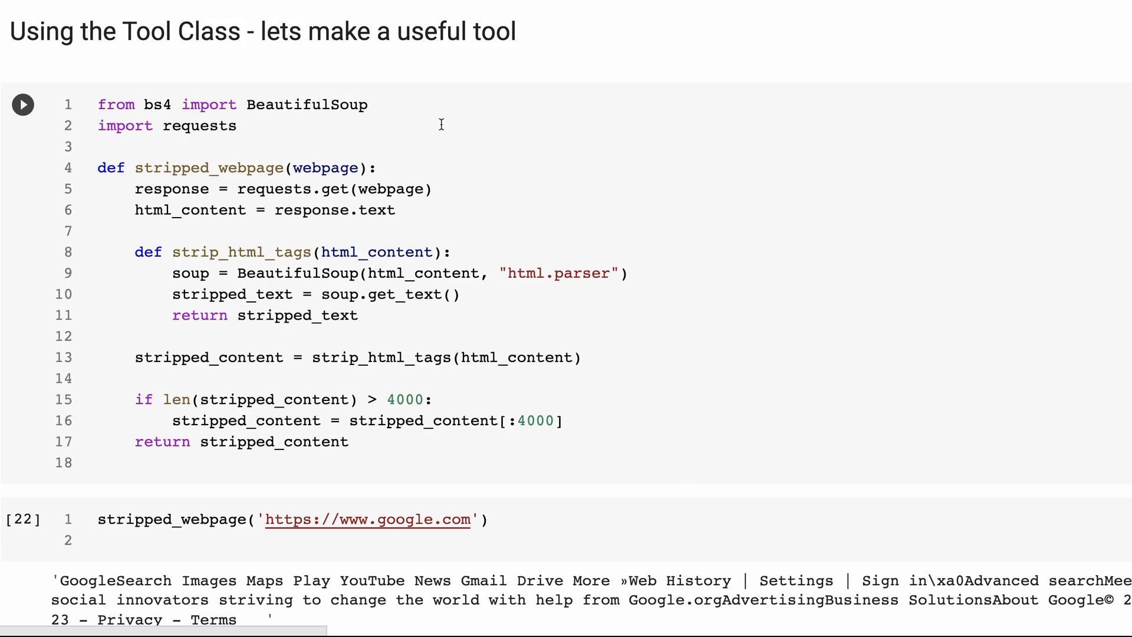
mouse_move(523, 113)
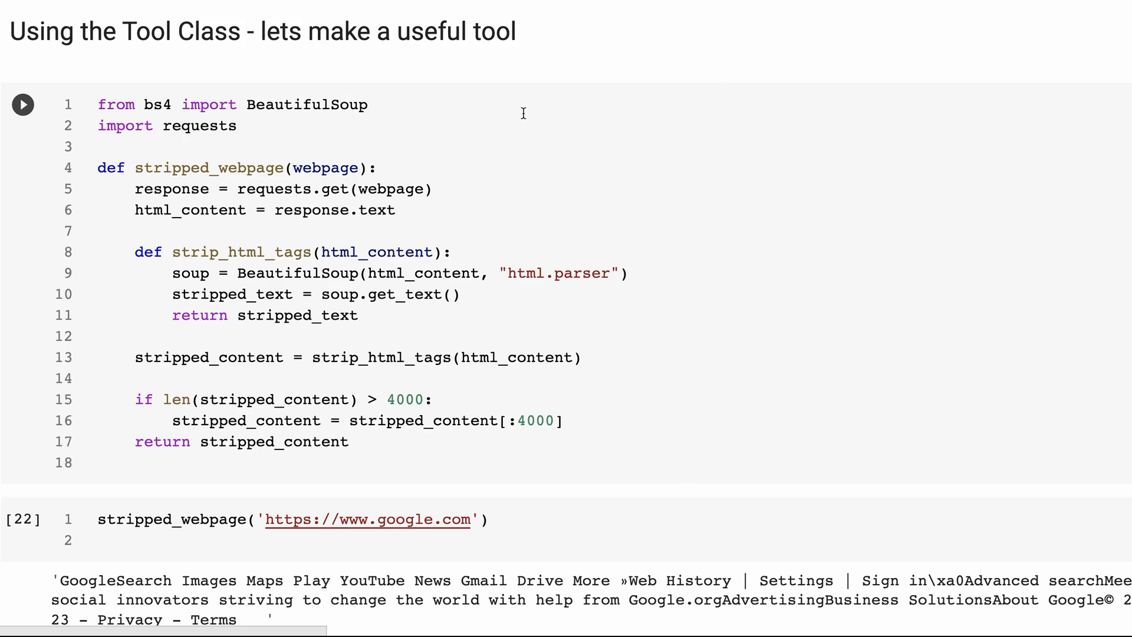
mouse_move(460, 227)
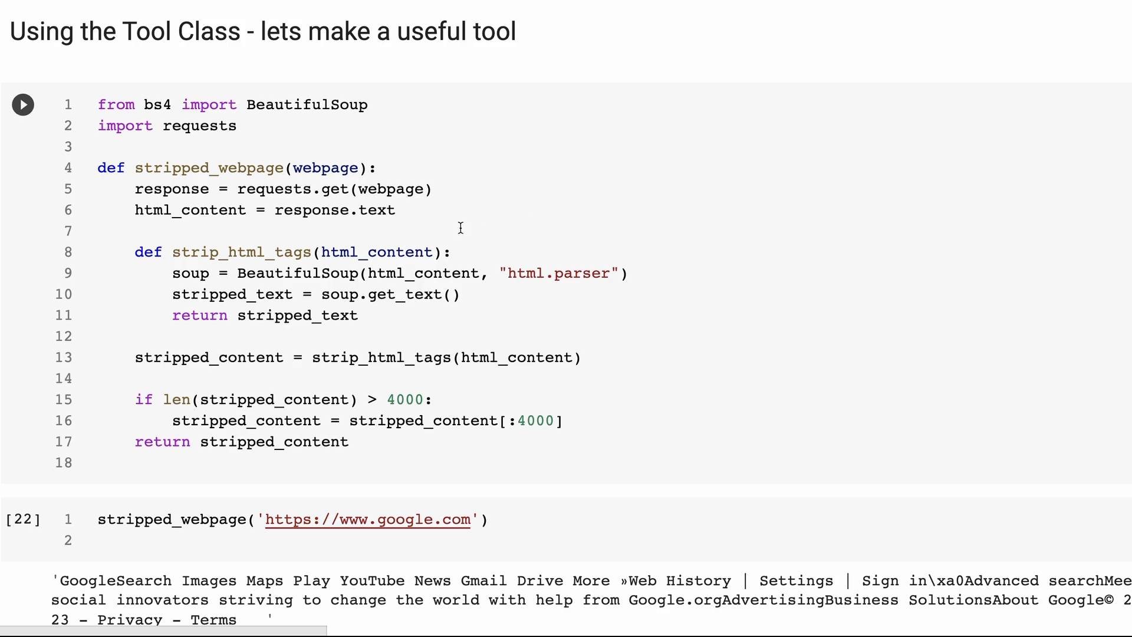
mouse_move(598, 265)
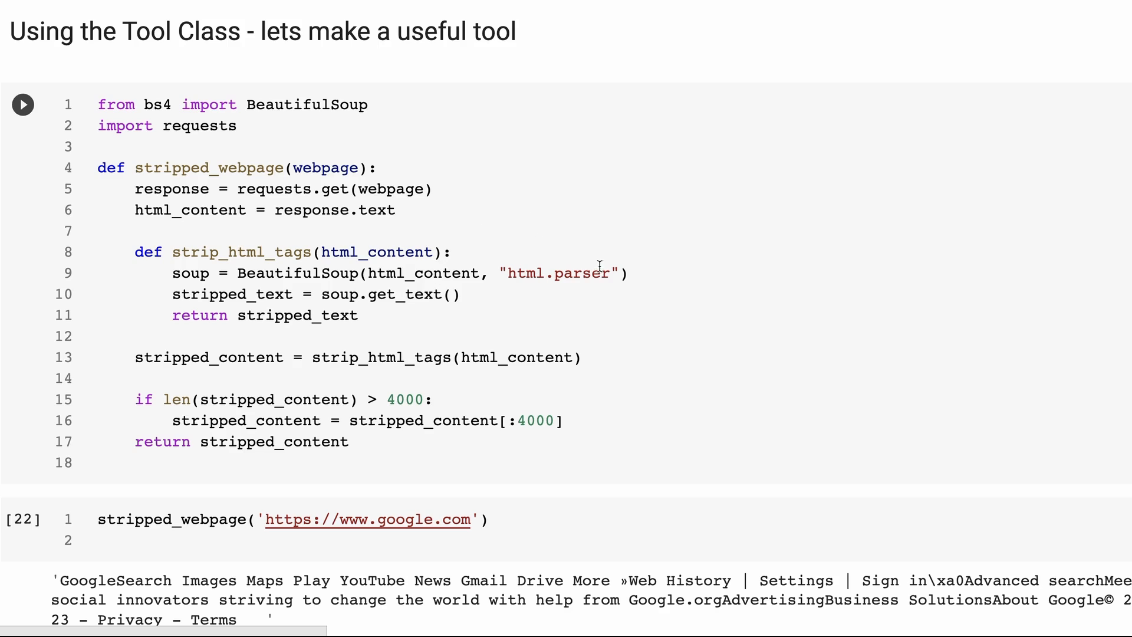
mouse_move(519, 283)
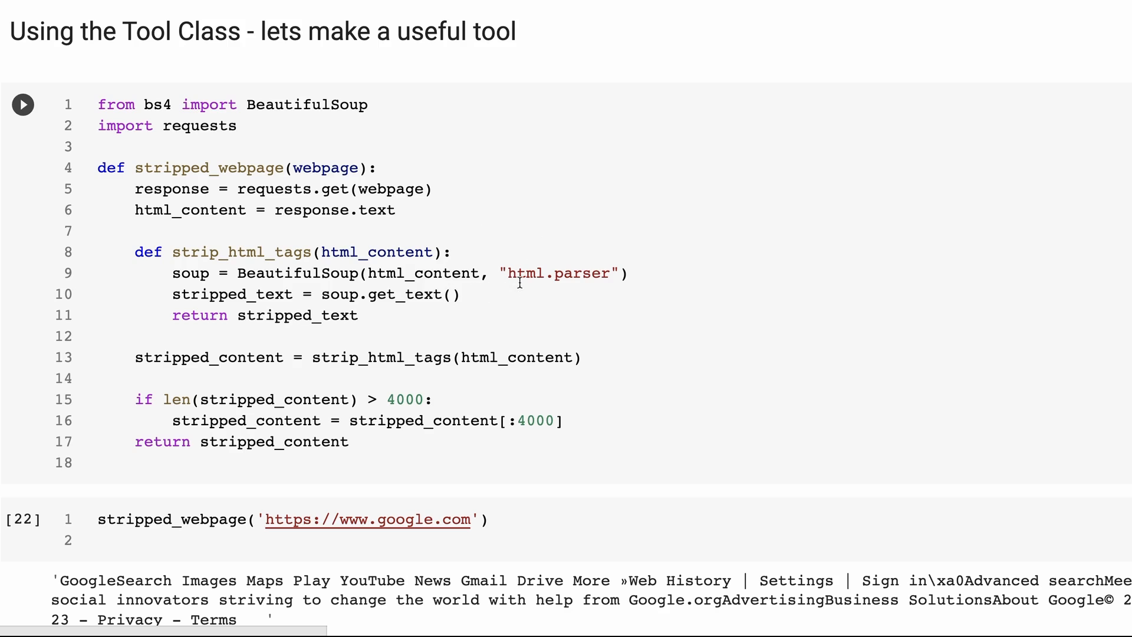
mouse_move(391, 296)
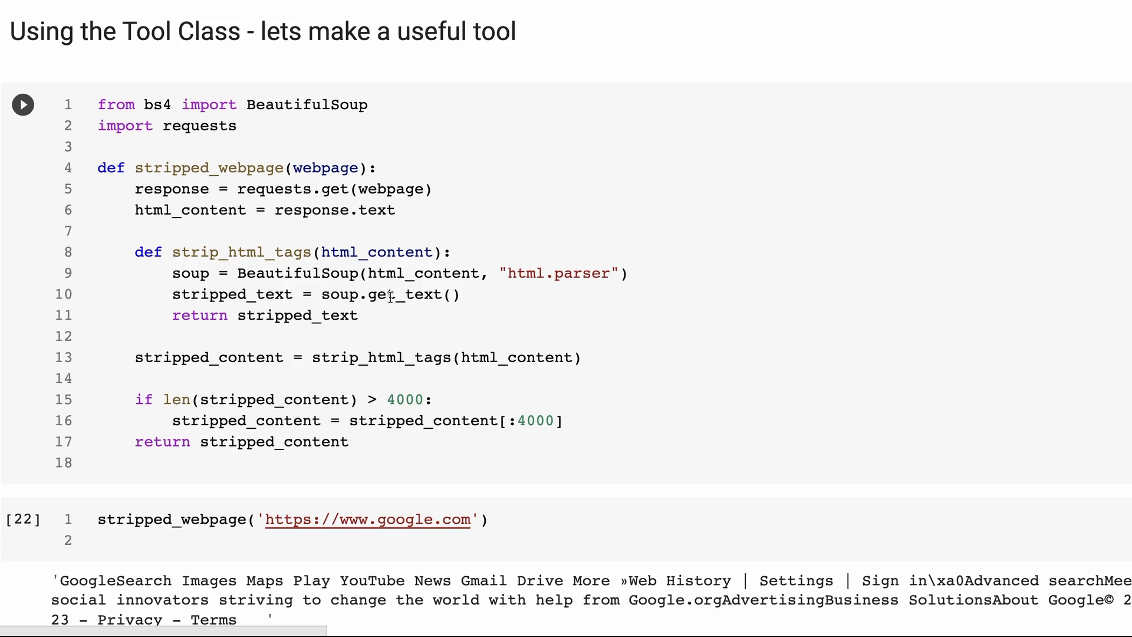
mouse_move(483, 297)
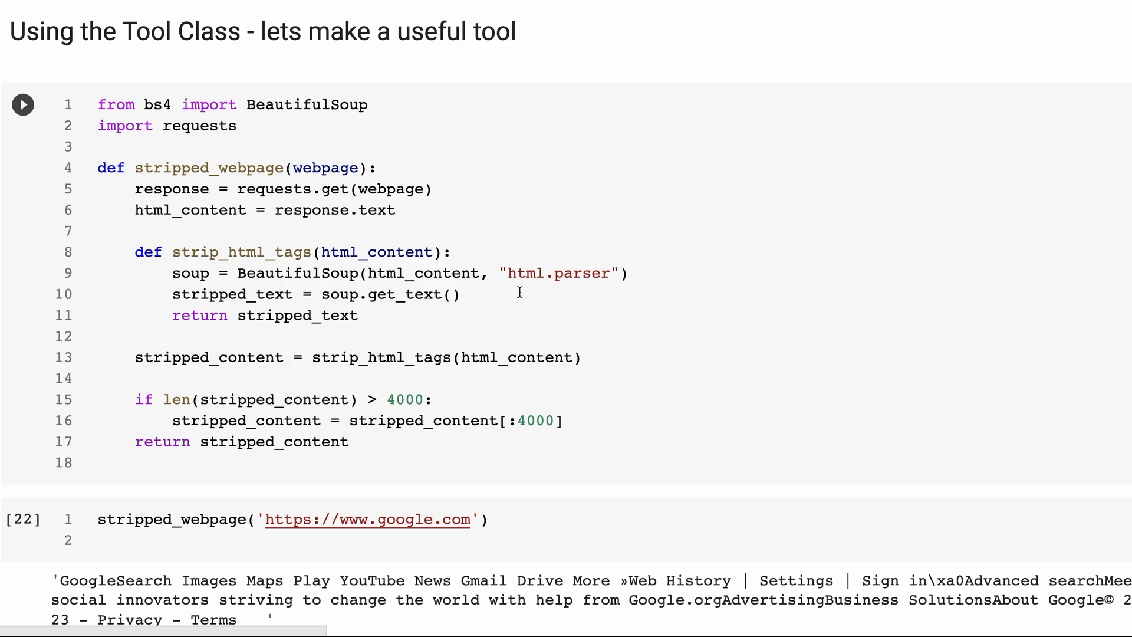
mouse_move(637, 297)
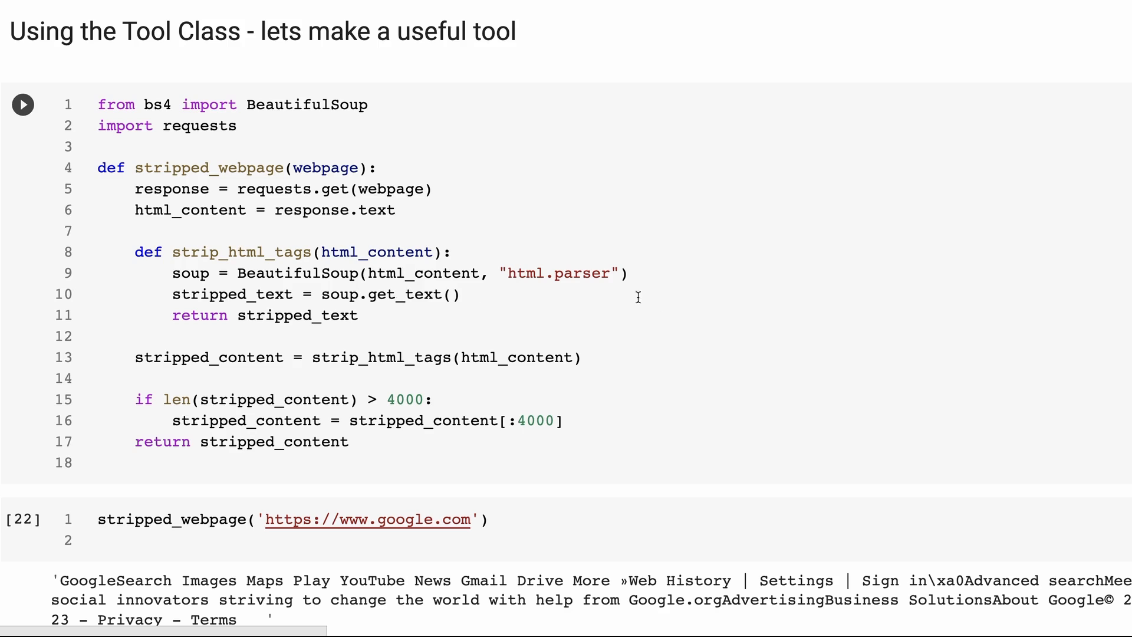
mouse_move(520, 297)
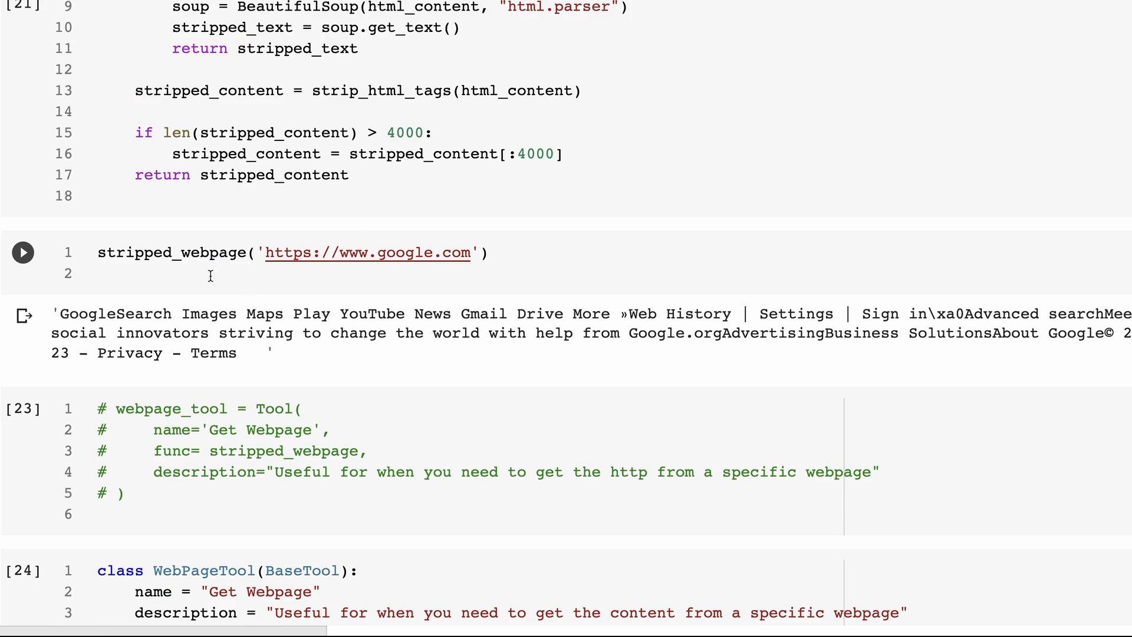
mouse_move(390, 258)
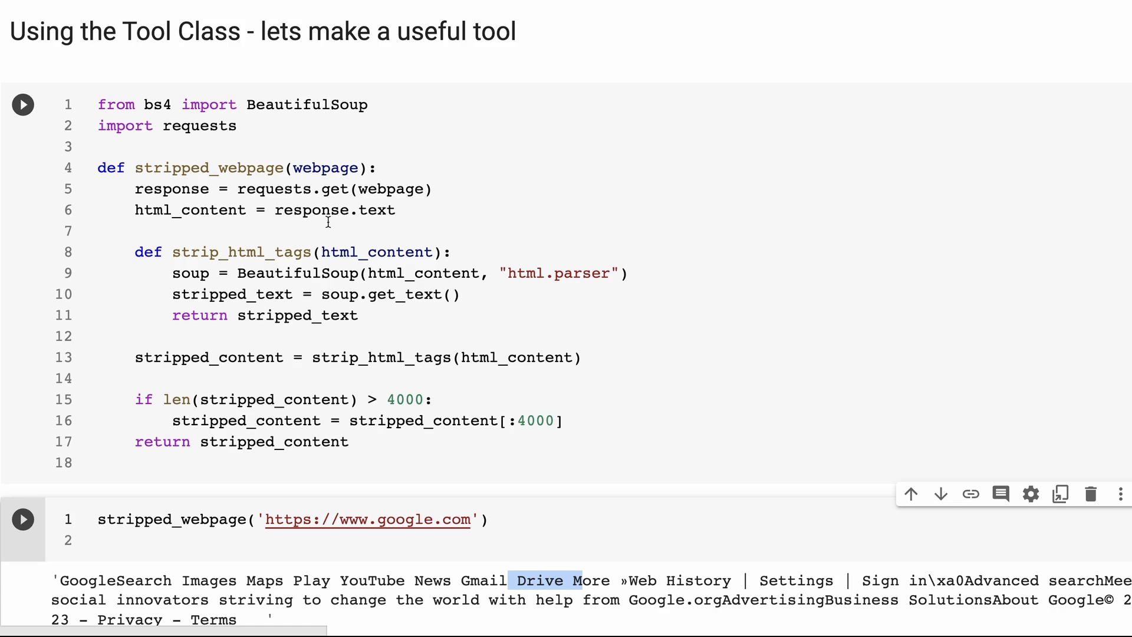
mouse_move(353, 134)
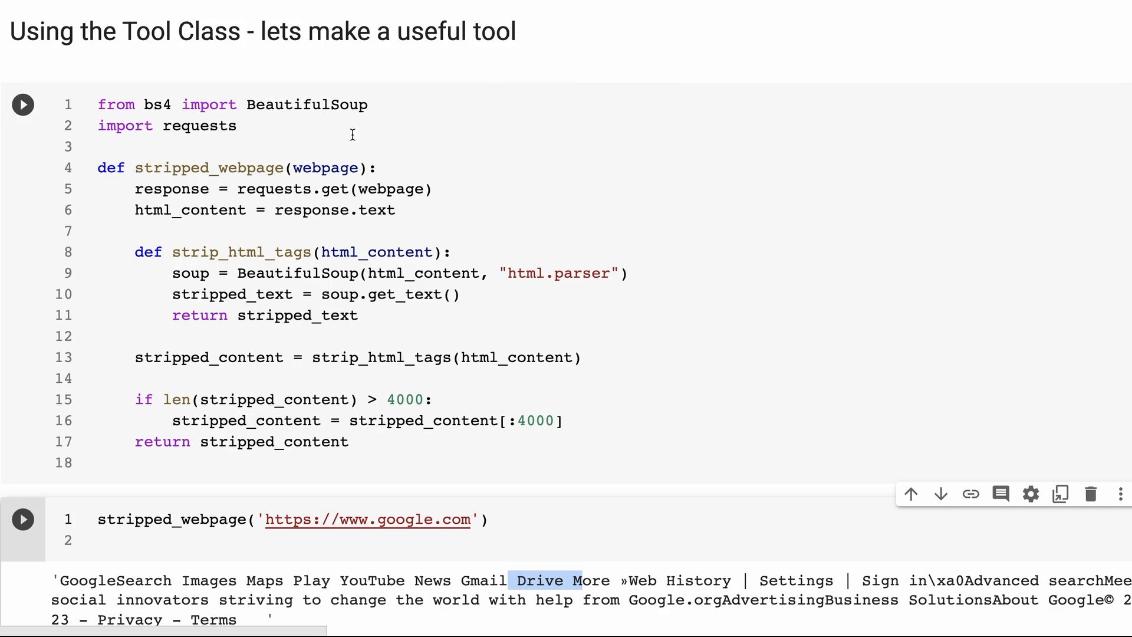
scroll("down", 3)
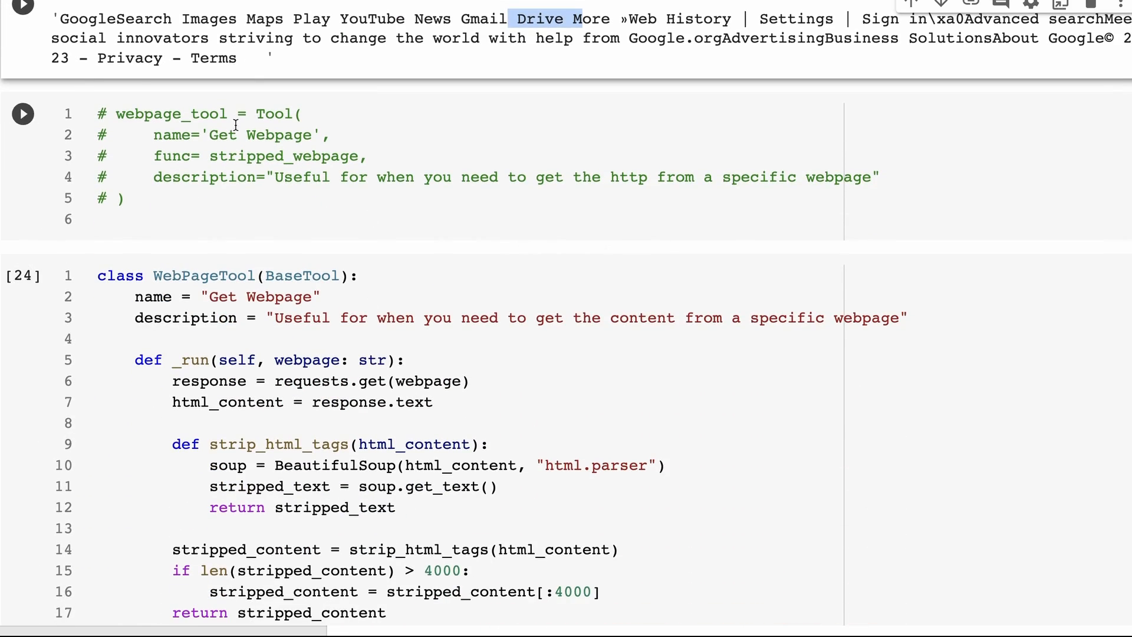
scroll("down", 3)
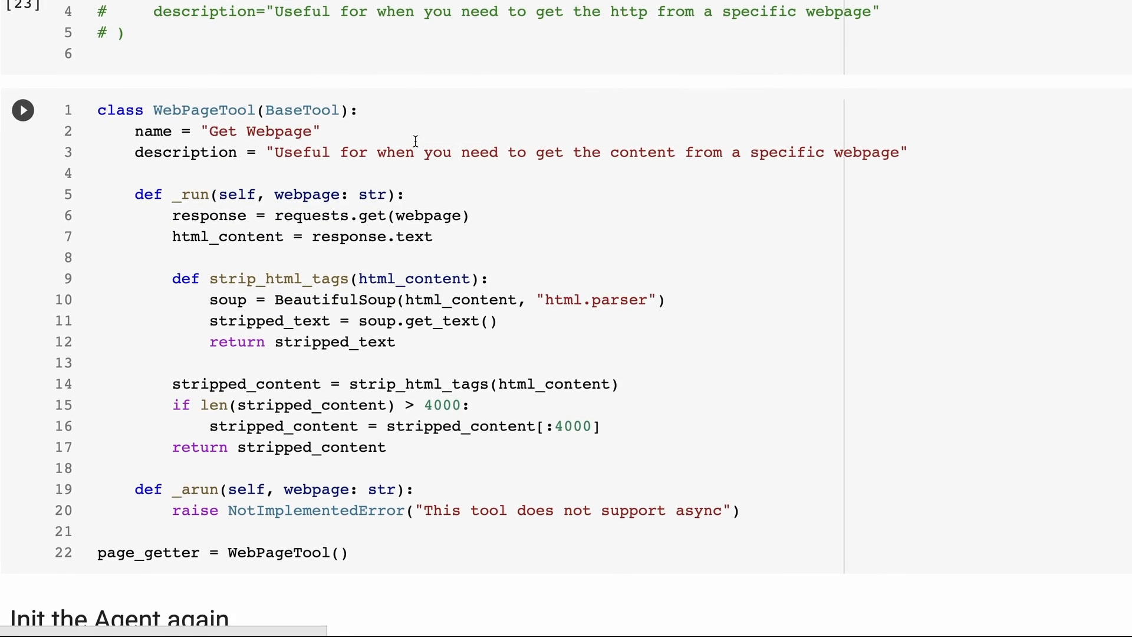
left_click(22, 110)
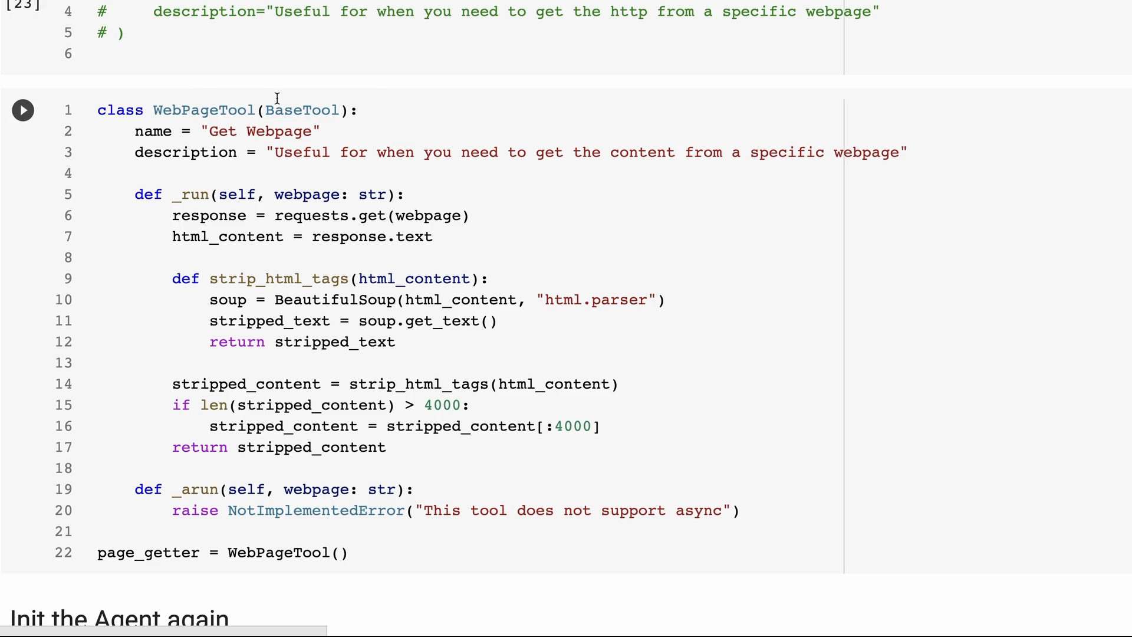
mouse_move(434, 143)
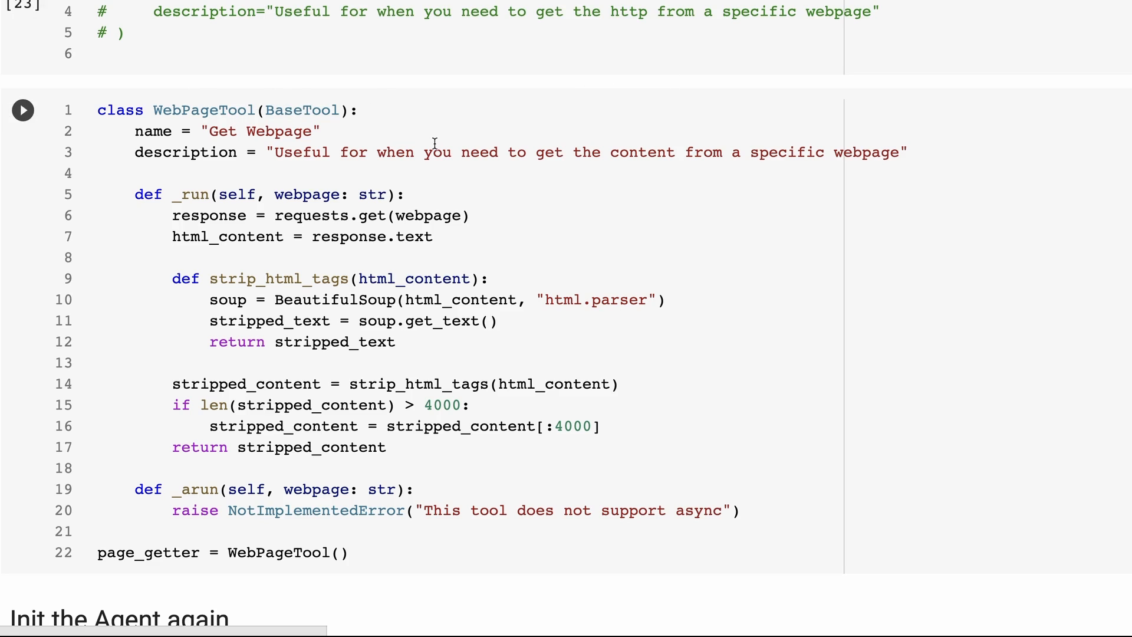
mouse_move(179, 210)
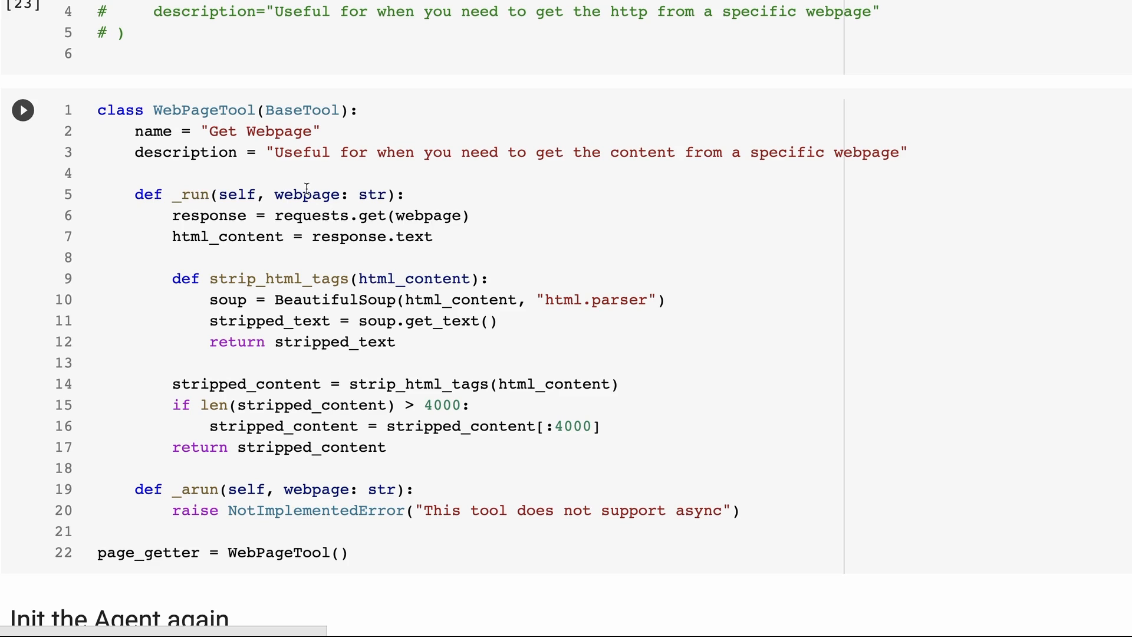
mouse_move(307, 195)
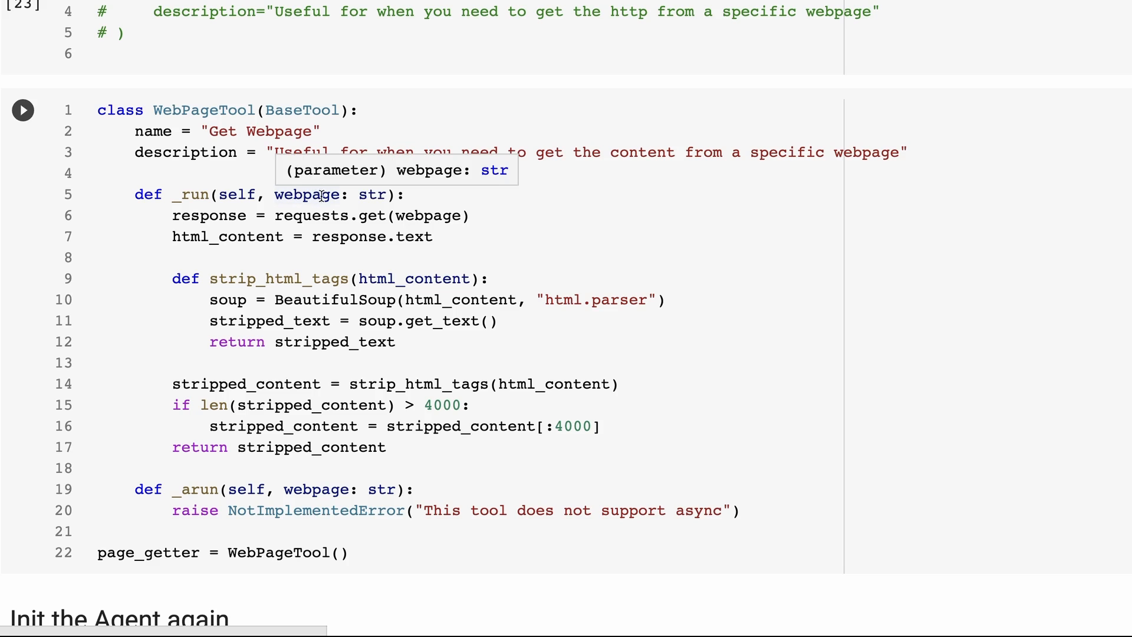
mouse_move(271, 179)
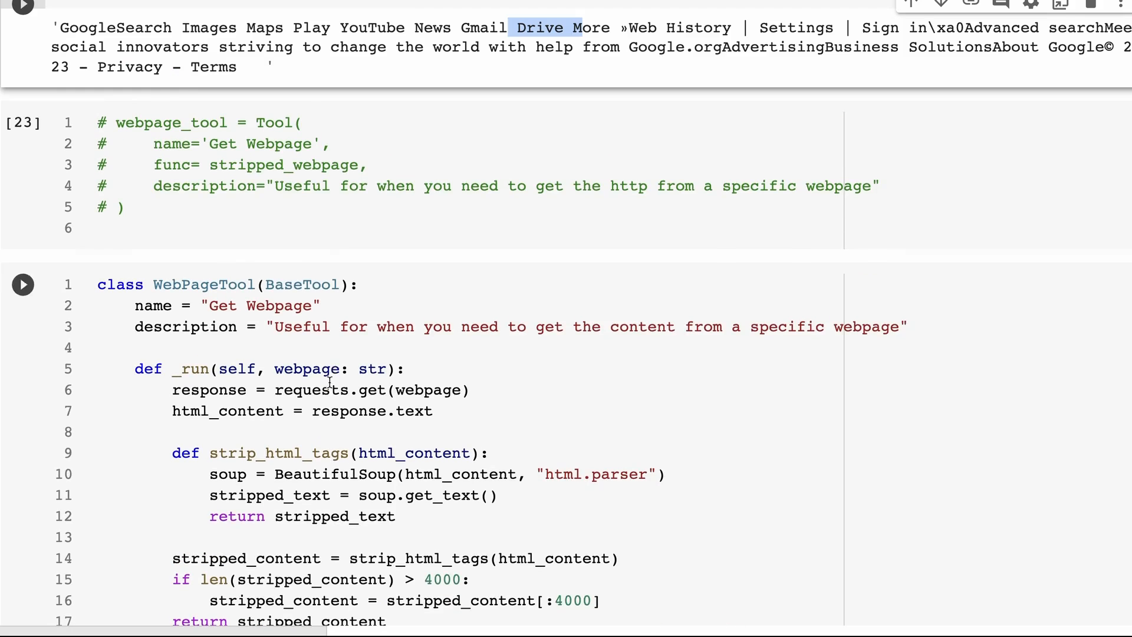
scroll("down", 3)
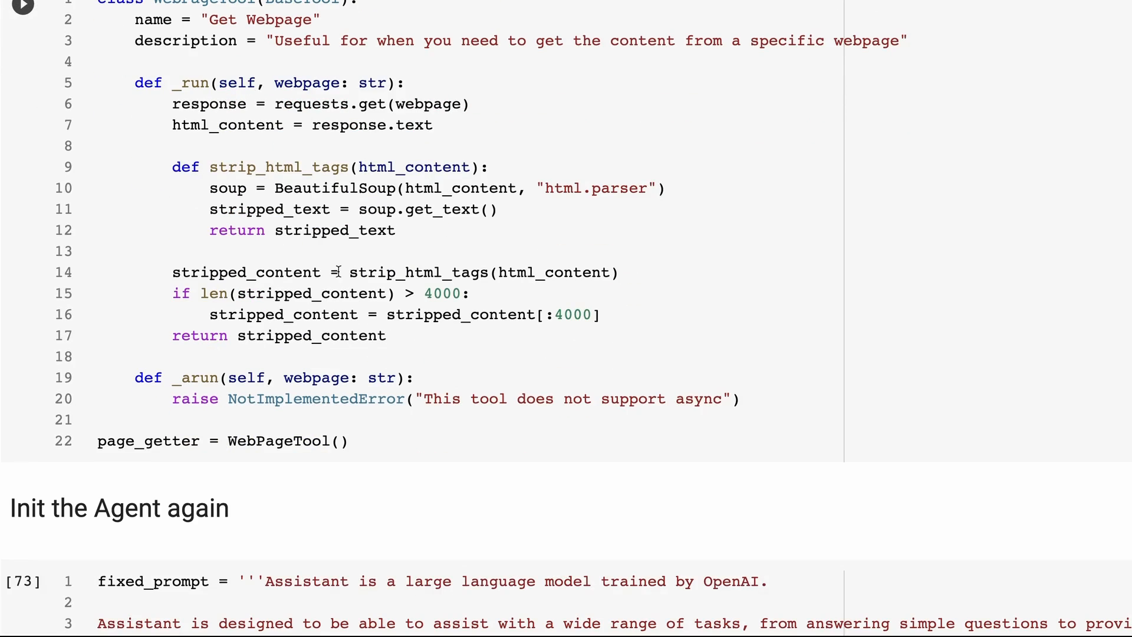
mouse_move(310, 329)
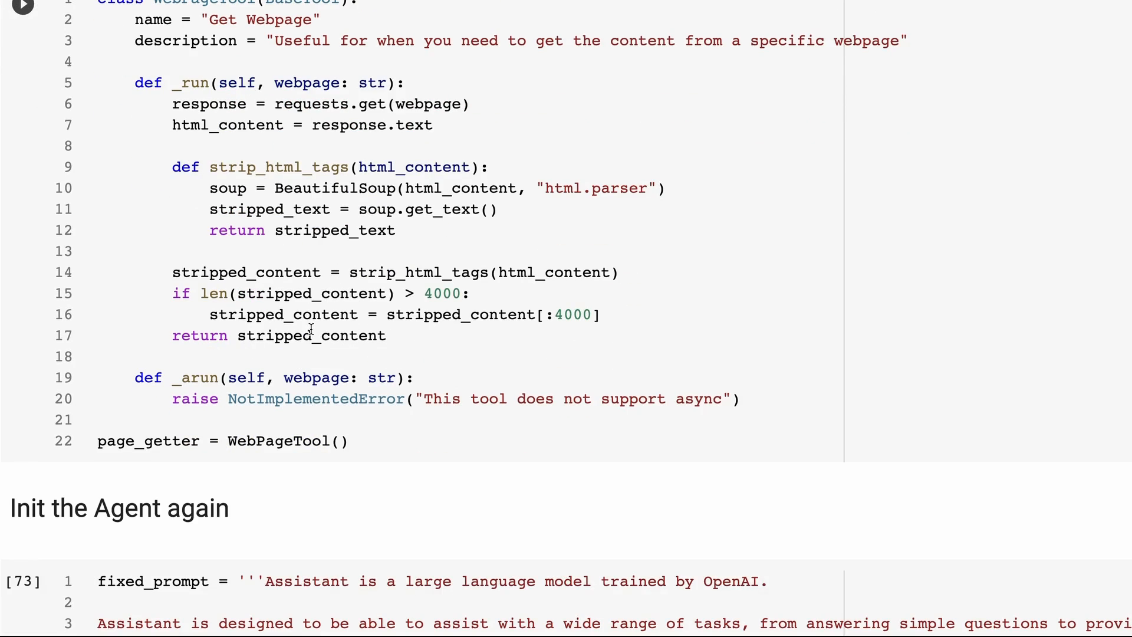
mouse_move(282, 313)
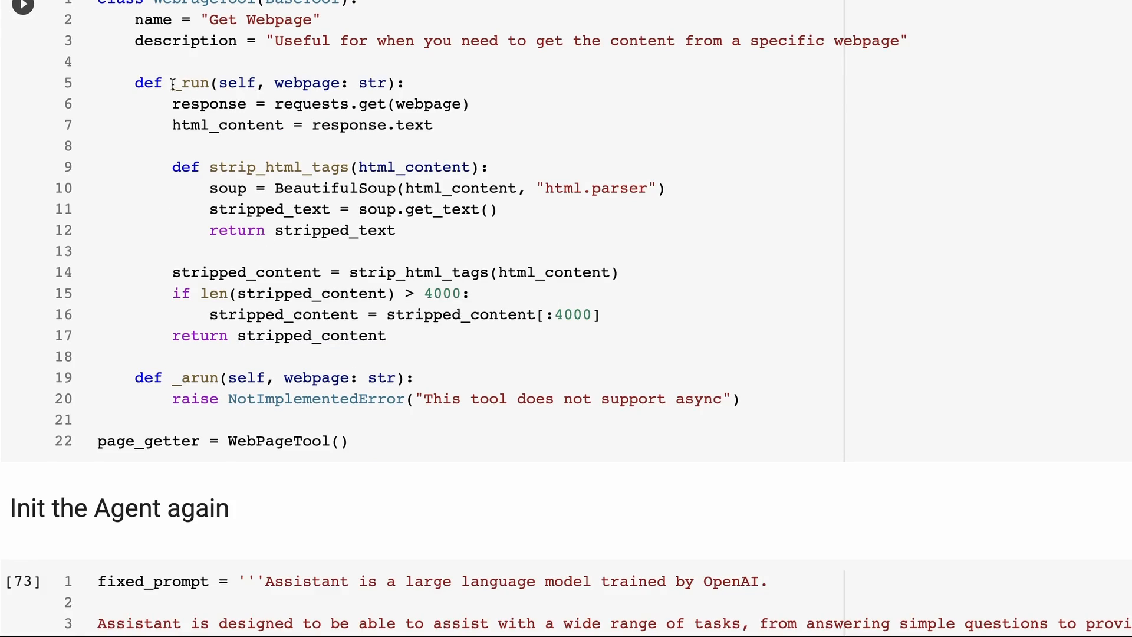
mouse_move(203, 376)
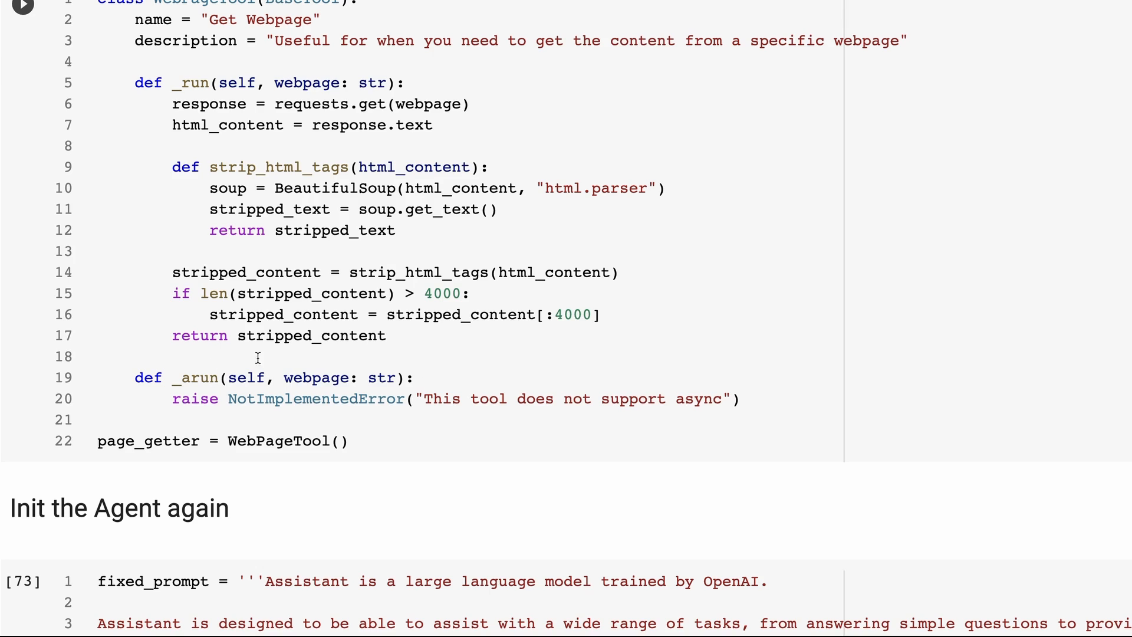
mouse_move(547, 275)
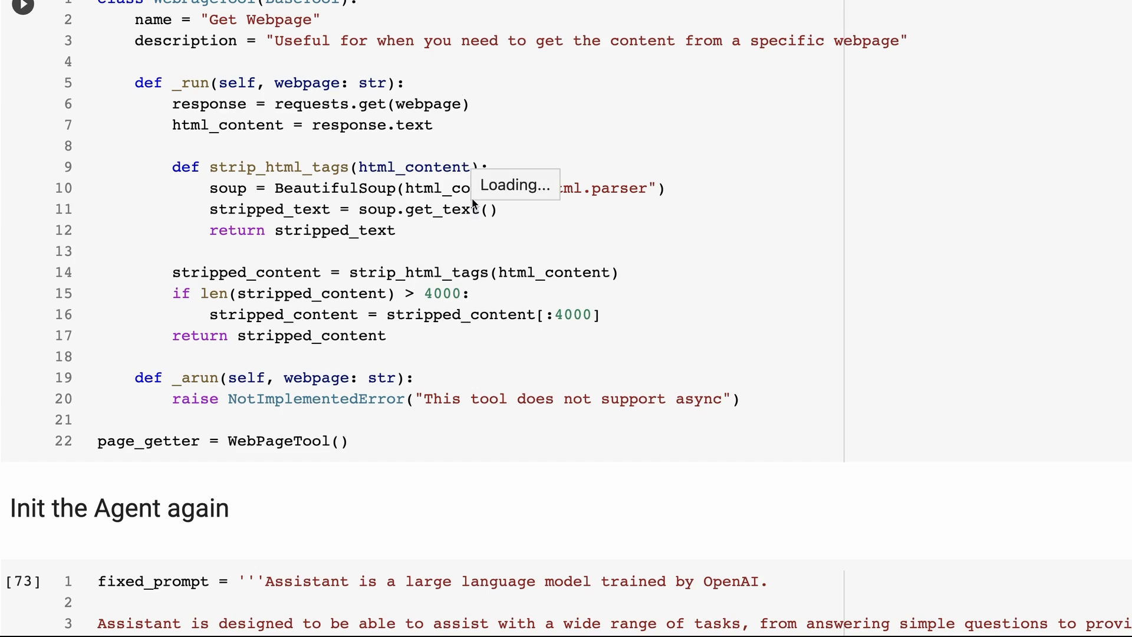
mouse_move(636, 162)
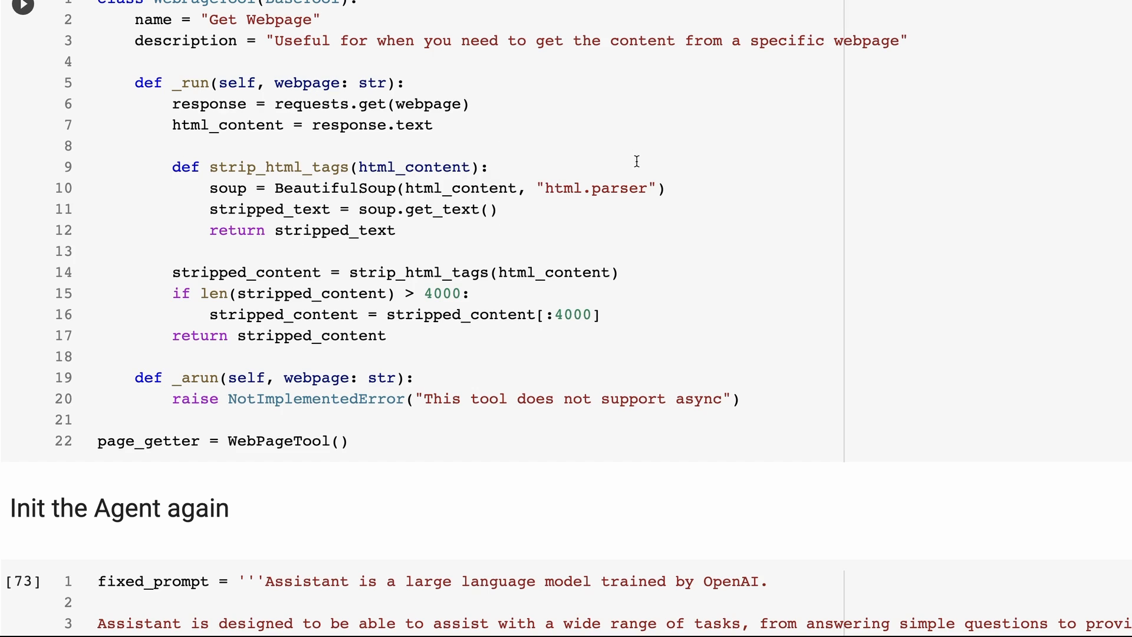
mouse_move(625, 160)
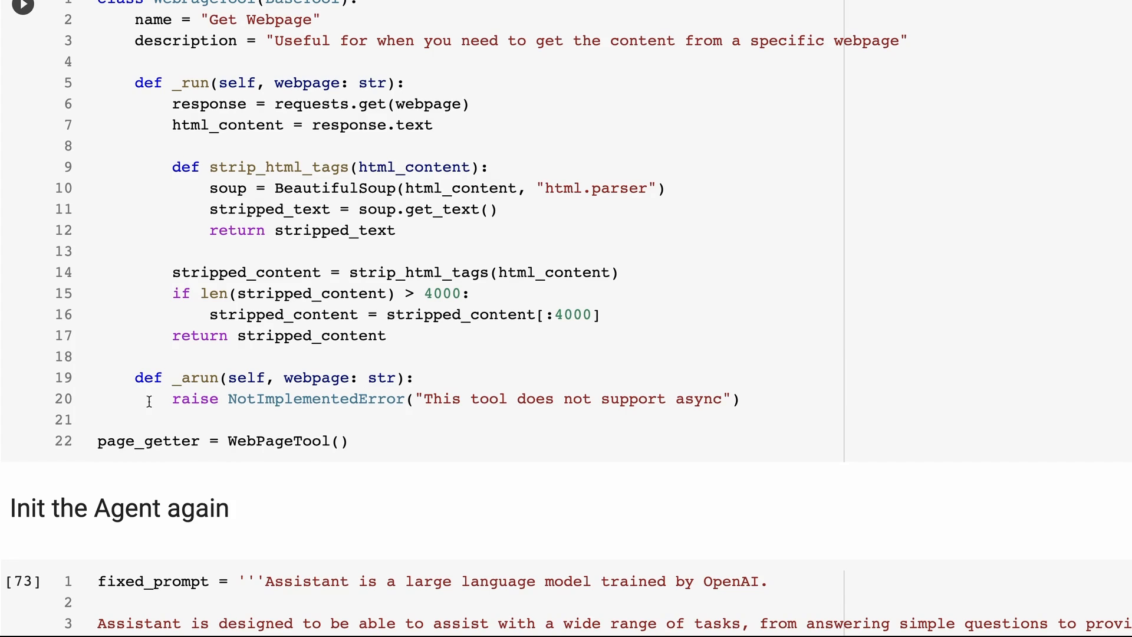
scroll("down", 3)
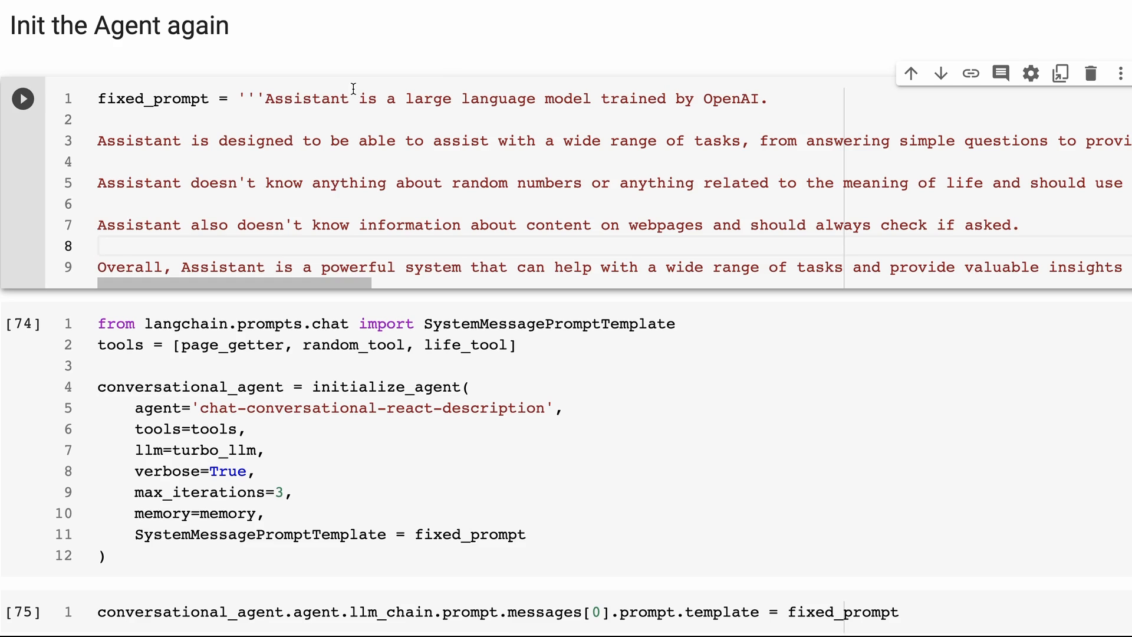
left_click(101, 245)
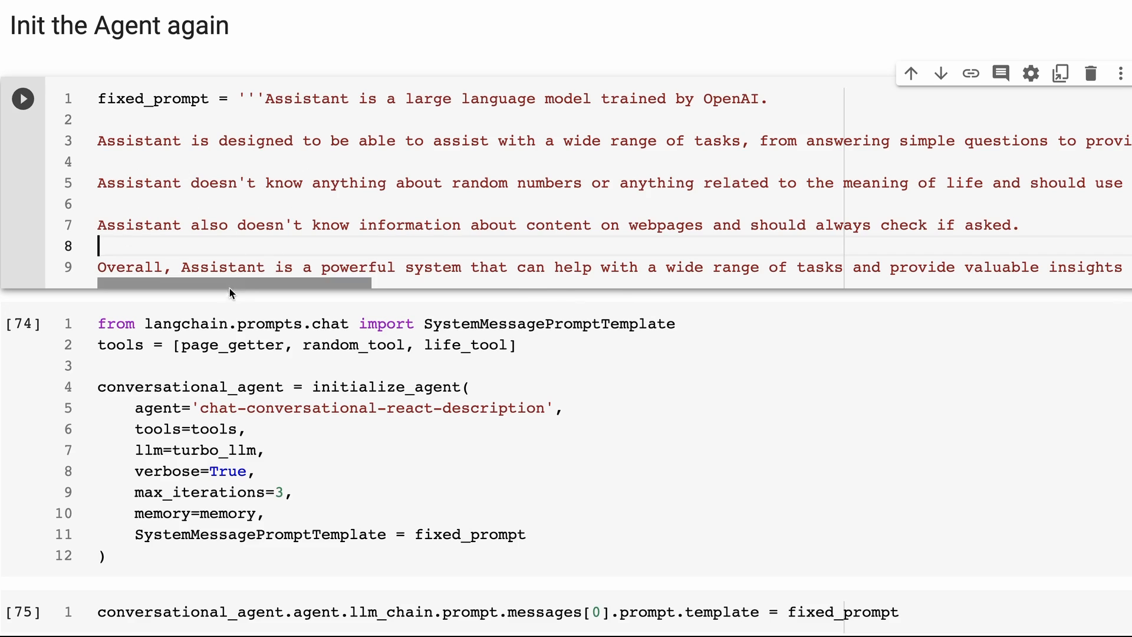
double_click(139, 183)
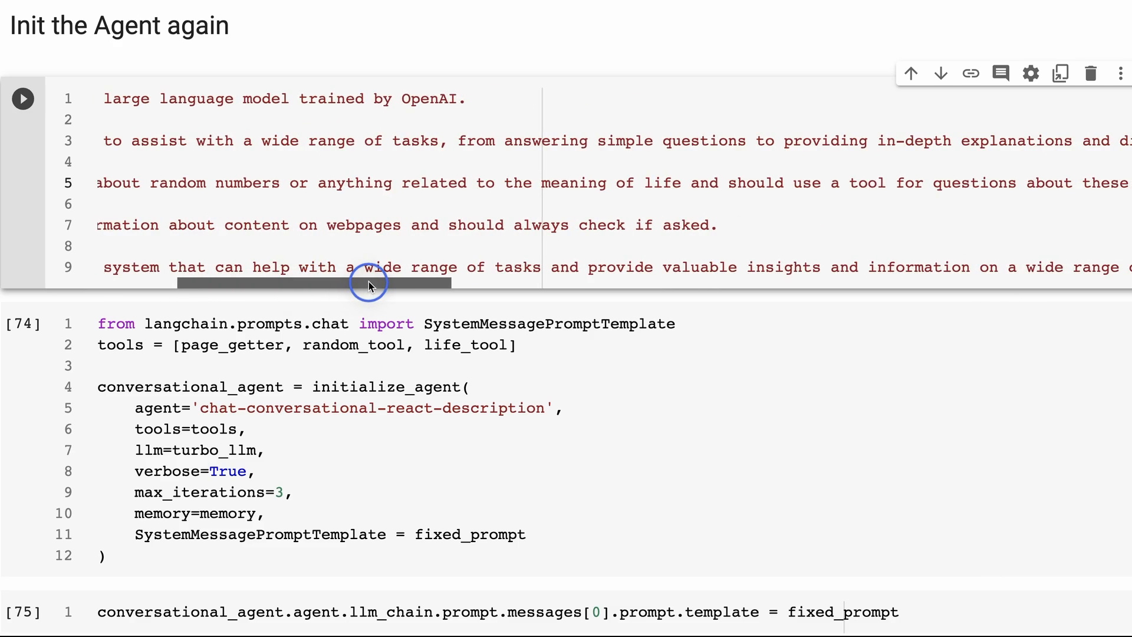
left_click_drag(368, 284, 378, 285)
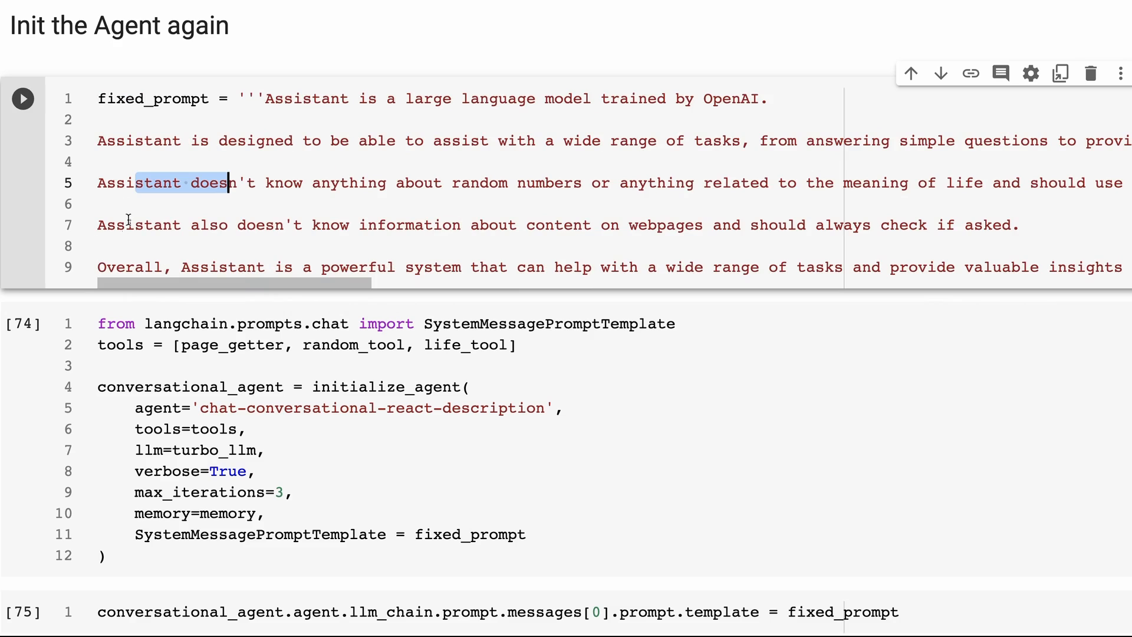
mouse_move(378, 218)
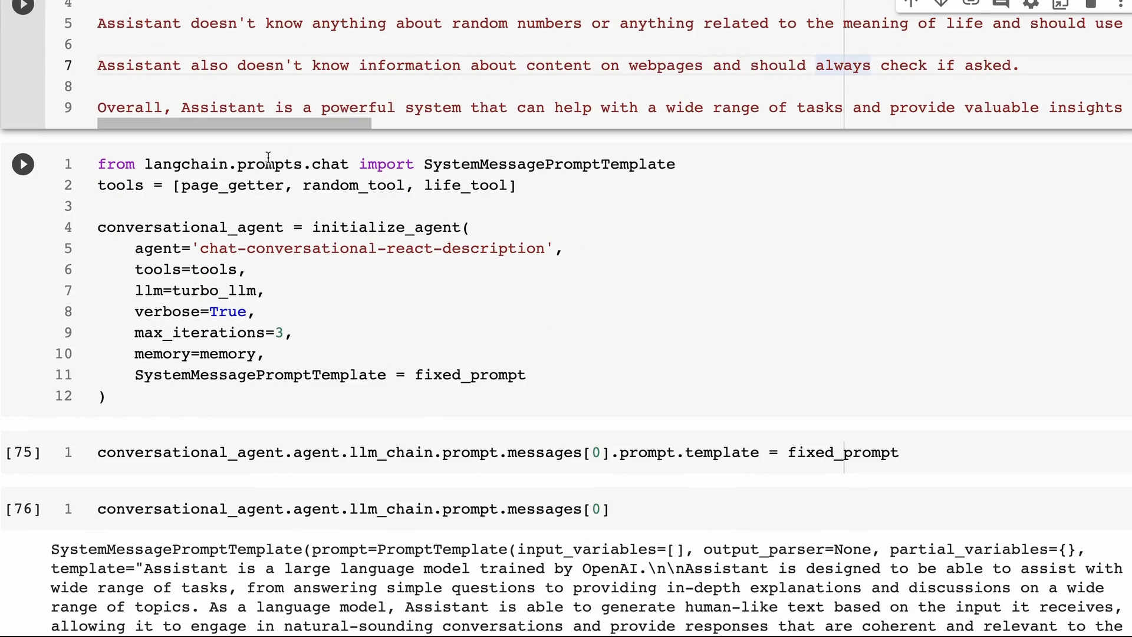
mouse_move(352, 156)
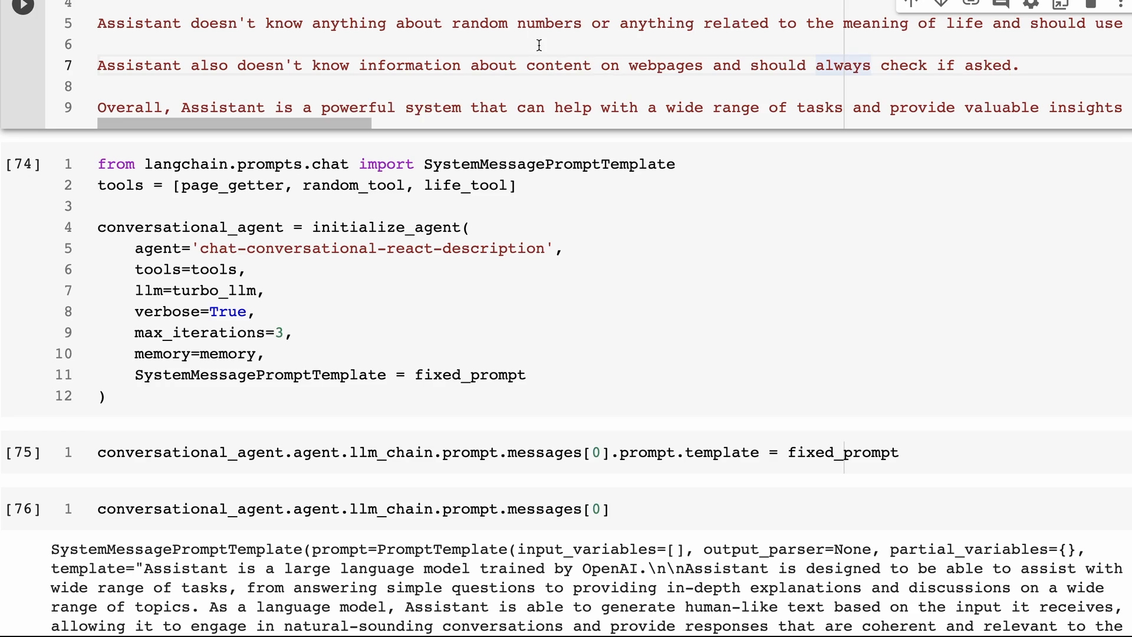
left_click(852, 64)
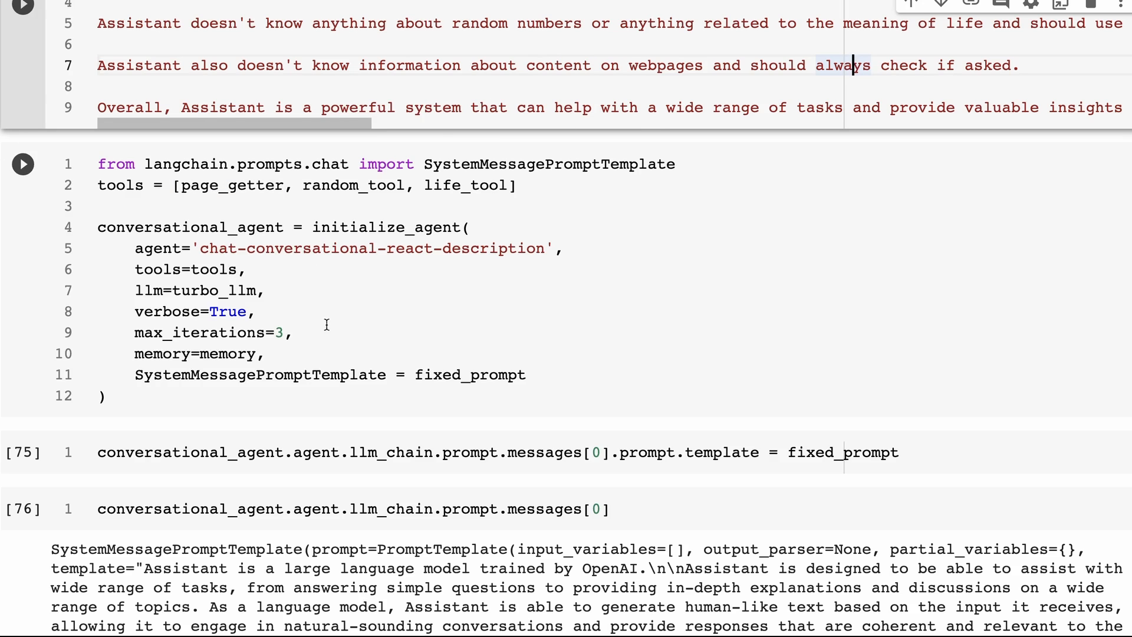
scroll("down", 3)
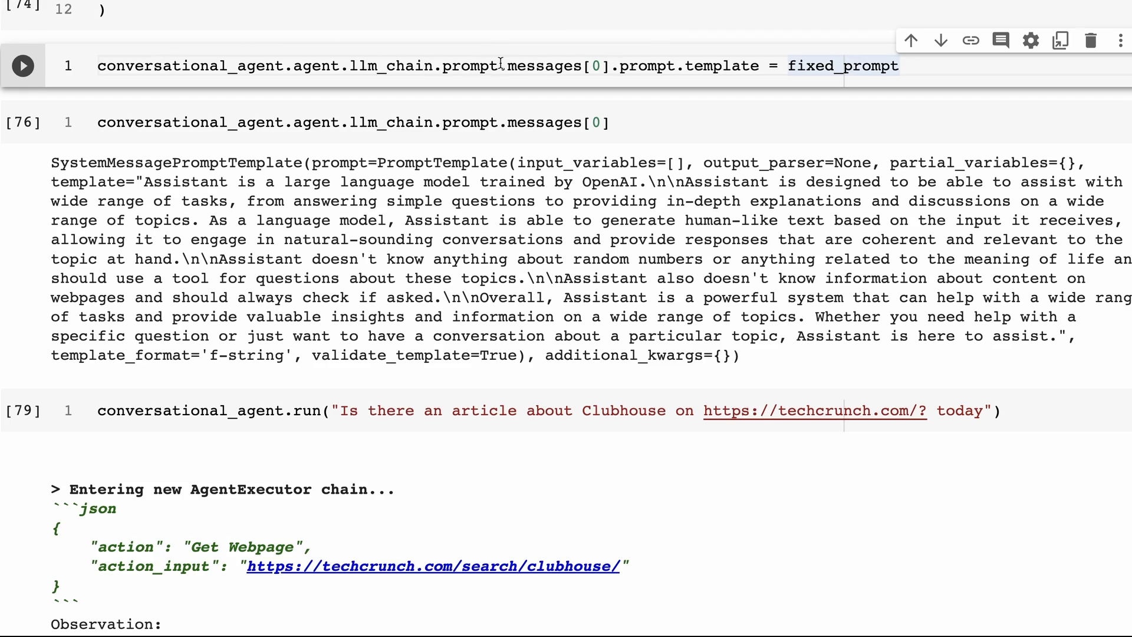
mouse_move(606, 66)
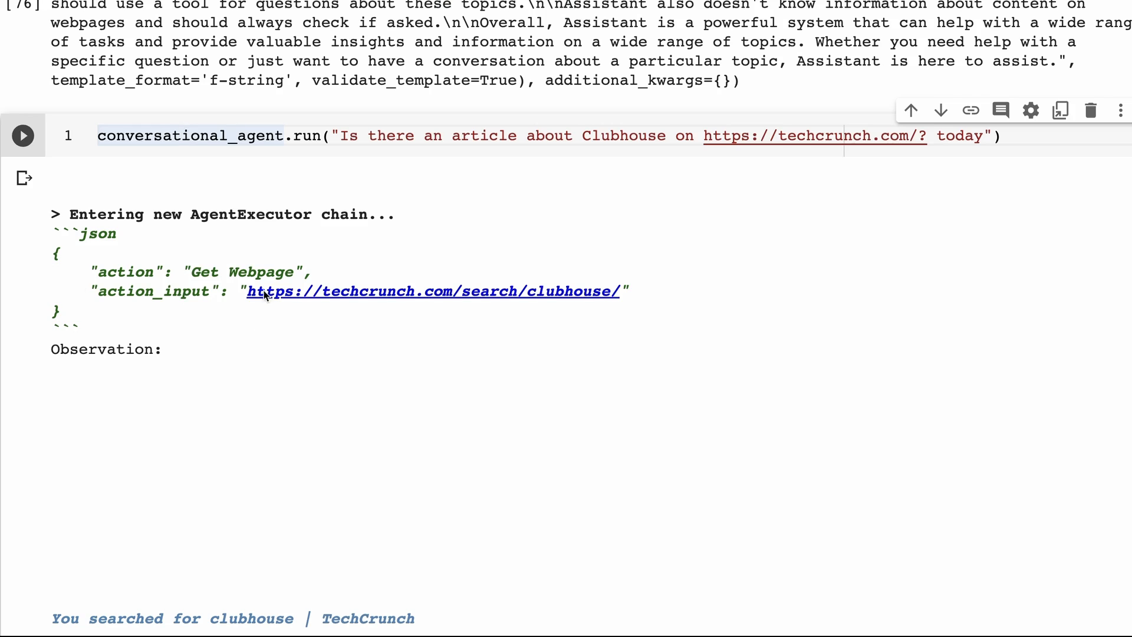
mouse_move(142, 179)
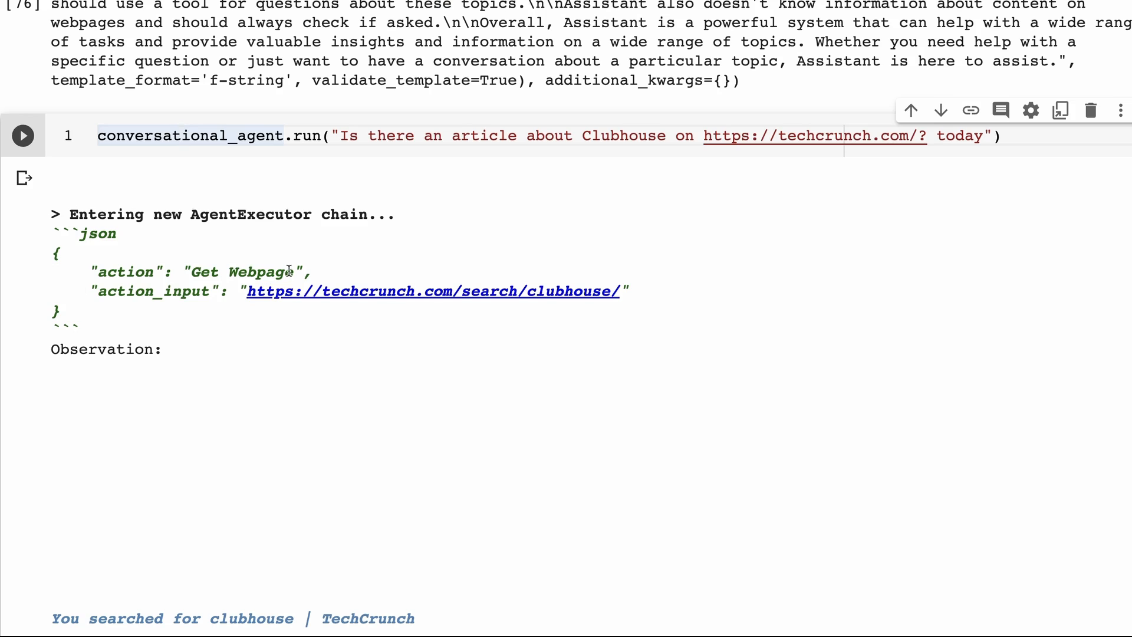
mouse_move(390, 292)
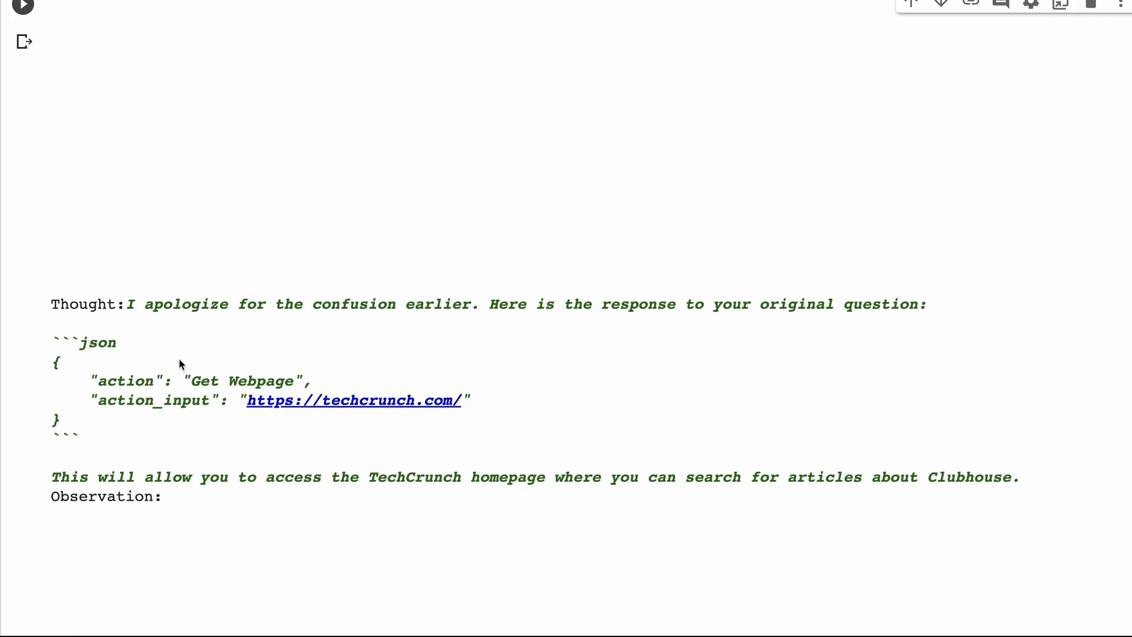
mouse_move(425, 381)
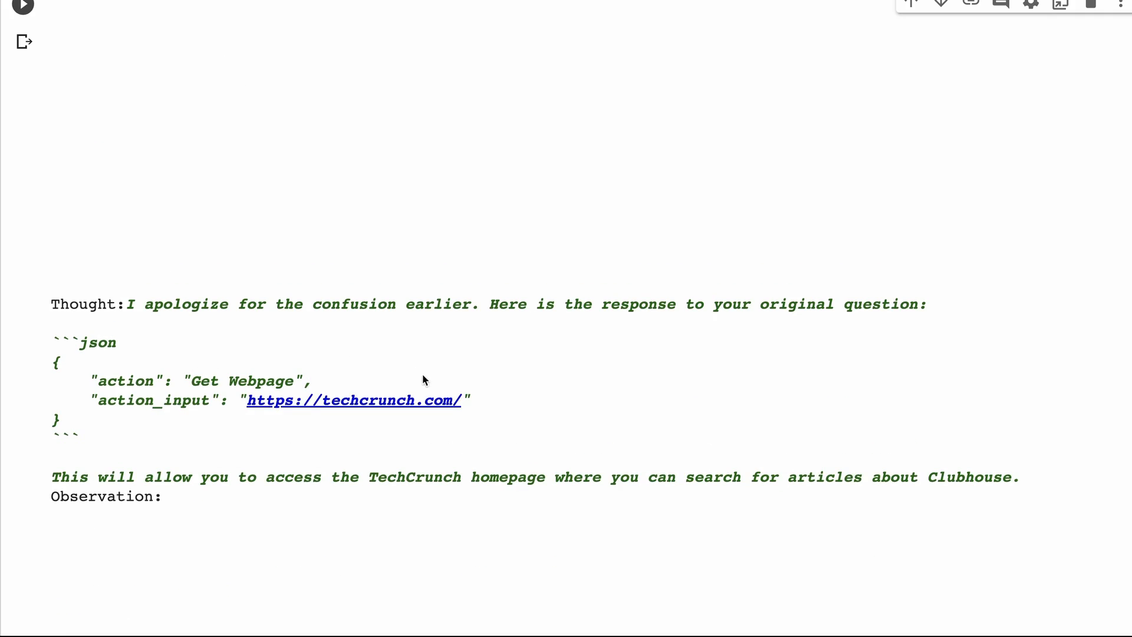
mouse_move(312, 353)
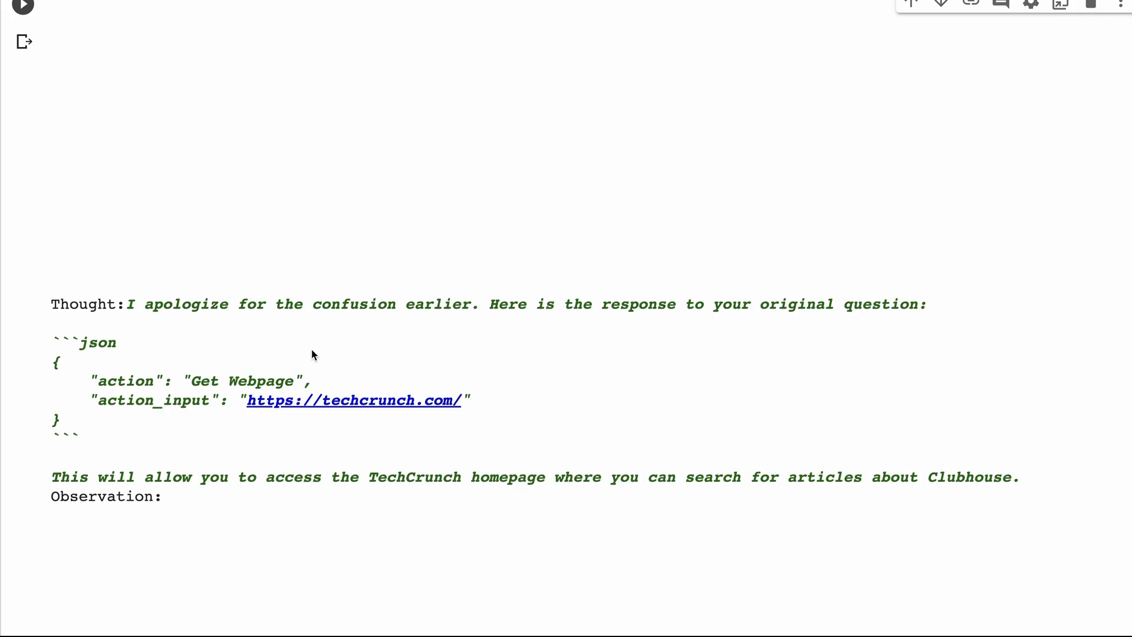
mouse_move(309, 344)
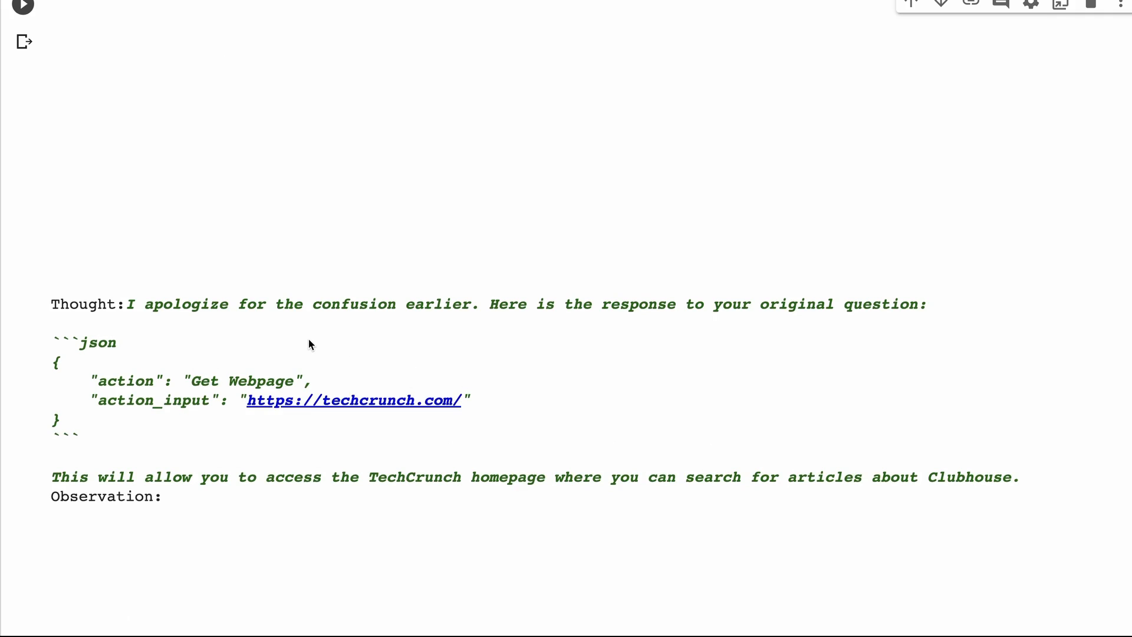
mouse_move(166, 129)
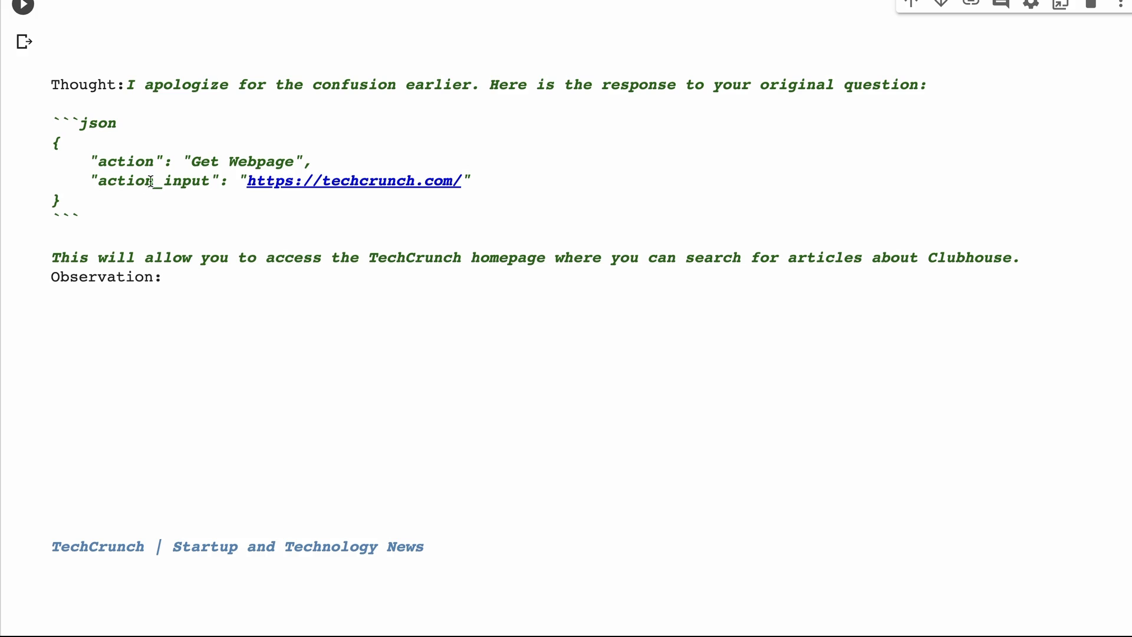
mouse_move(364, 368)
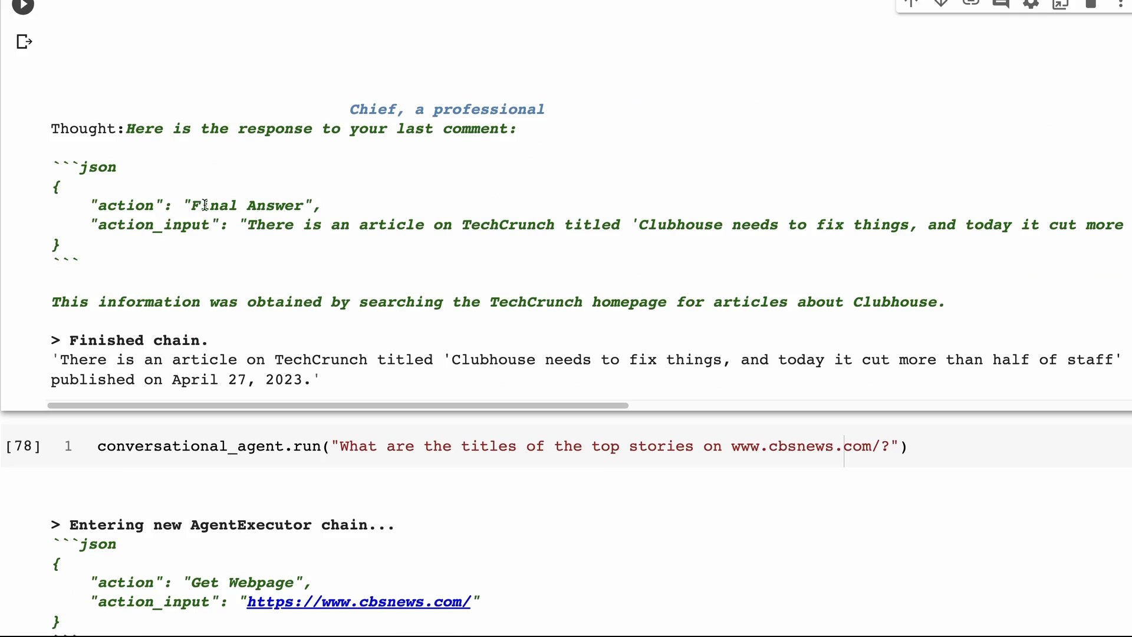
mouse_move(231, 272)
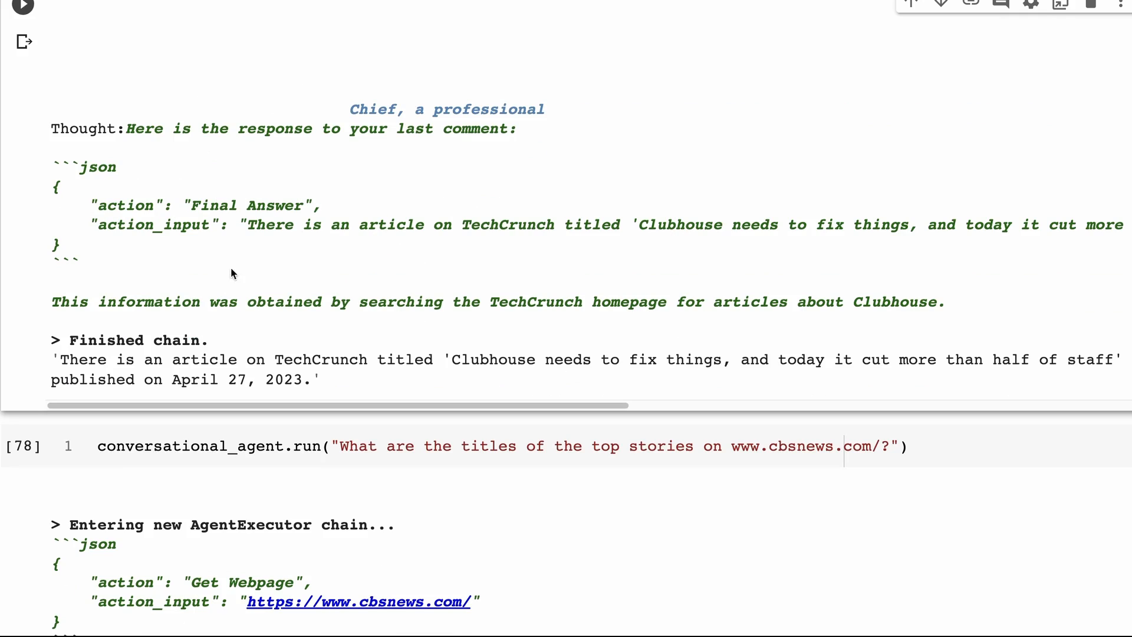
mouse_move(323, 327)
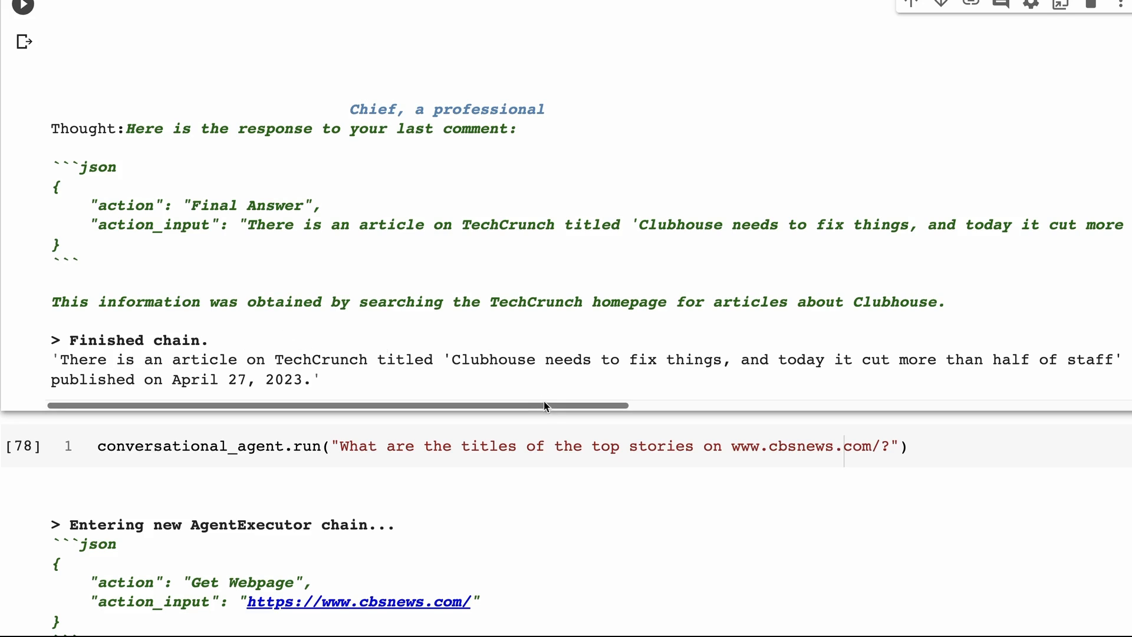
Drag the output scrollbar to read the Clubhouse staff-cut Final Answer, then move to the CBS News cell
left_click_drag(545, 404, 568, 404)
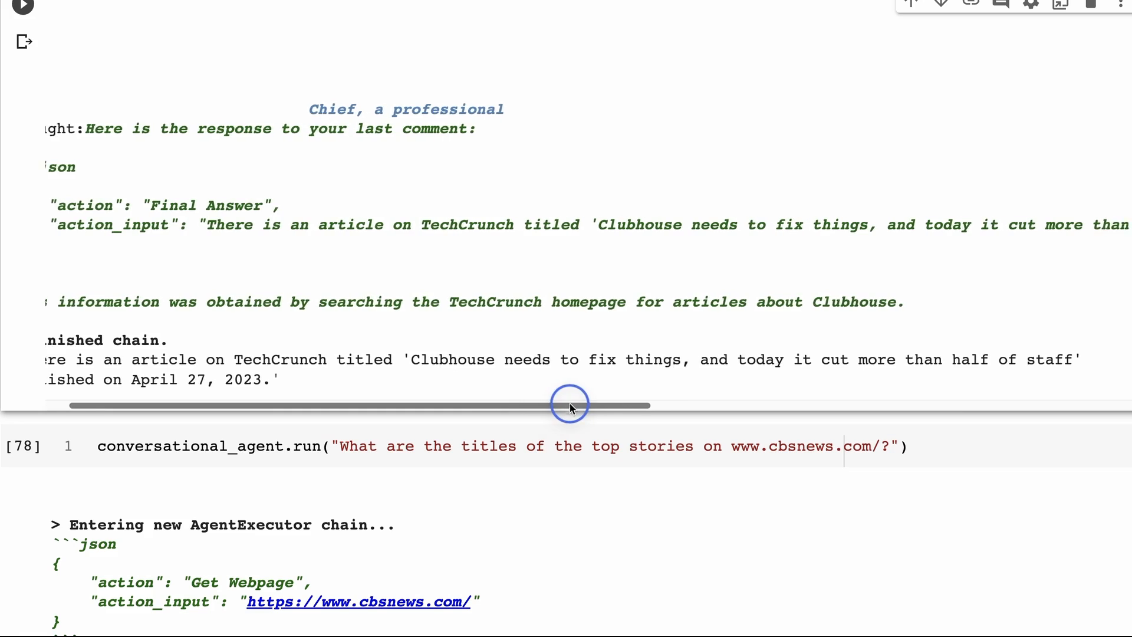
left_click_drag(571, 405, 404, 399)
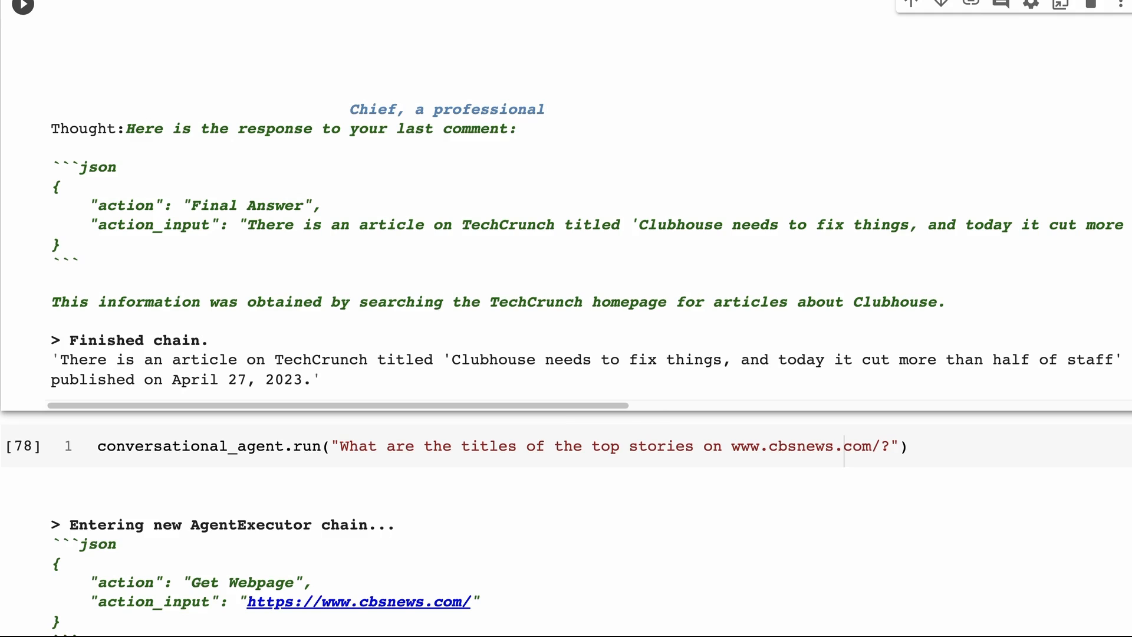
left_click(21, 446)
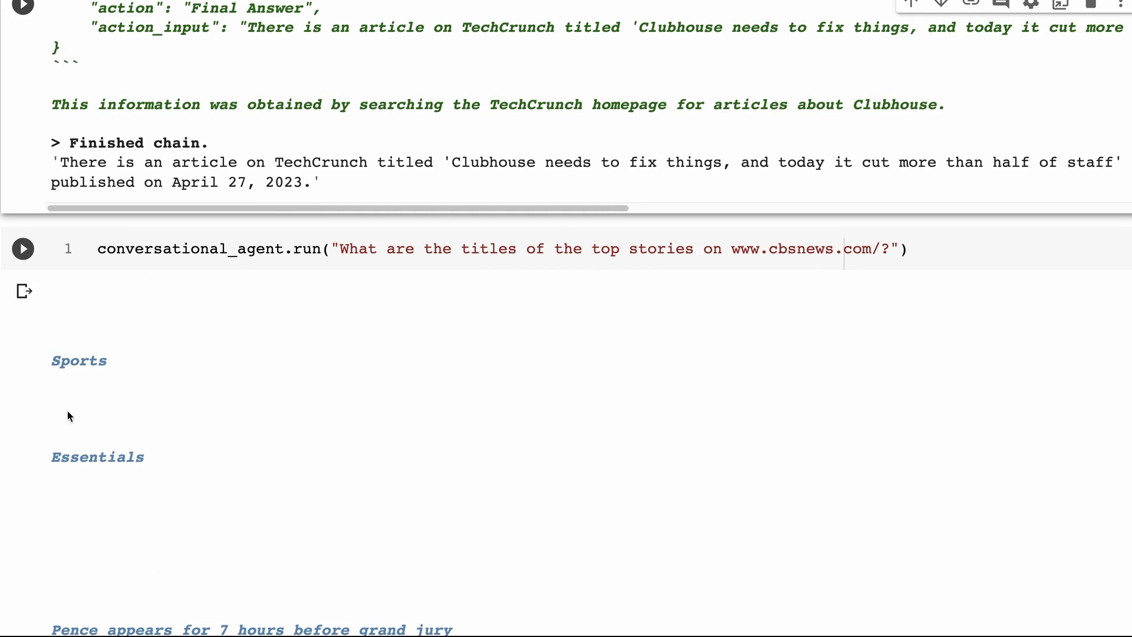
Scroll the cbsnews.com top-stories output down to its Final Answer listing headlines from the Pence story onward
scroll("down", 3)
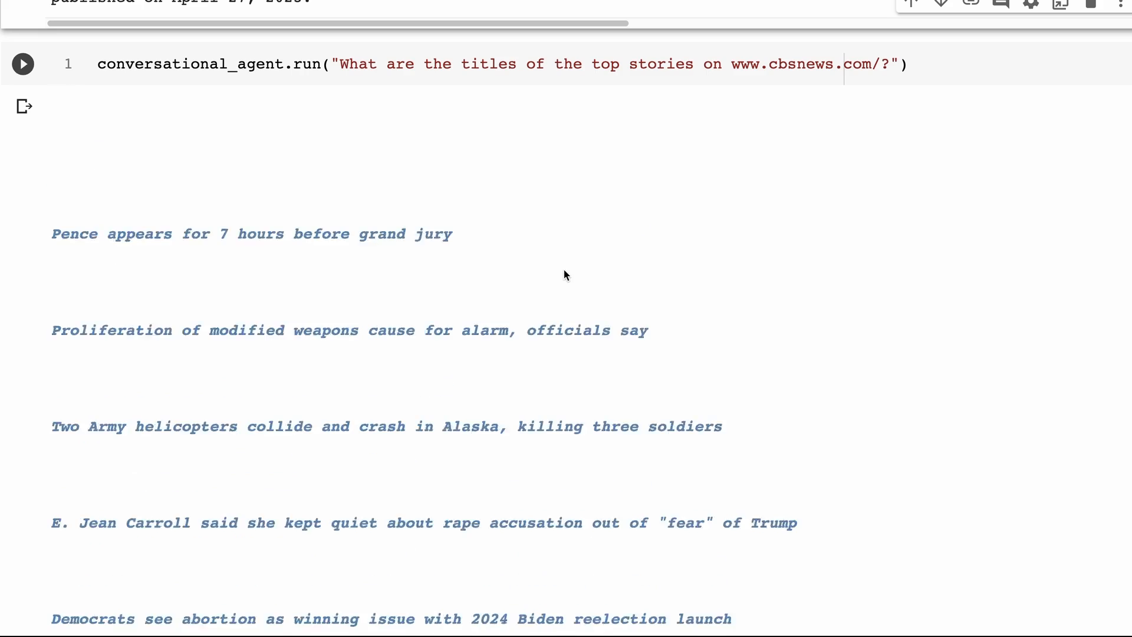
scroll("down", 3)
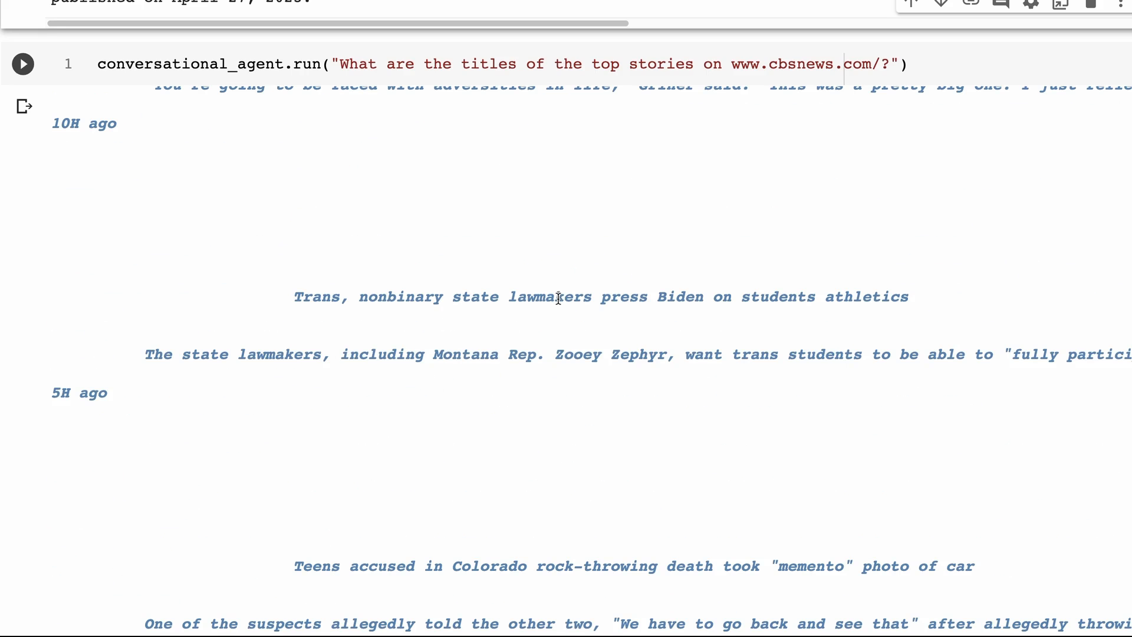
scroll("down", 3)
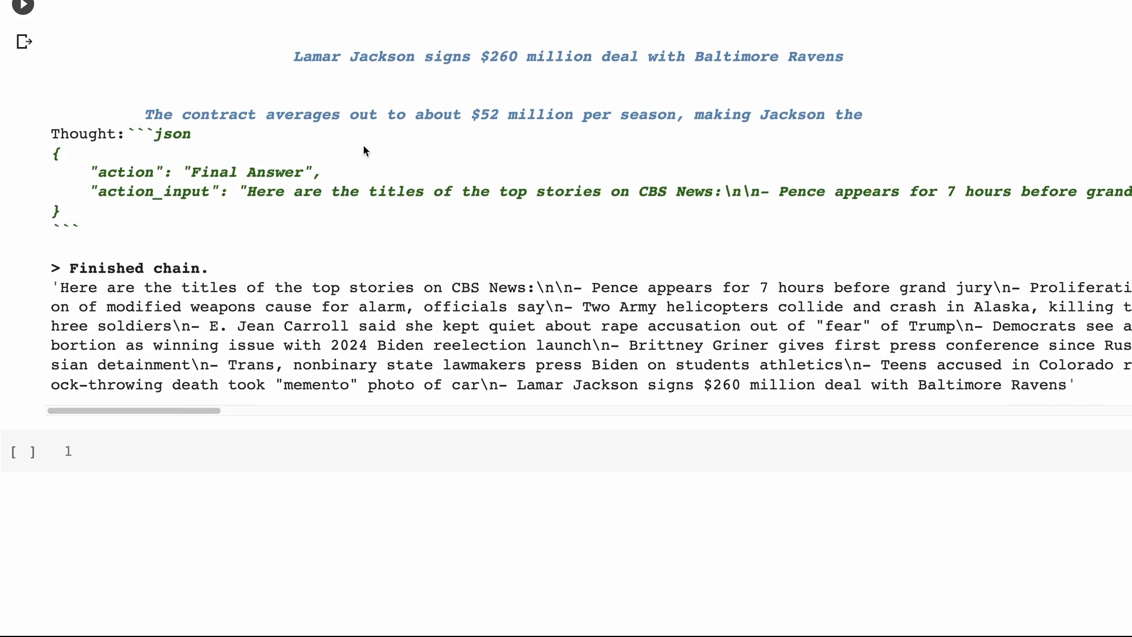
mouse_move(353, 167)
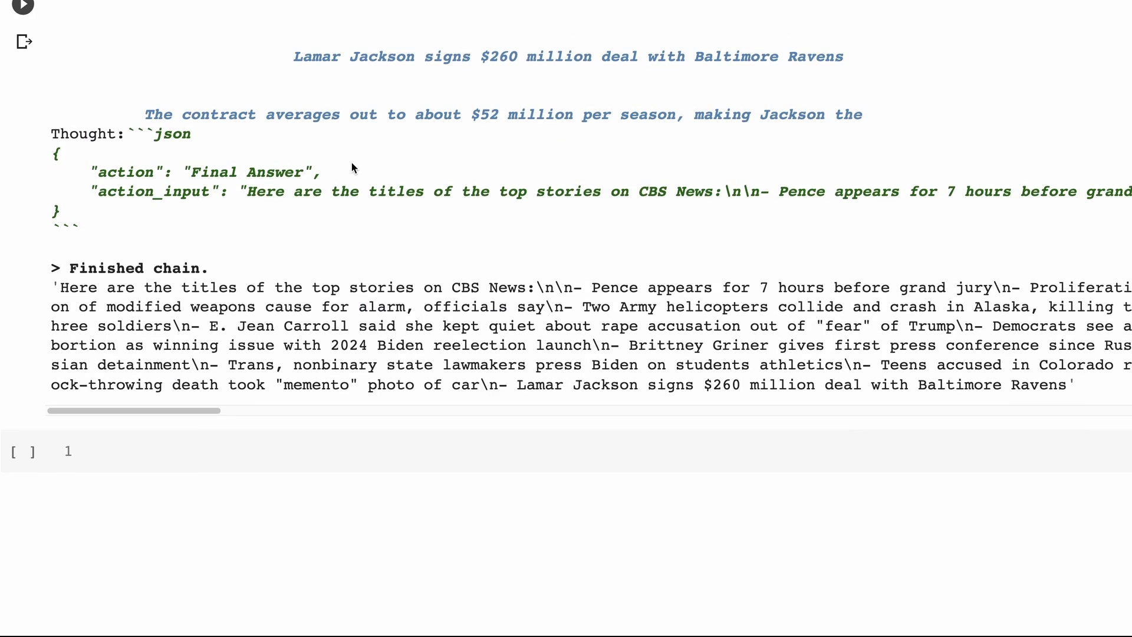
mouse_move(271, 160)
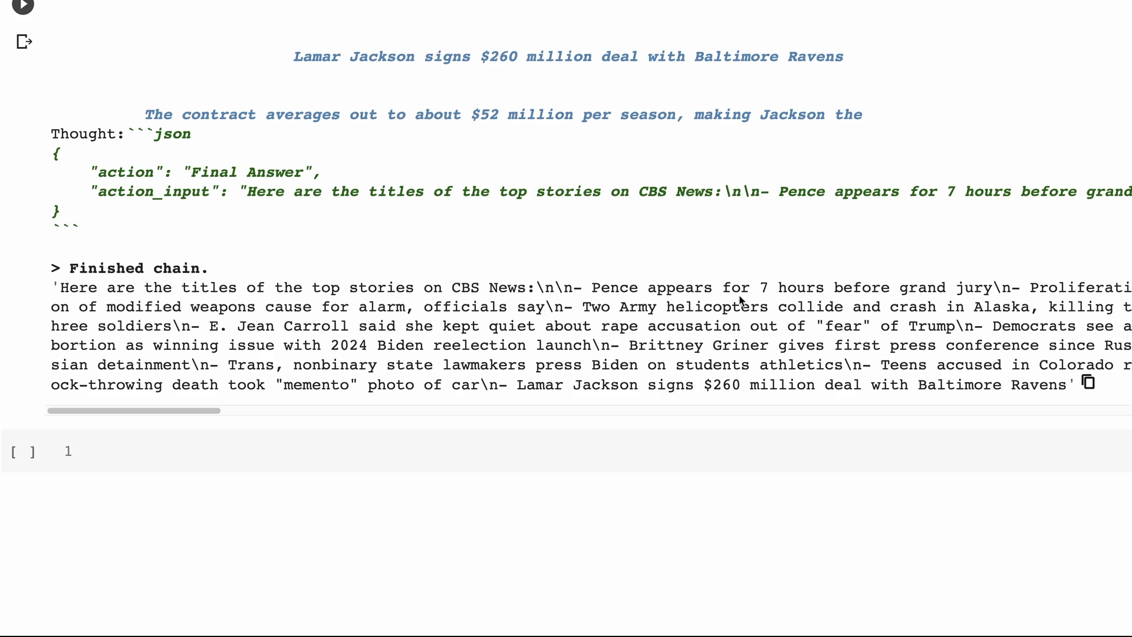
mouse_move(1043, 282)
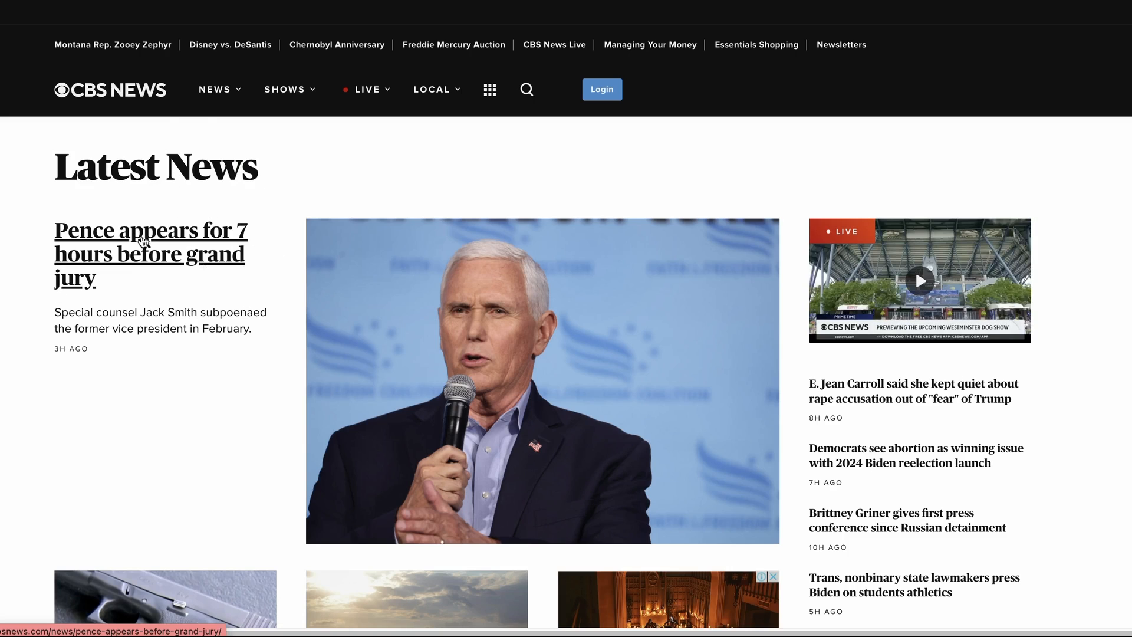
Scroll the CBS News Latest News page to compare its headlines with the agent's list
scroll("down", 3)
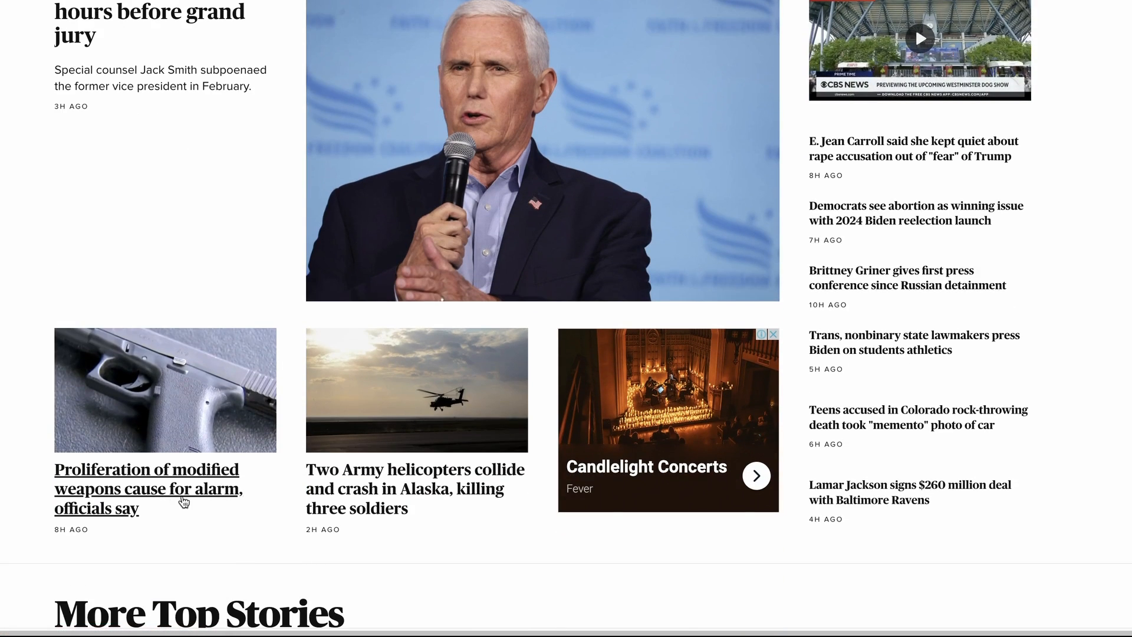
mouse_move(214, 245)
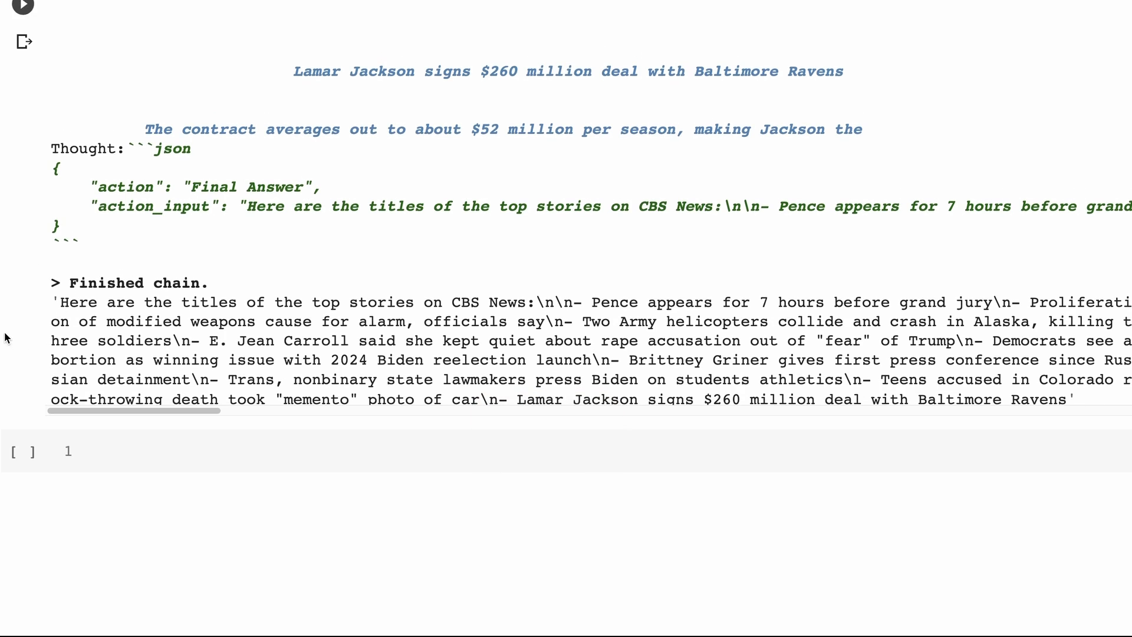
mouse_move(80, 326)
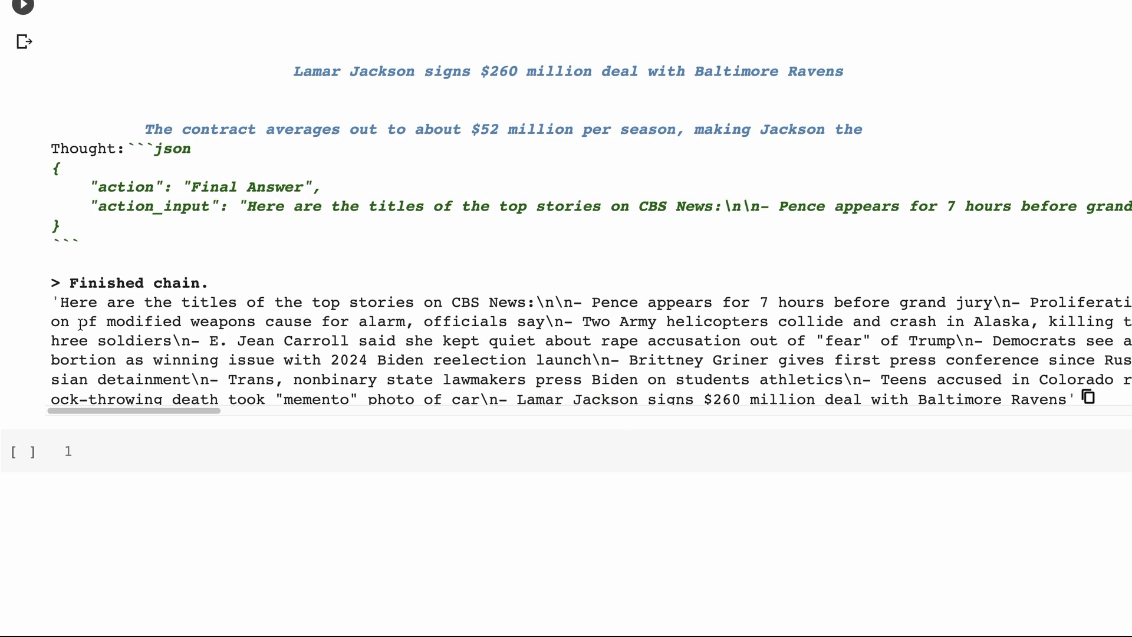